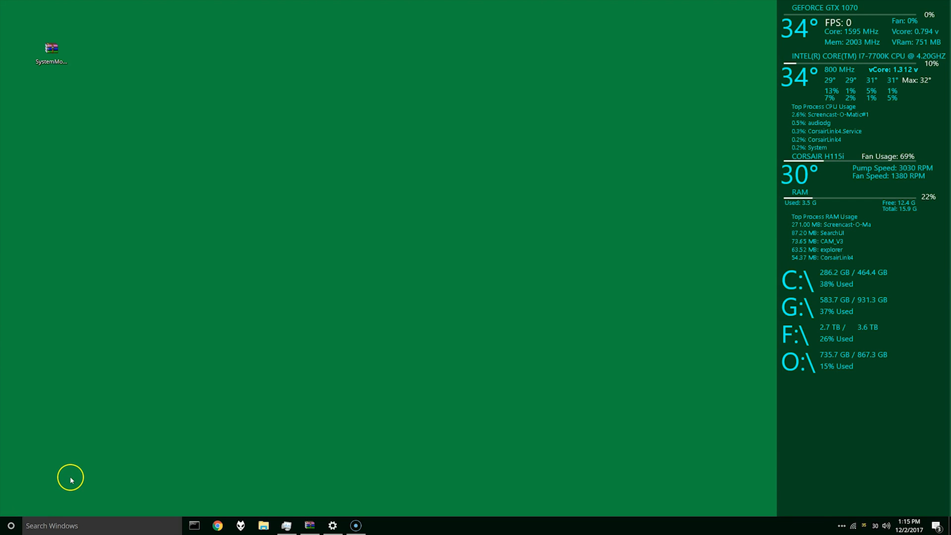
pyautogui.moveTo(769, 311)
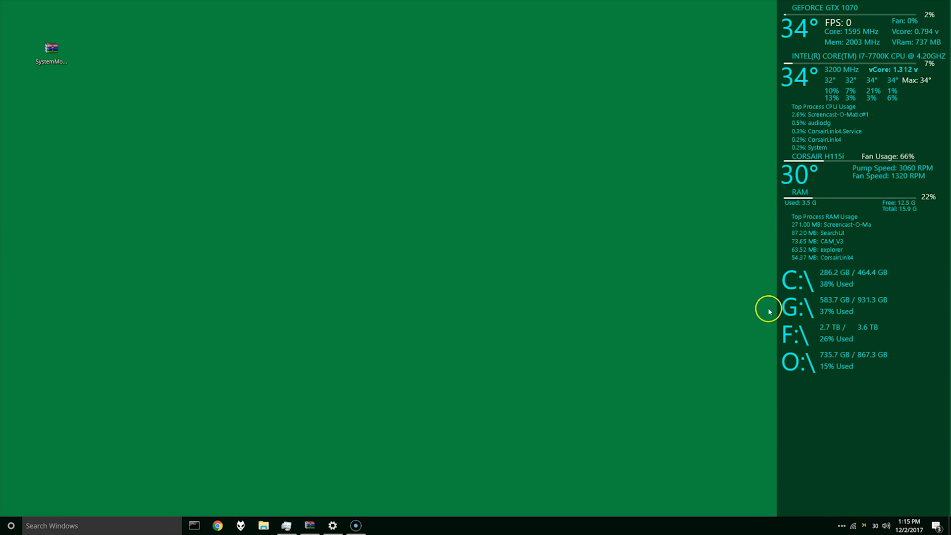
pyautogui.moveTo(819, 264)
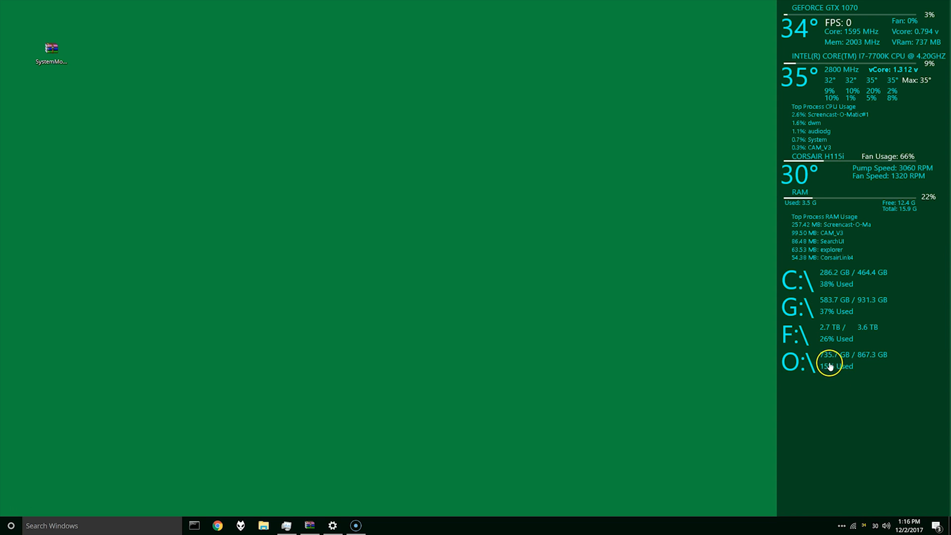
pyautogui.moveTo(809, 134)
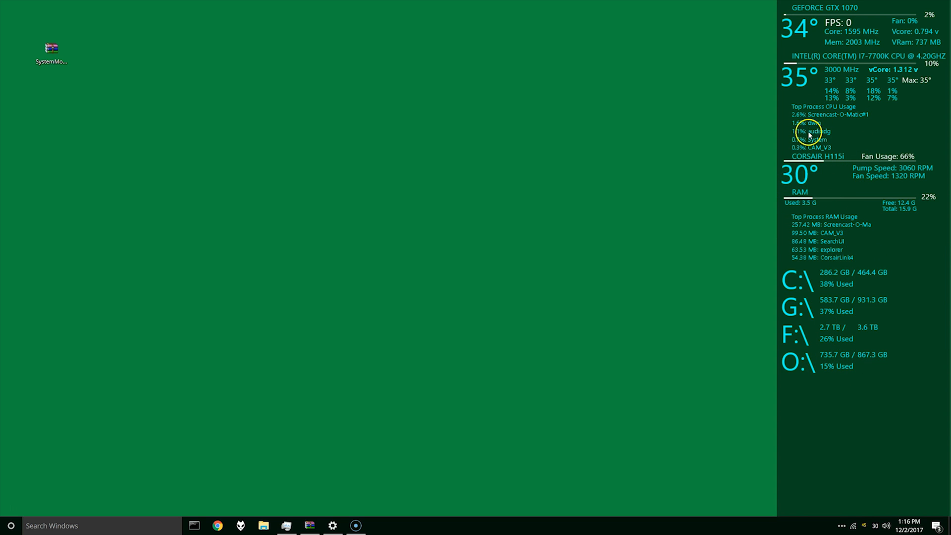
pyautogui.moveTo(825, 50)
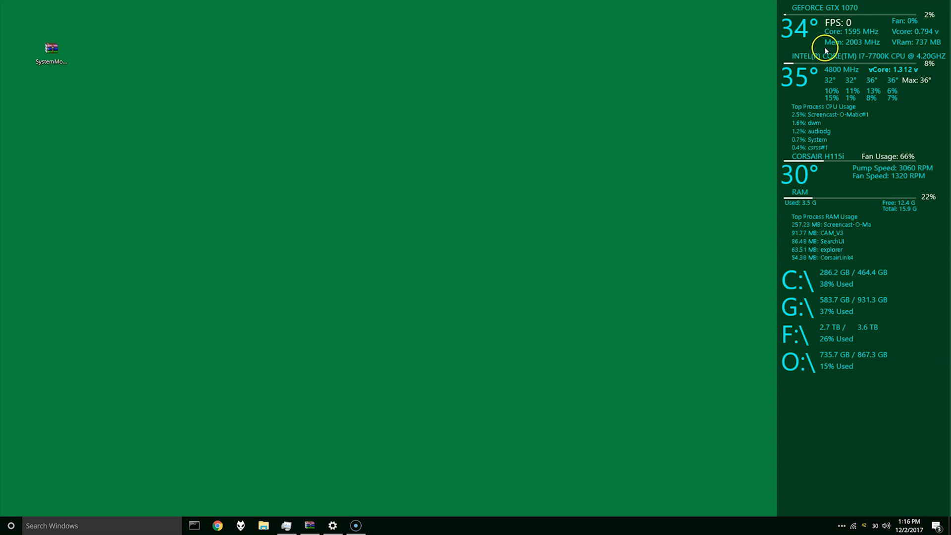
pyautogui.moveTo(867, 423)
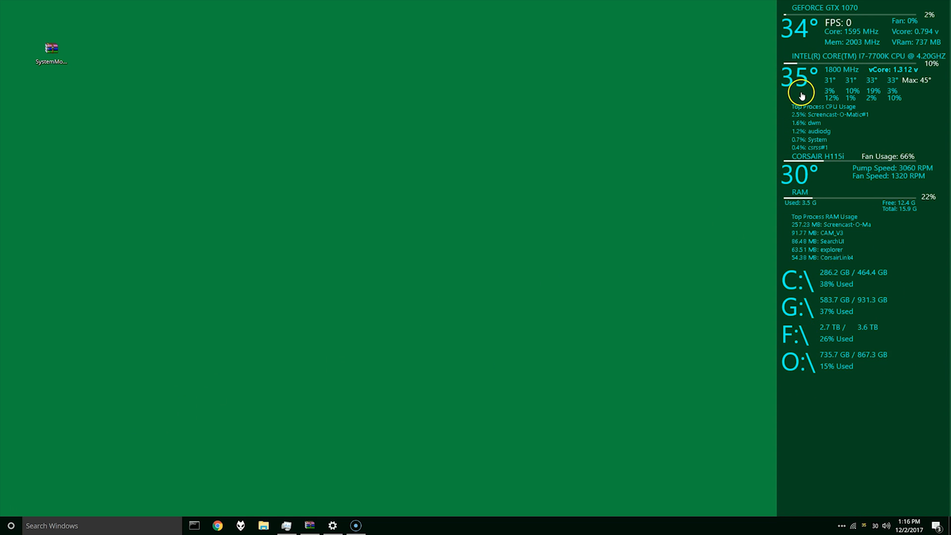
pyautogui.moveTo(871, 55)
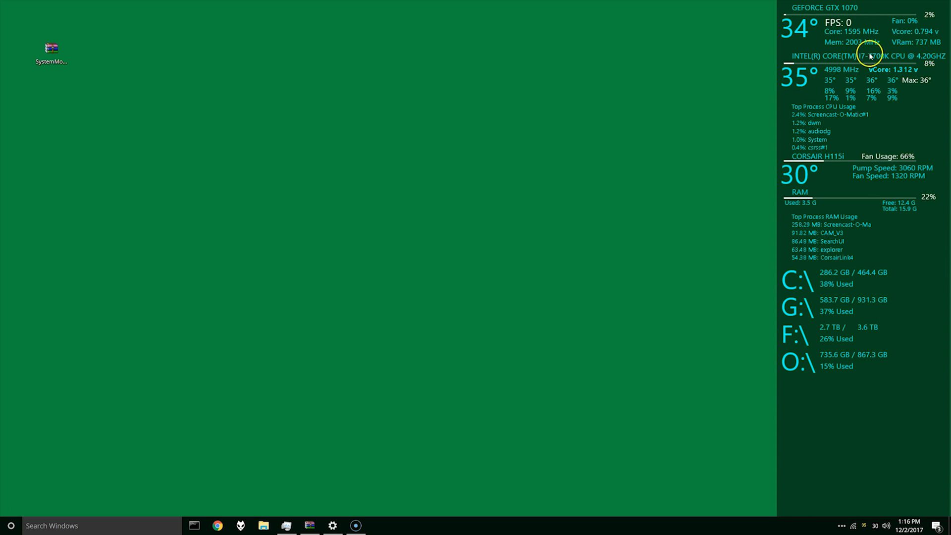
pyautogui.moveTo(848, 211)
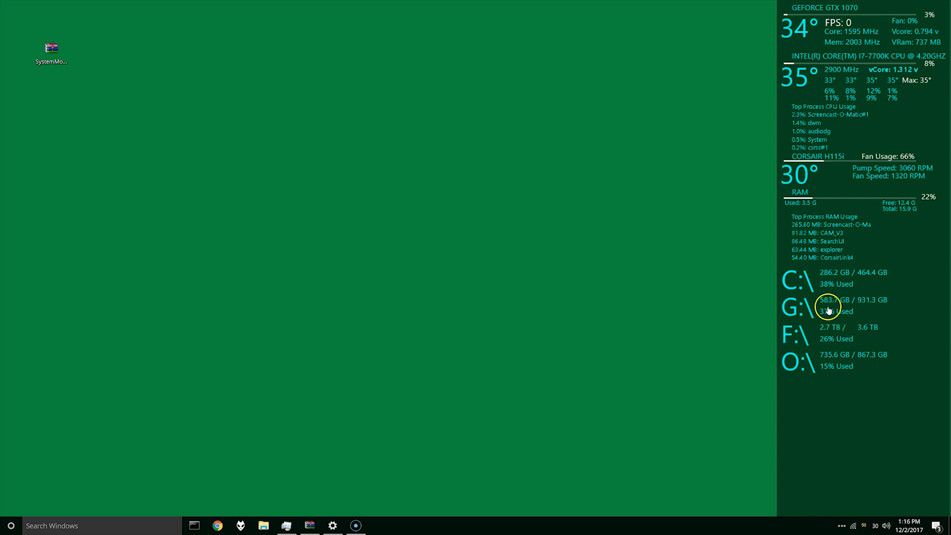
pyautogui.moveTo(831, 50)
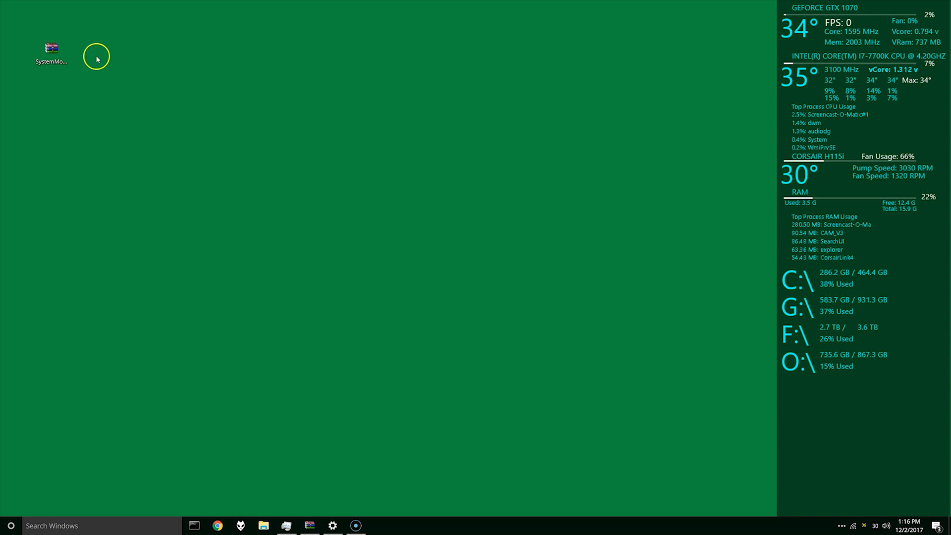
# Step: Extract the SystemMonitor zip onto the desktop and open the extracted SystemMonitor folder
pyautogui.click(51, 49)
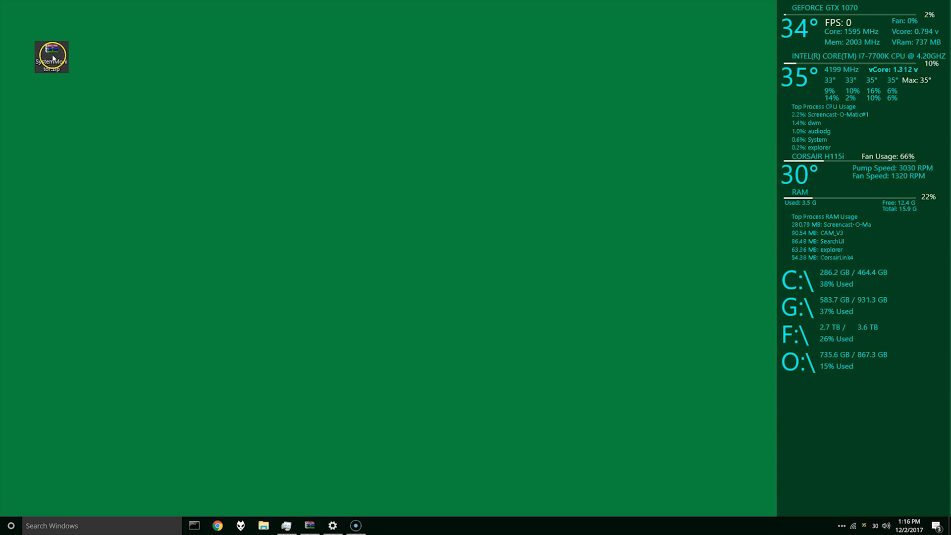
pyautogui.moveTo(52, 57)
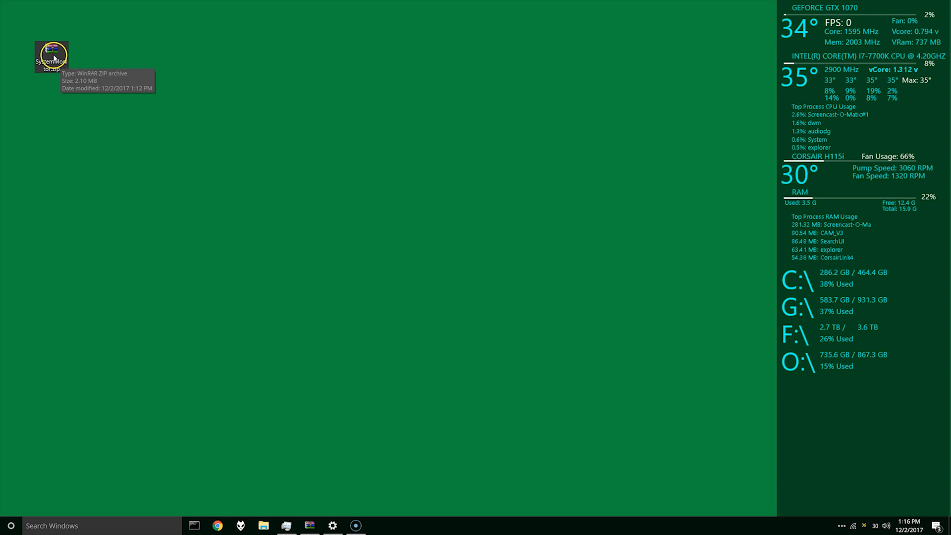
pyautogui.rightClick(51, 54)
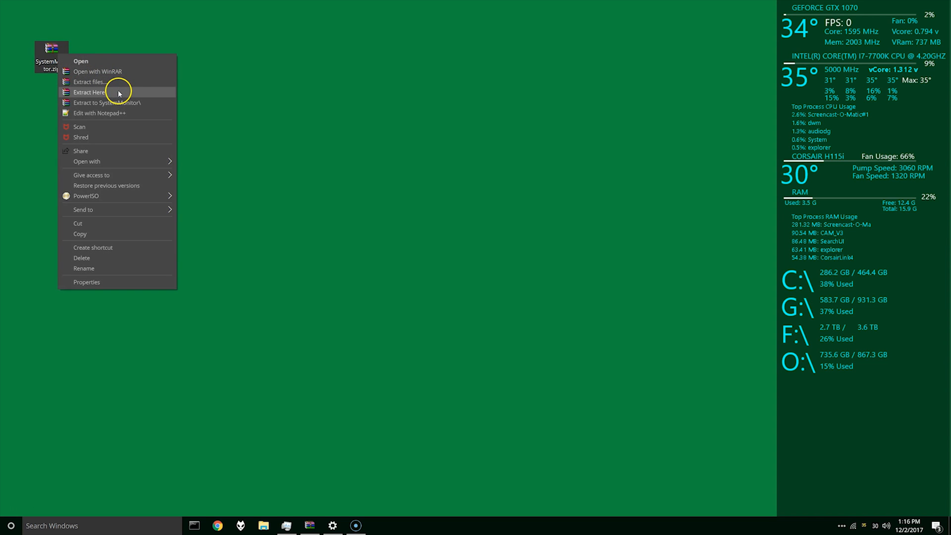
pyautogui.click(90, 92)
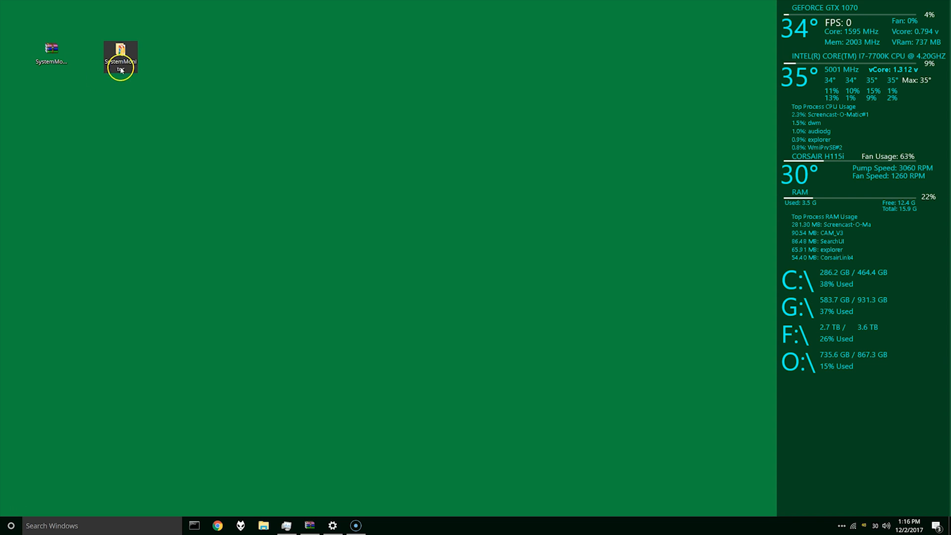
pyautogui.doubleClick(120, 56)
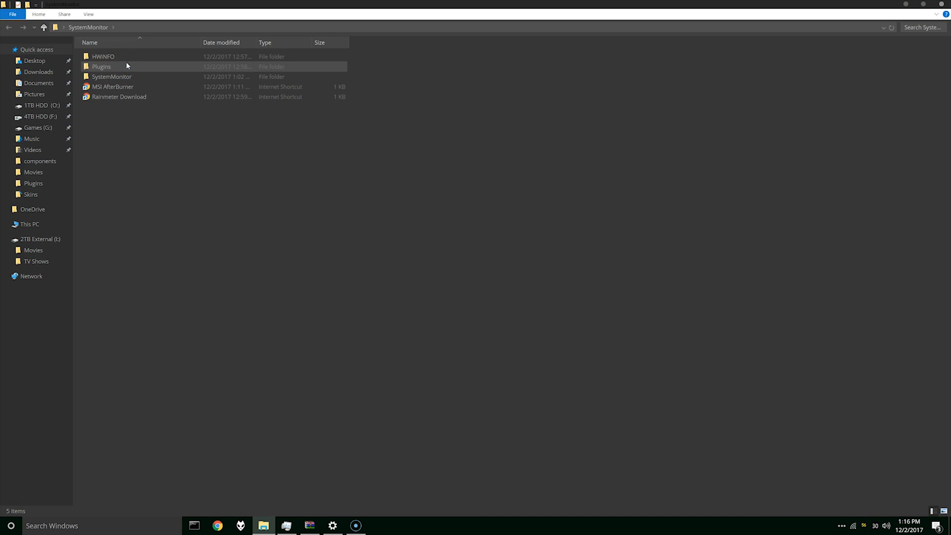
pyautogui.moveTo(137, 97)
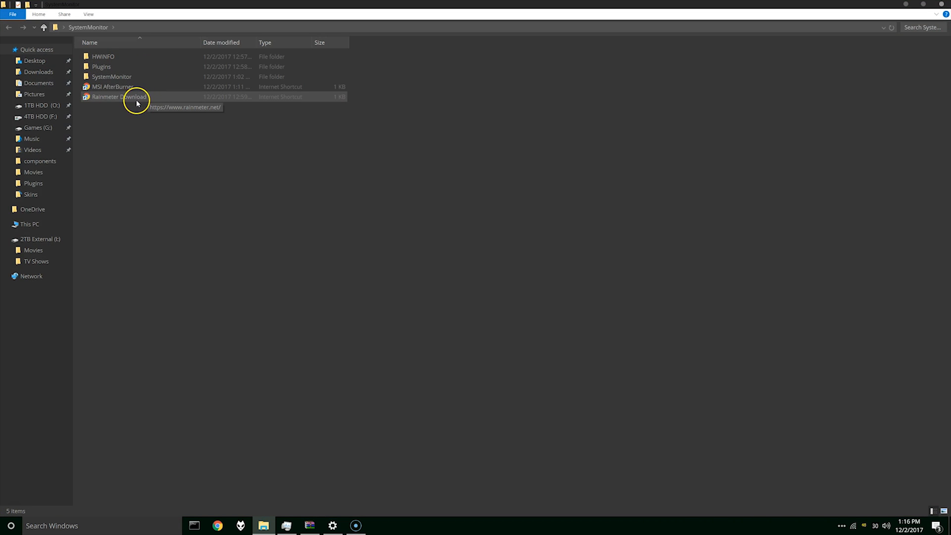
pyautogui.moveTo(135, 100)
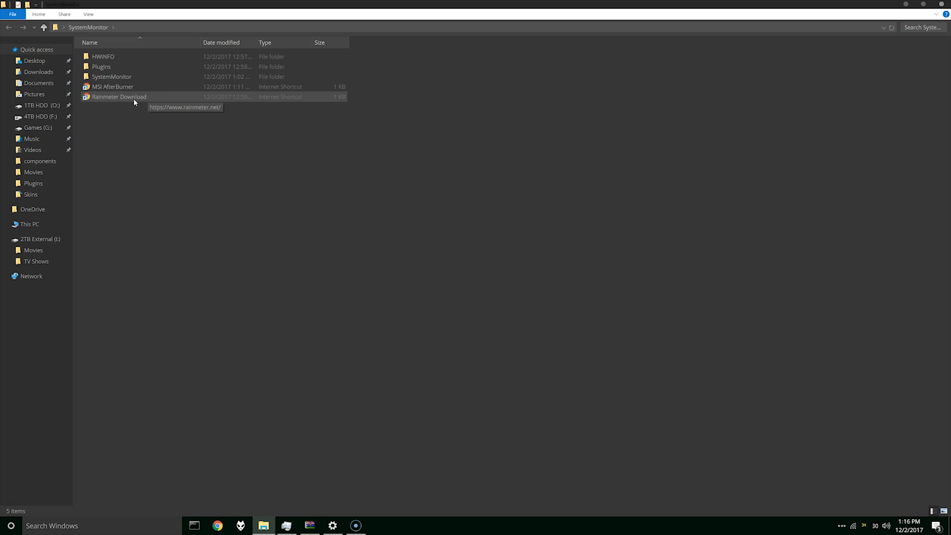
# Step: Download the Rainmeter 4.1 final release from its website and run the installer
pyautogui.click(119, 96)
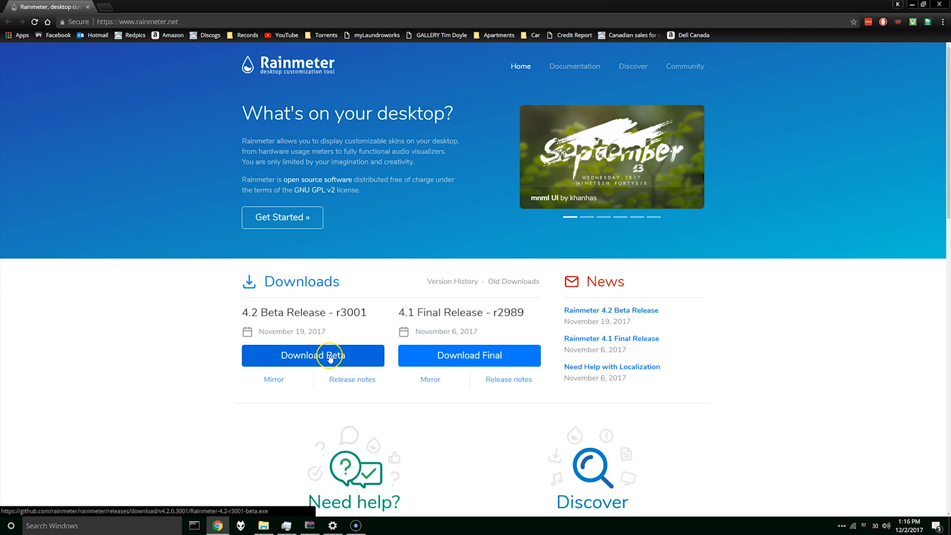
pyautogui.moveTo(358, 353)
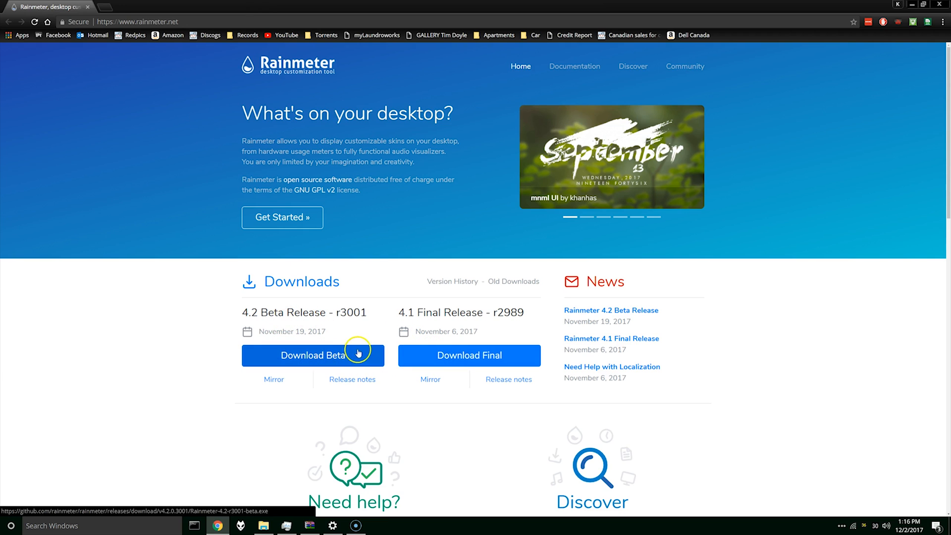
pyautogui.click(313, 355)
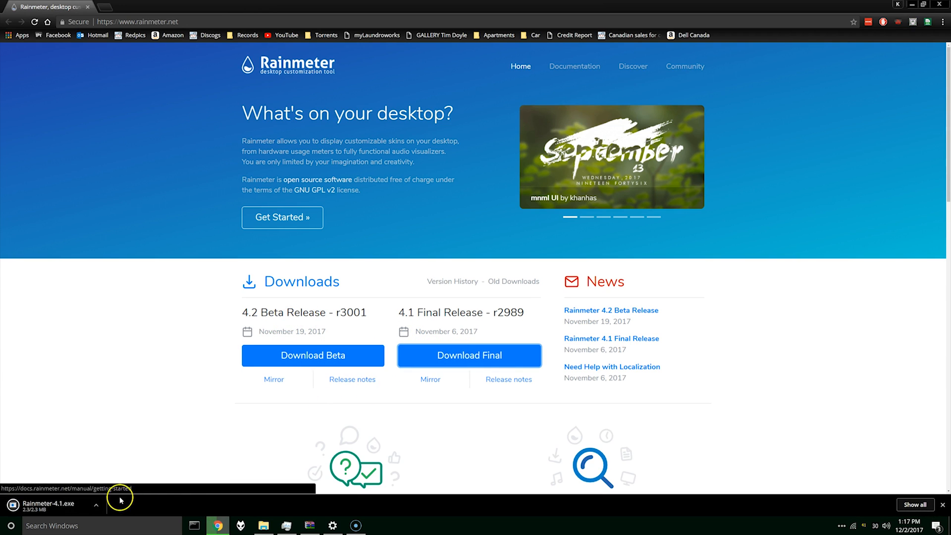
pyautogui.click(469, 356)
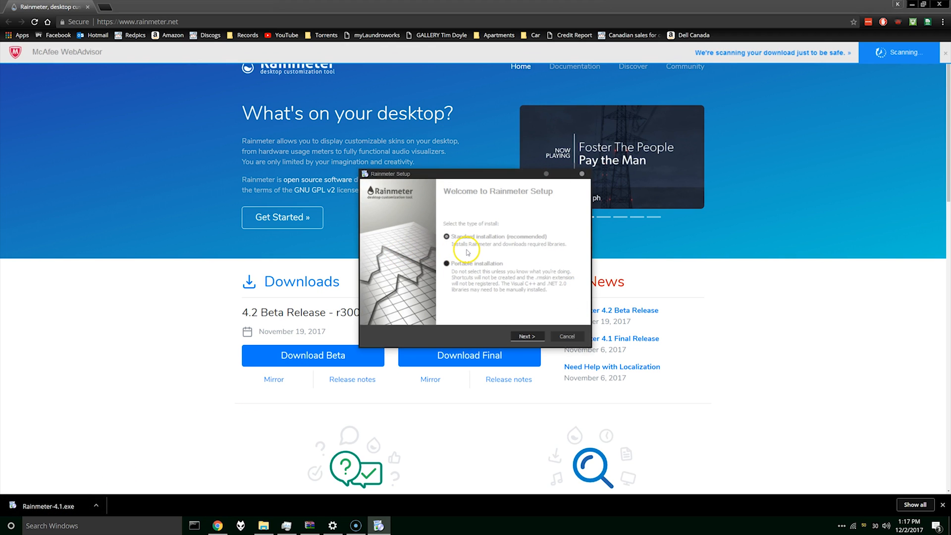
# Step: Install Rainmeter with the standard options and launch it when setup finishes
pyautogui.click(526, 336)
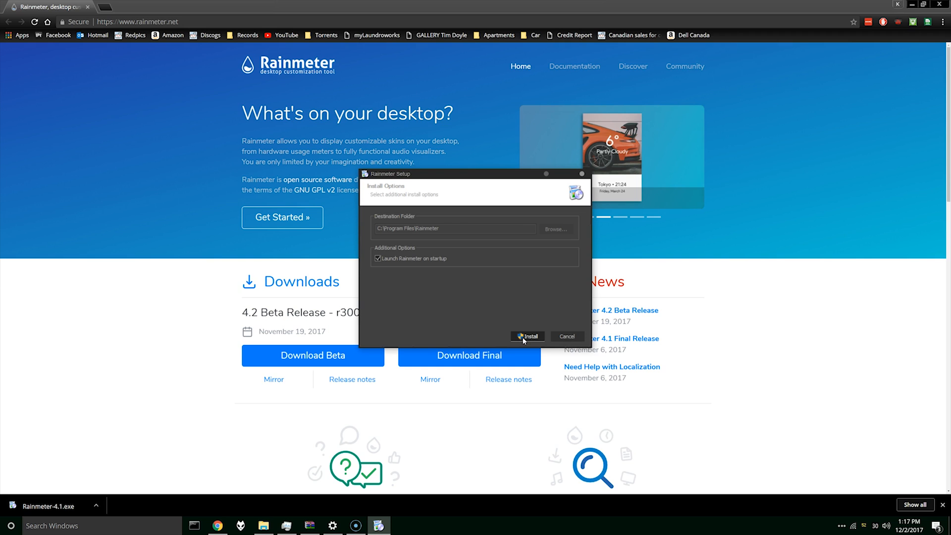
pyautogui.click(529, 336)
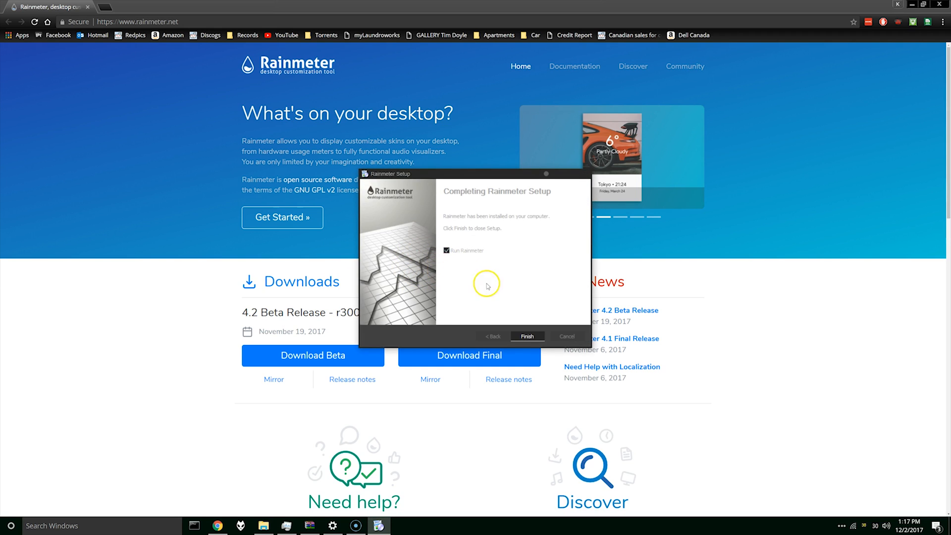
pyautogui.click(526, 336)
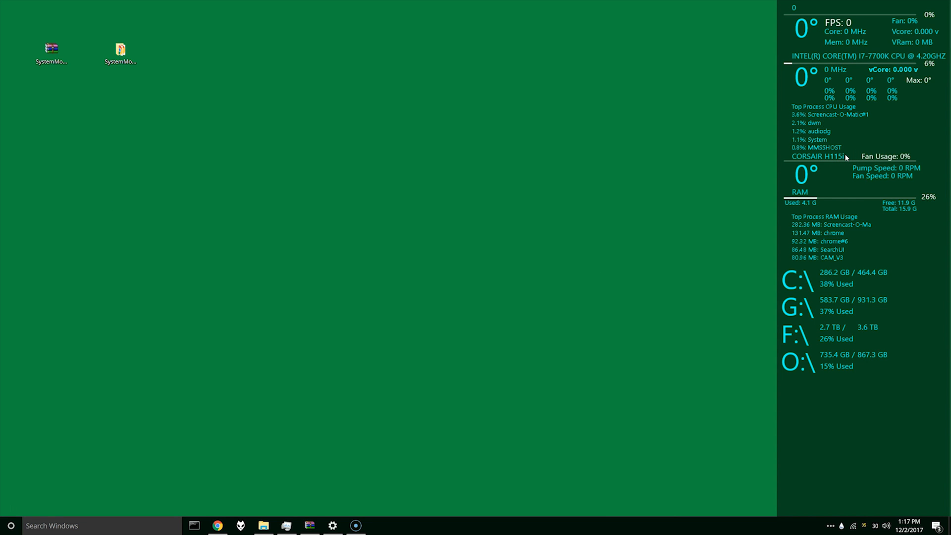
pyautogui.moveTo(838, 156)
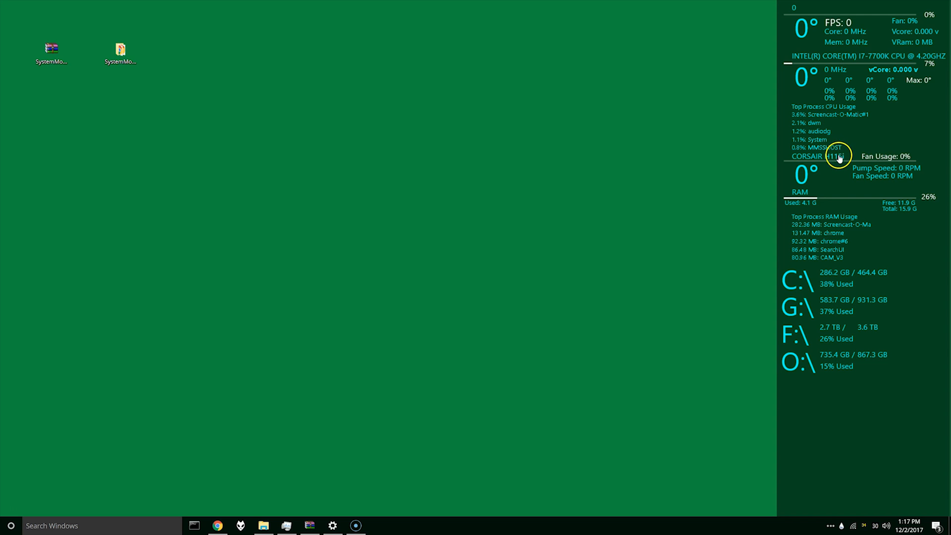
pyautogui.moveTo(854, 456)
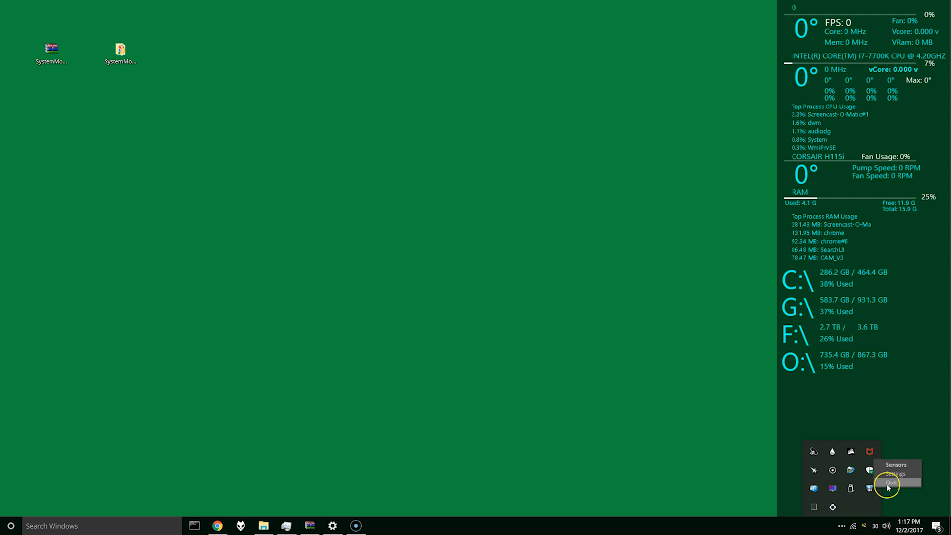
# Step: Quit the tray sensor program, restore the Explorer window and open the HWiNFO folder
pyautogui.click(891, 484)
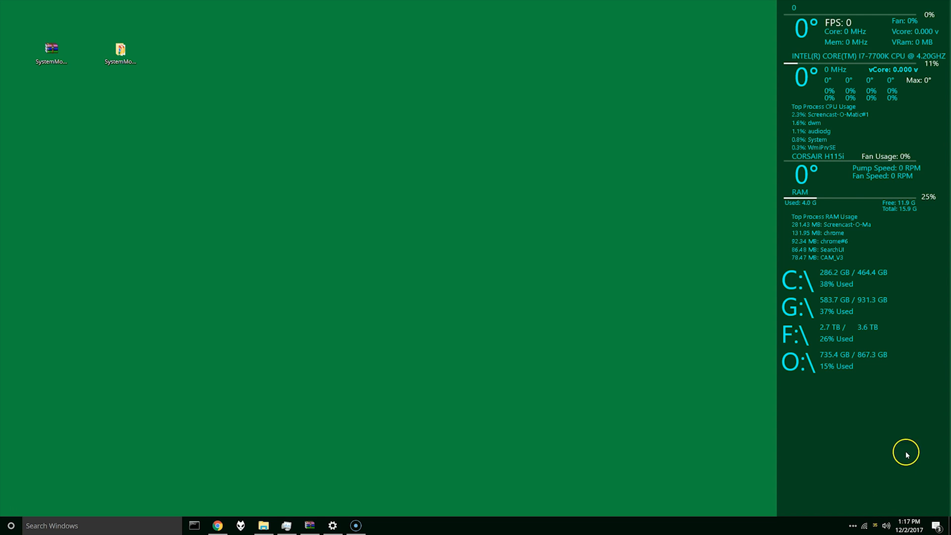
pyautogui.click(263, 526)
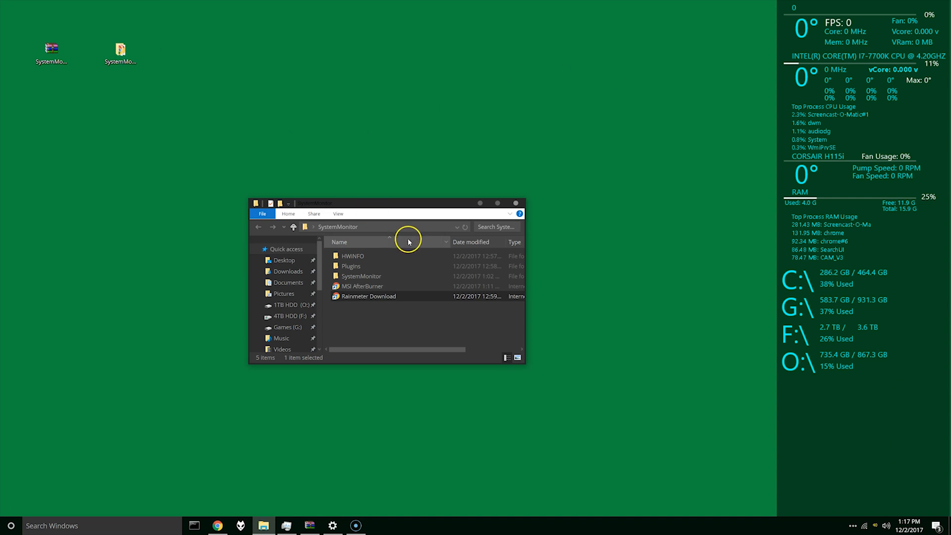
pyautogui.moveTo(823, 90)
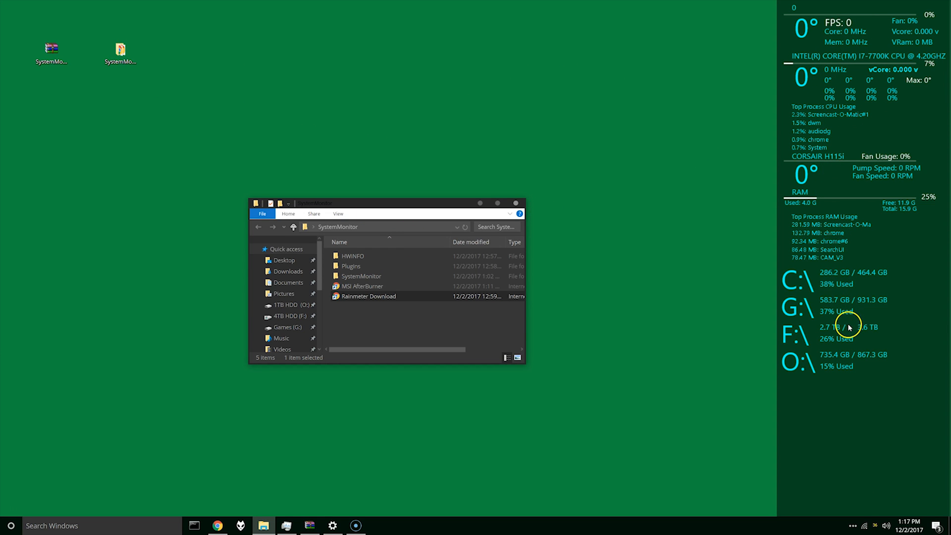
pyautogui.moveTo(705, 256)
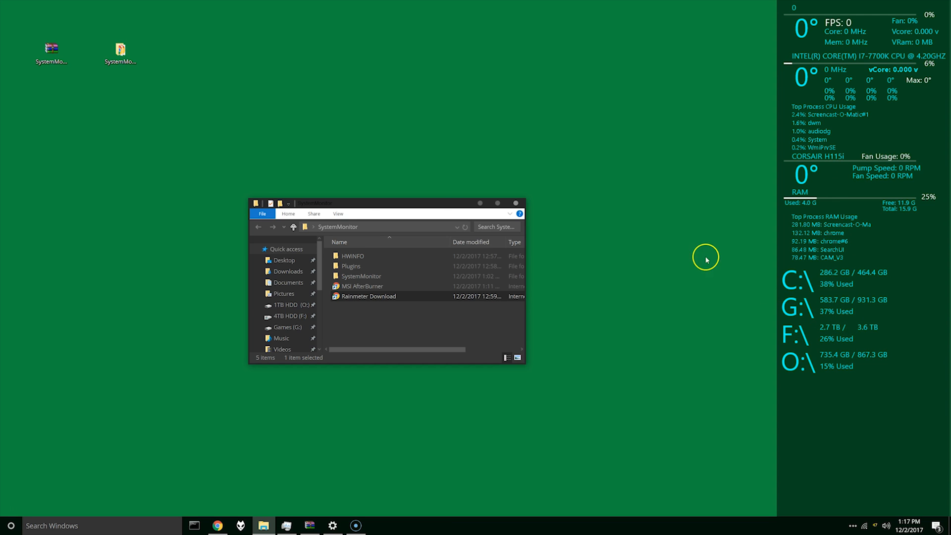
pyautogui.doubleClick(353, 256)
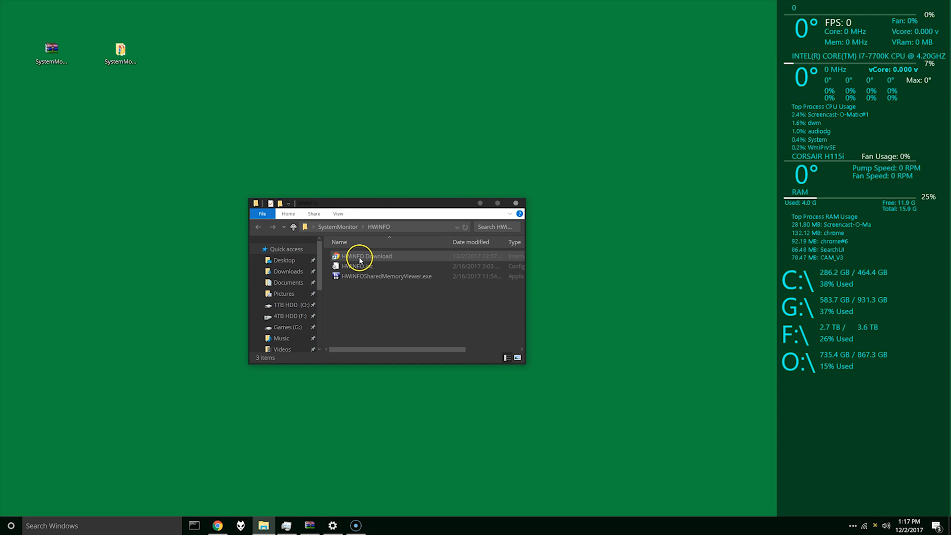
# Step: Download the HWiNFO64 installer from the Local (U.S.) mirror via the download shortcut
pyautogui.doubleClick(369, 255)
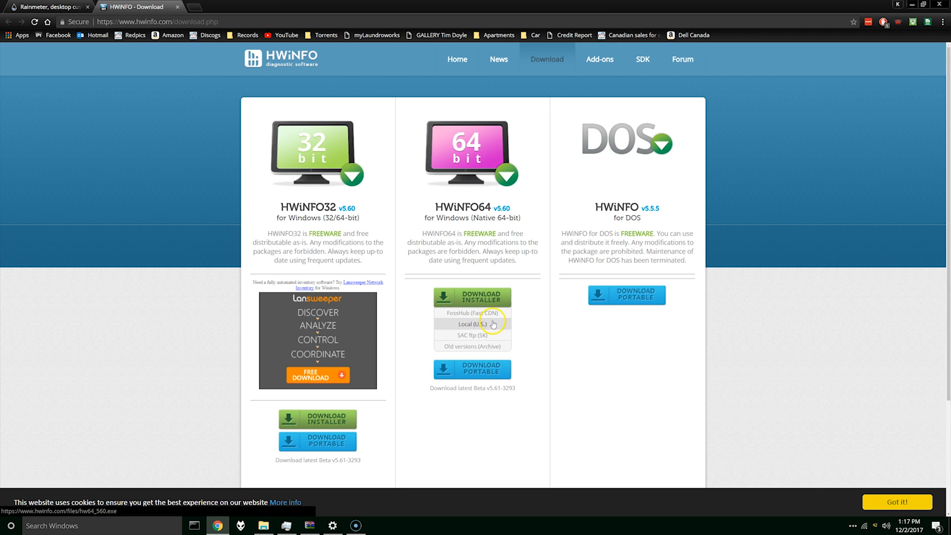
pyautogui.click(472, 324)
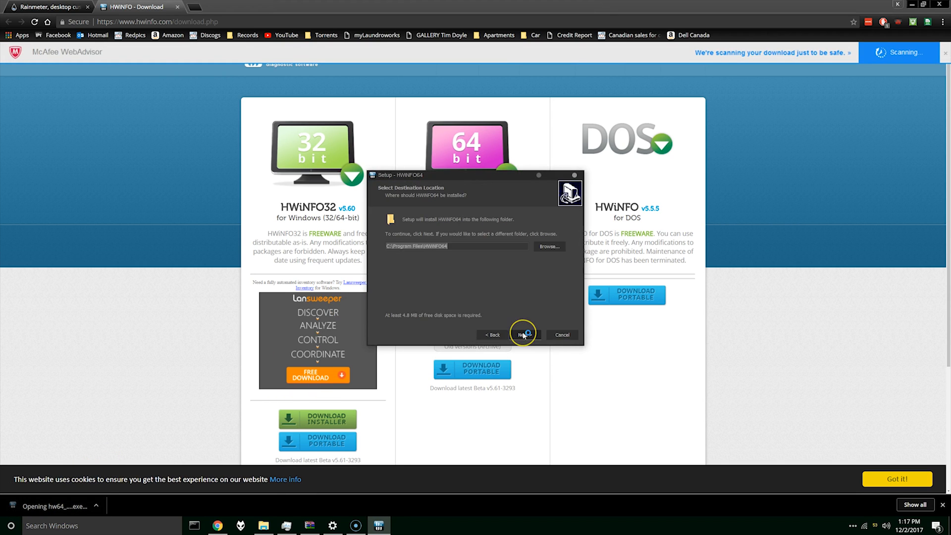
# Step: Run HWiNFO64 setup to completion, overwriting the existing settings file
pyautogui.click(523, 334)
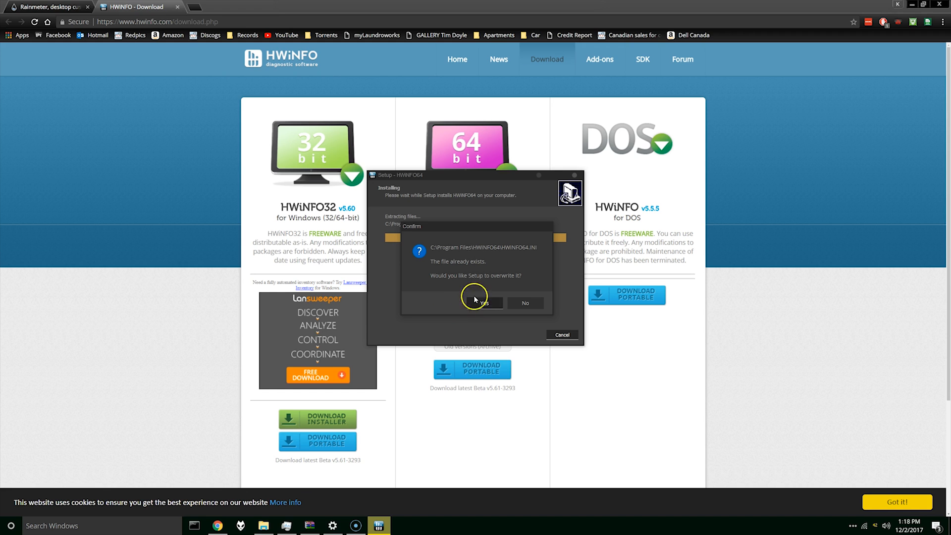
pyautogui.click(481, 303)
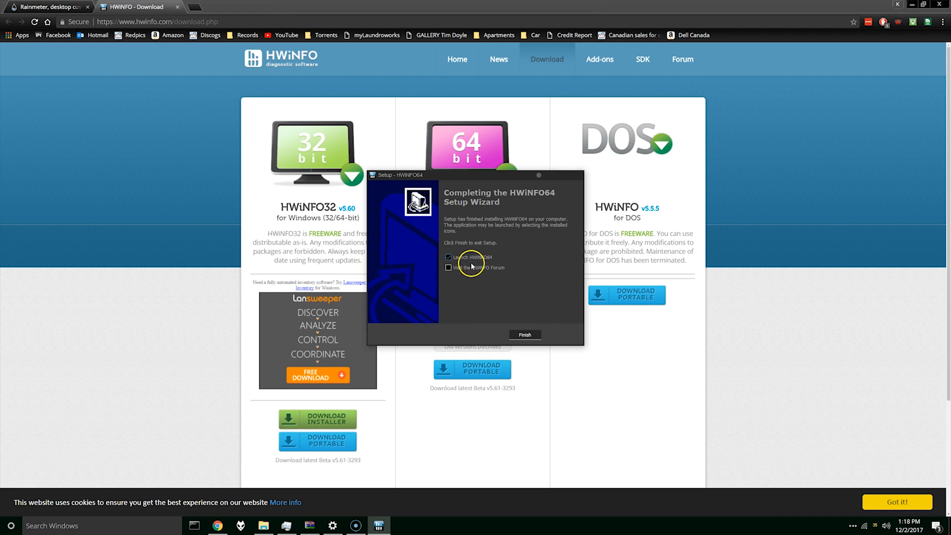
pyautogui.click(524, 334)
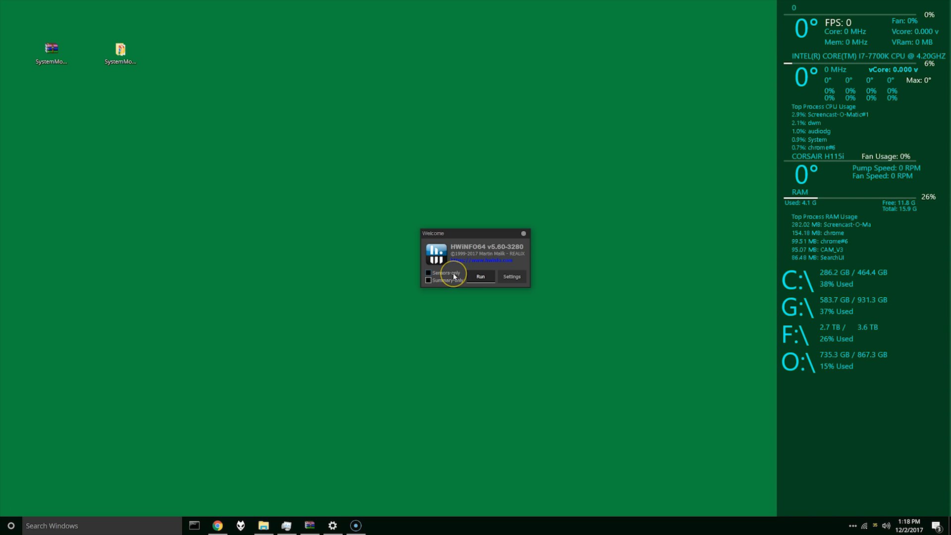
# Step: Enable sensors-only mode and set HWiNFO64 to minimize on startup with auto start and shared memory
pyautogui.click(512, 277)
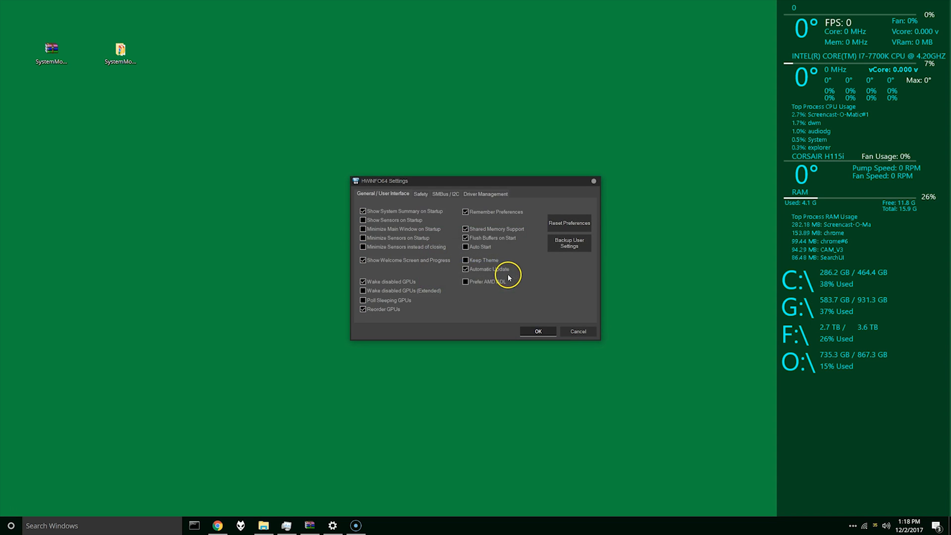
pyautogui.moveTo(400, 229)
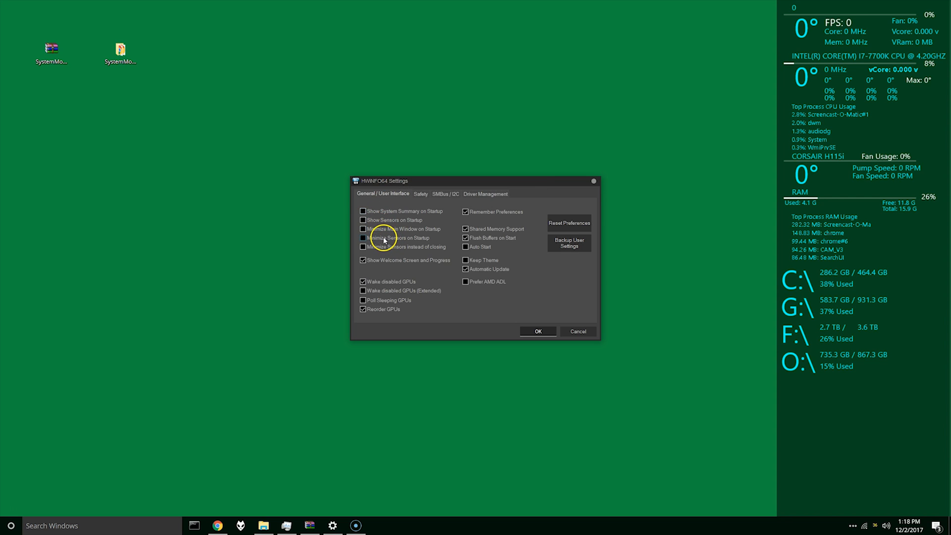
pyautogui.click(362, 238)
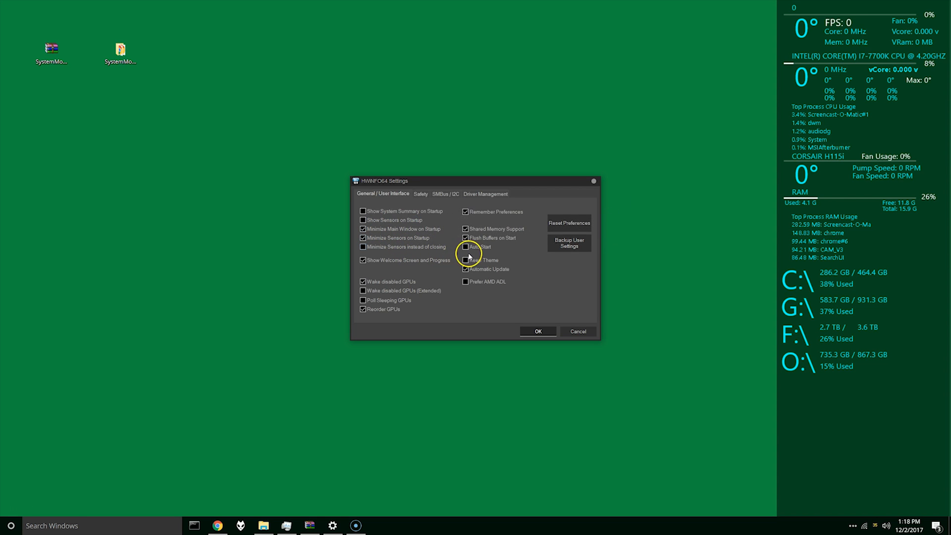
pyautogui.moveTo(376, 249)
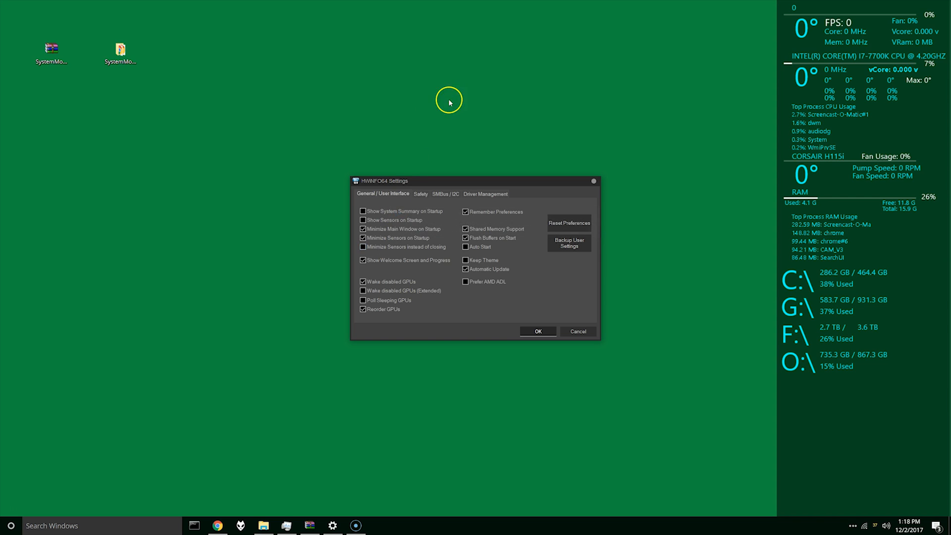
pyautogui.moveTo(540, 101)
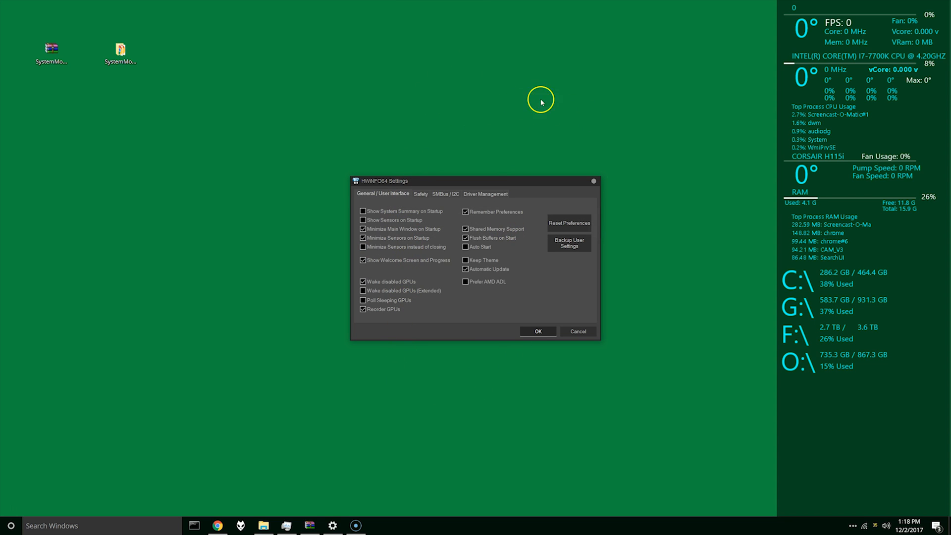
pyautogui.moveTo(828, 136)
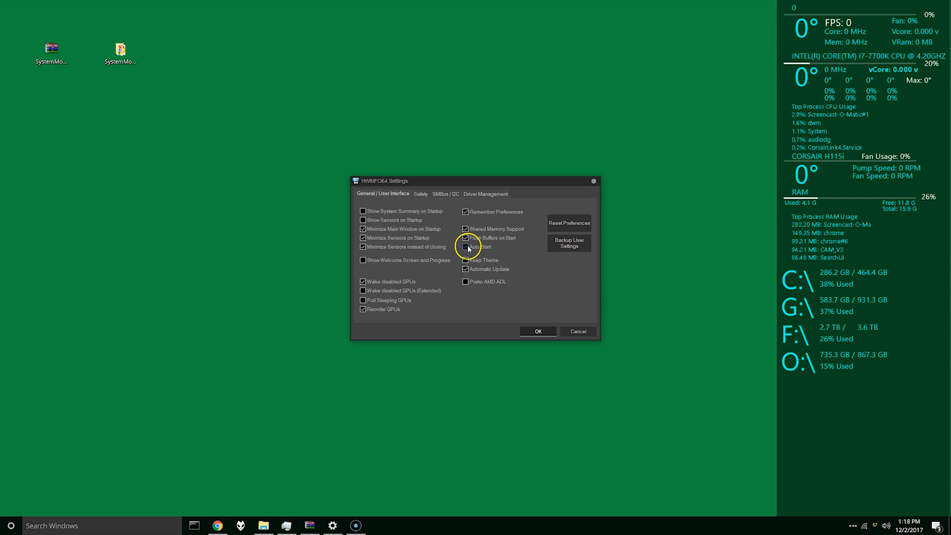
pyautogui.click(536, 331)
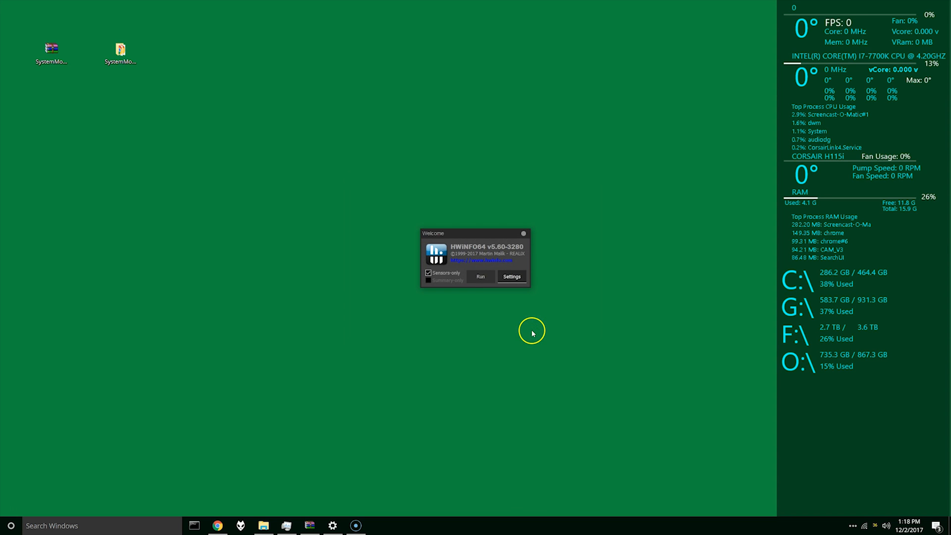
# Step: Start HWiNFO64 monitoring, disable beta notifications and dismiss the update notice
pyautogui.click(480, 277)
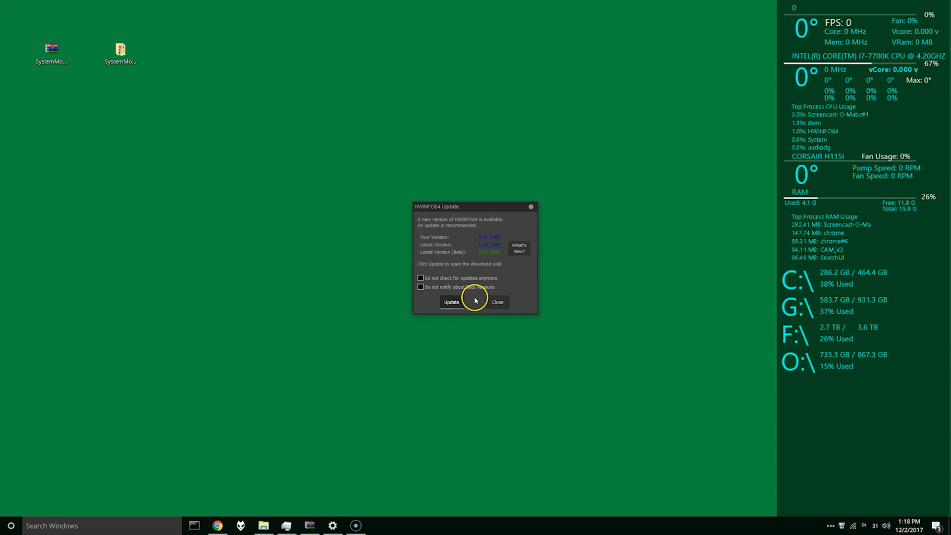
pyautogui.click(421, 288)
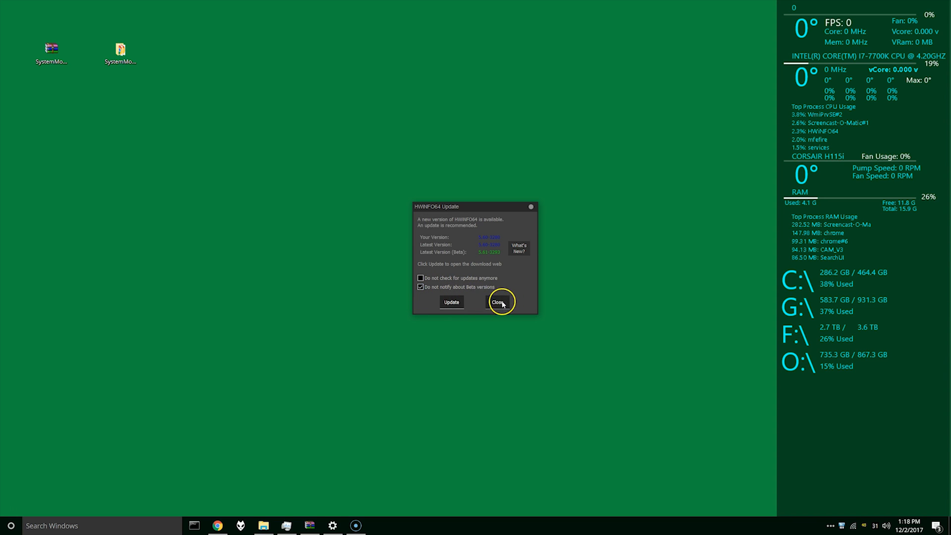
pyautogui.click(498, 302)
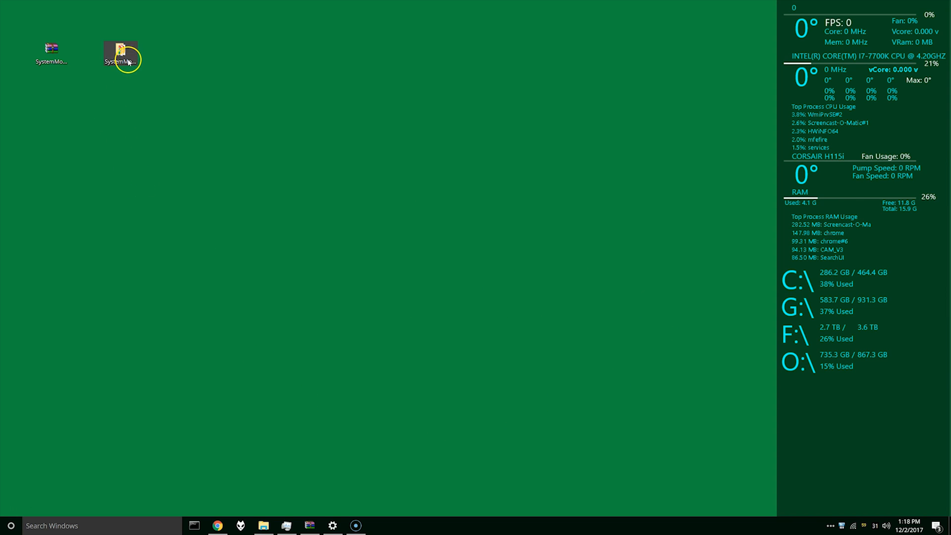
# Step: Select and copy all plugin dlls from the SystemMonitor Plugins folder
pyautogui.doubleClick(120, 51)
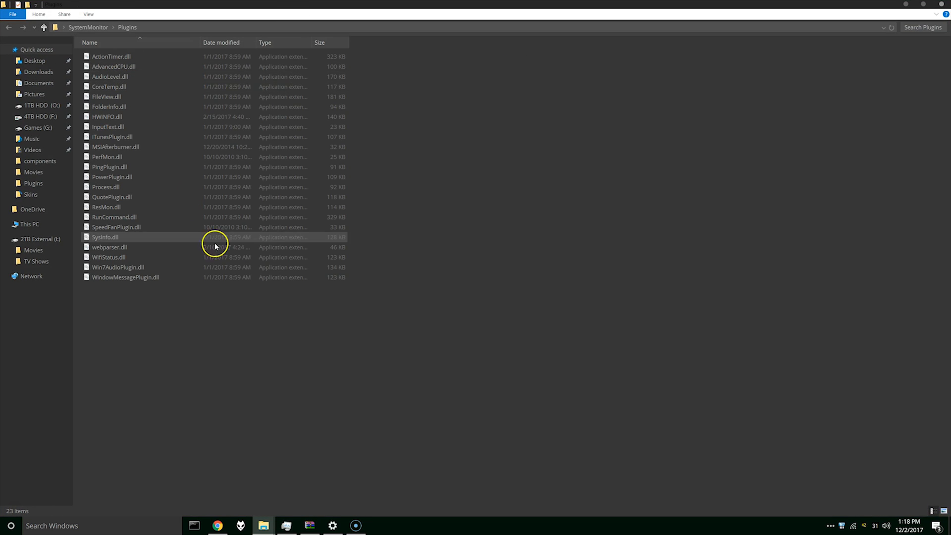
pyautogui.press('ctrl+a')
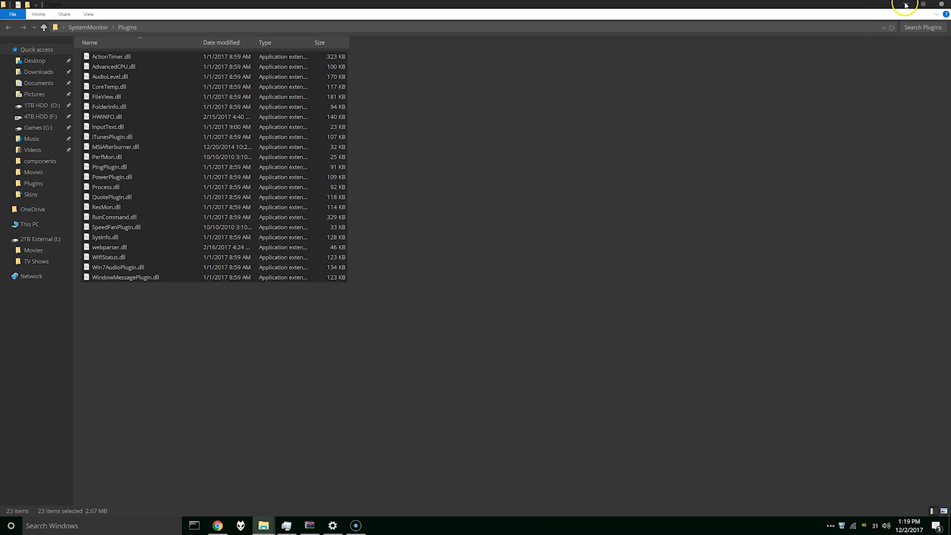
pyautogui.moveTo(894, 61)
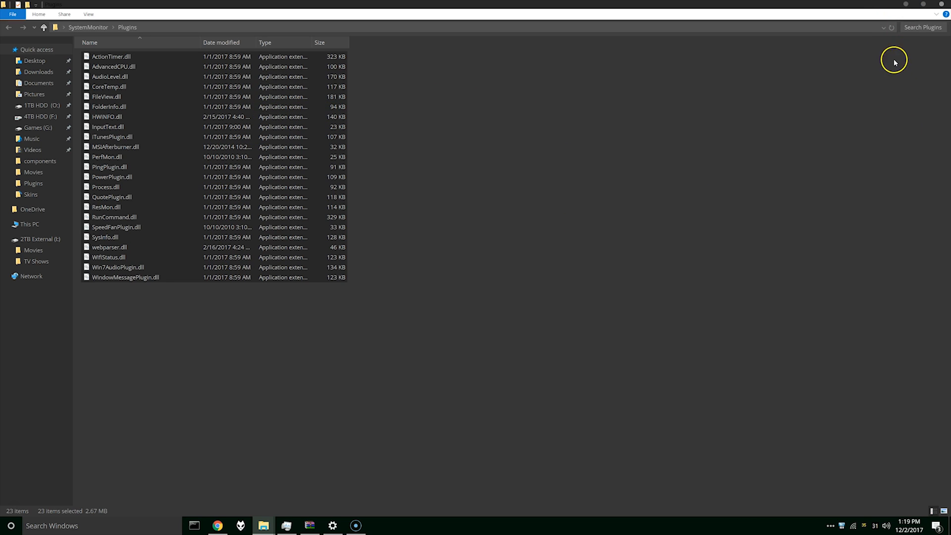
pyautogui.moveTo(183, 232)
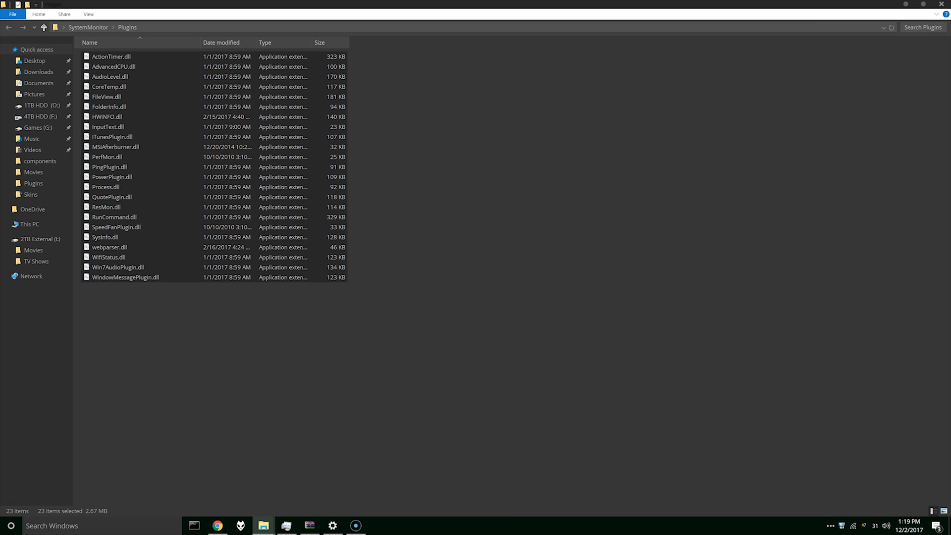
pyautogui.moveTo(154, 293)
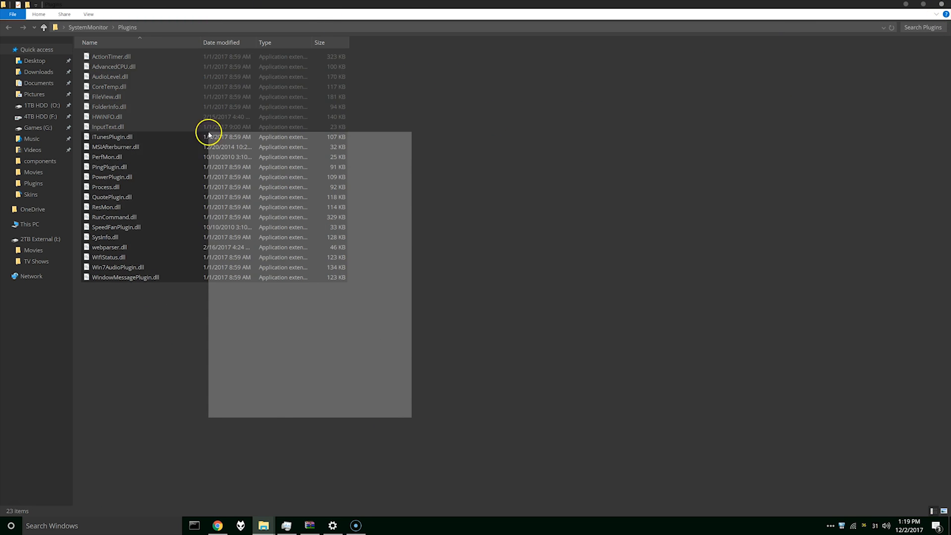
pyautogui.press('ctrl+a')
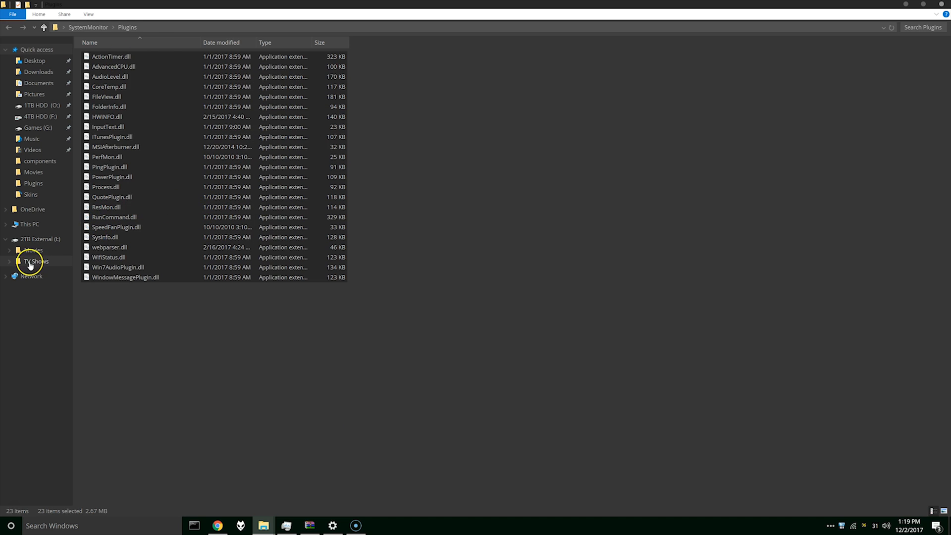
# Step: Paste the dlls into C:\Program Files\Rainmeter\Plugins, granting administrator permission for all files
pyautogui.click(38, 105)
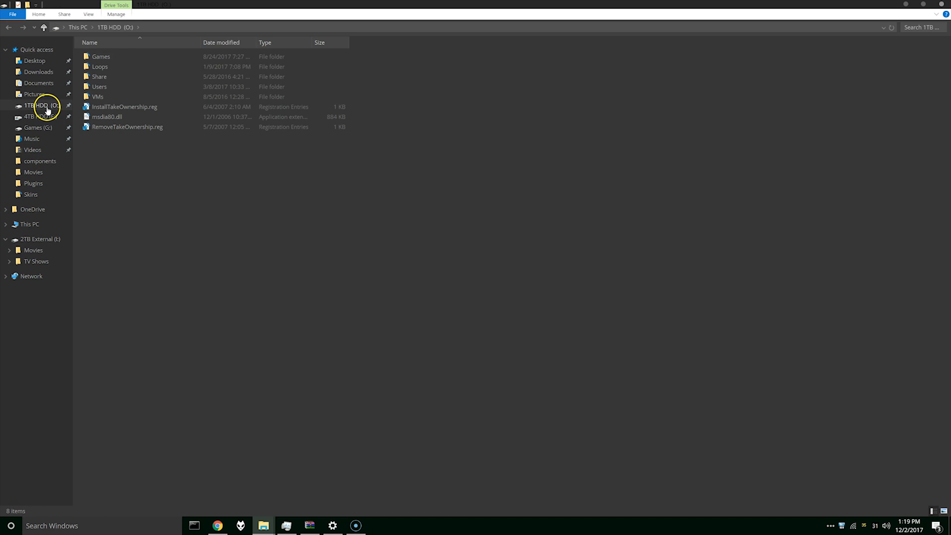
pyautogui.click(28, 224)
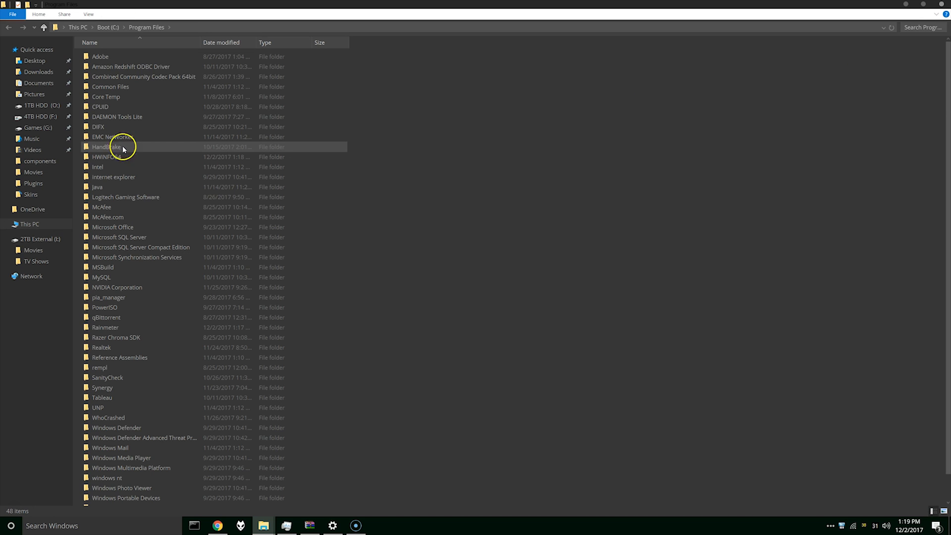
pyautogui.moveTo(121, 327)
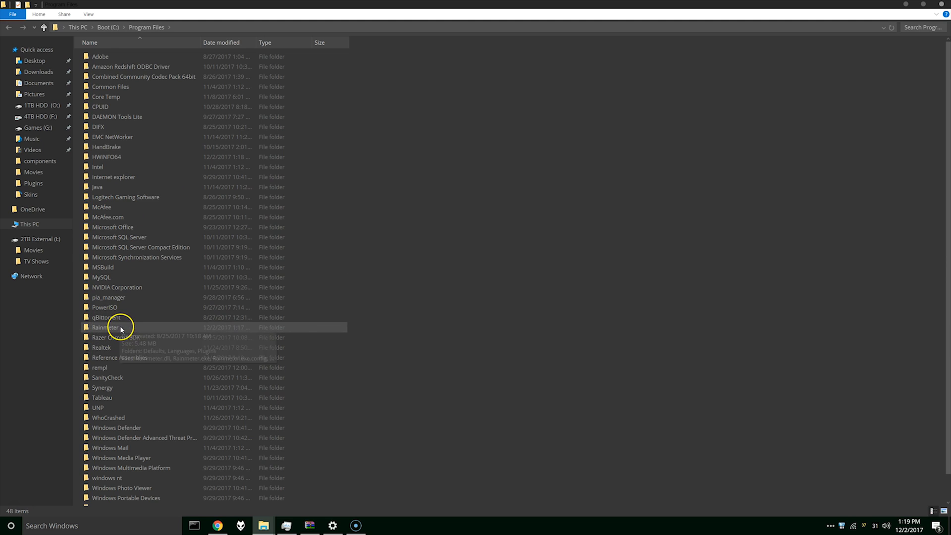
pyautogui.doubleClick(106, 327)
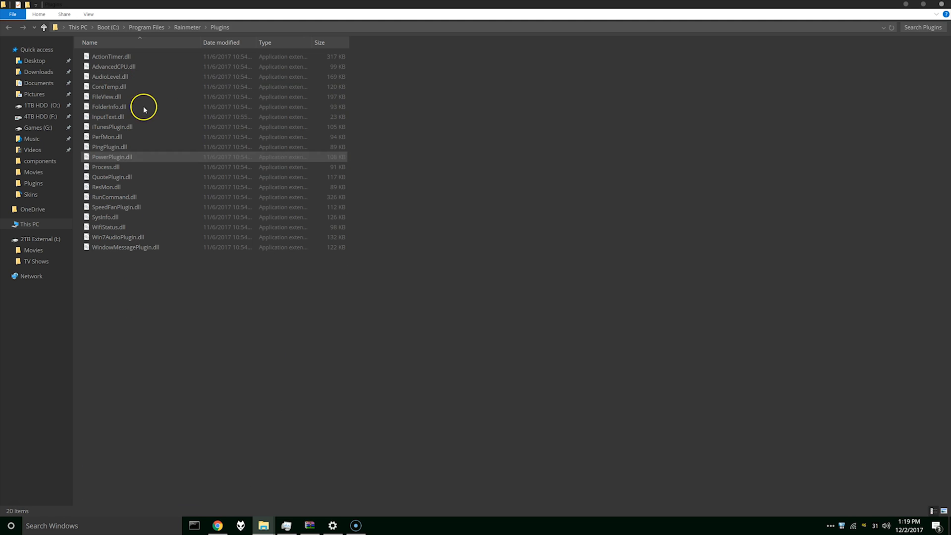
pyautogui.rightClick(531, 397)
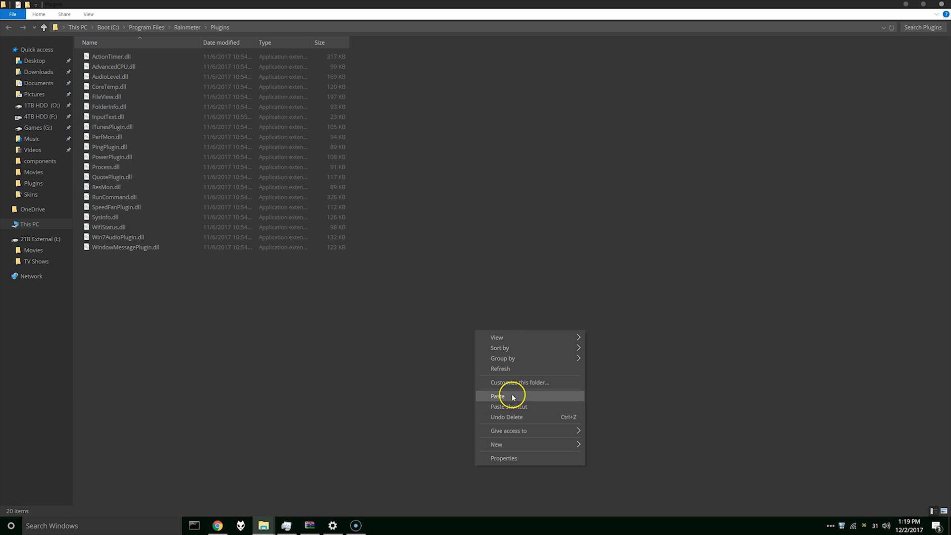
pyautogui.click(496, 395)
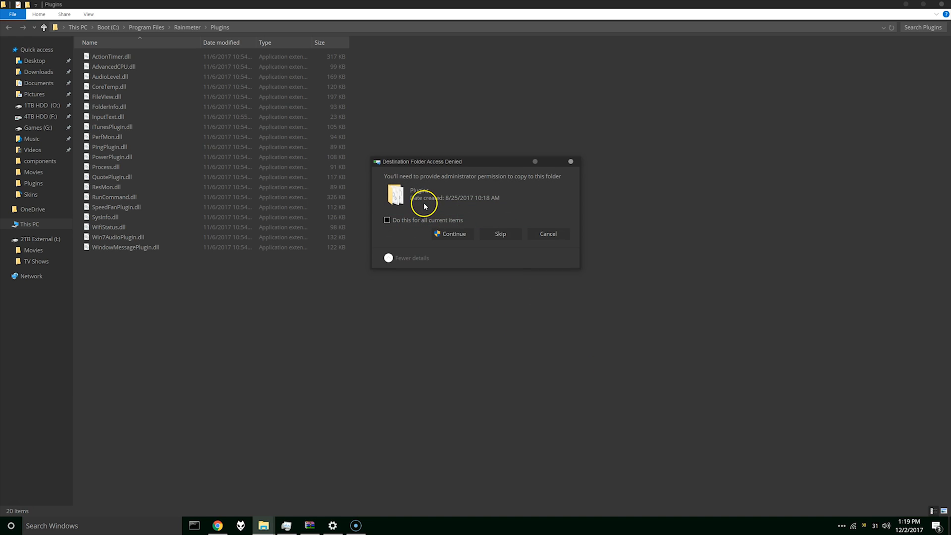
pyautogui.click(387, 220)
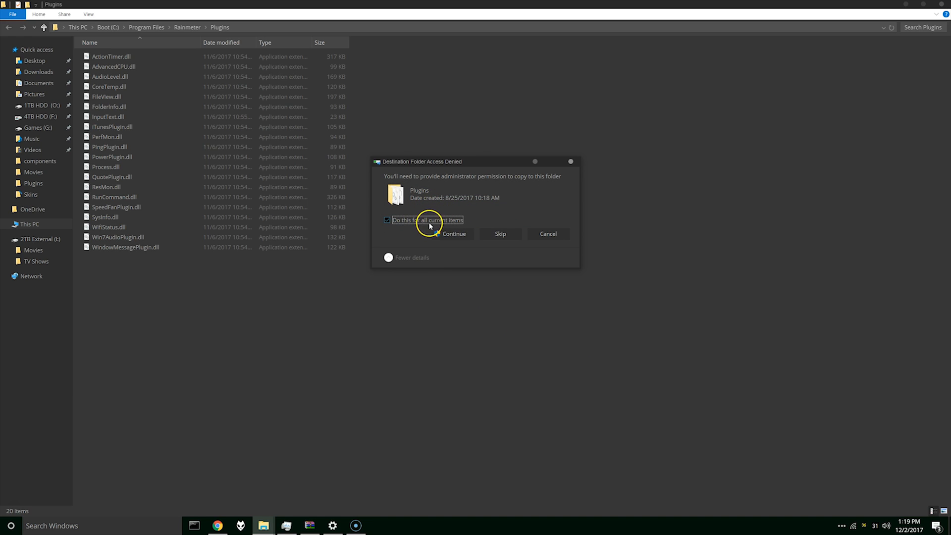
pyautogui.click(453, 233)
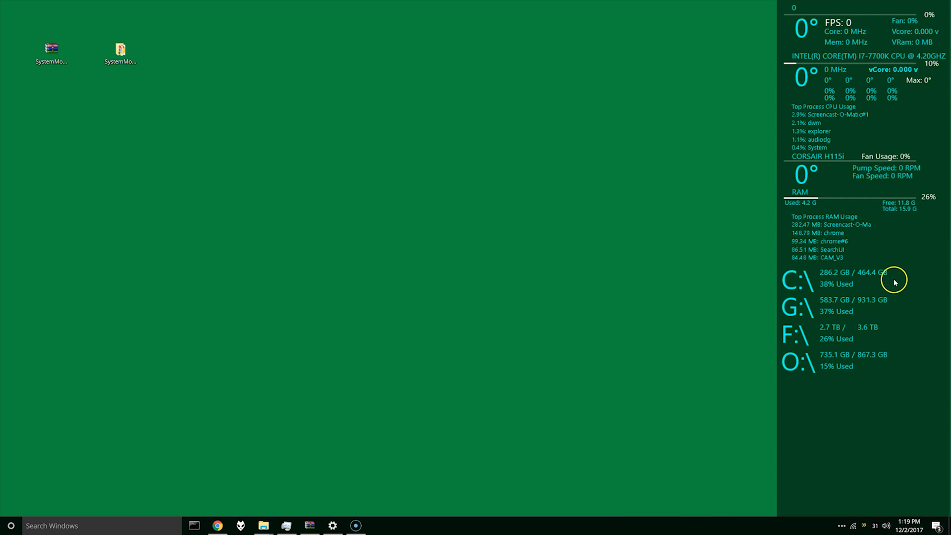
# Step: Load the SystemMonitor skin from the Rainmeter menu and navigate Explorer back to the SystemMonitor folder
pyautogui.rightClick(894, 280)
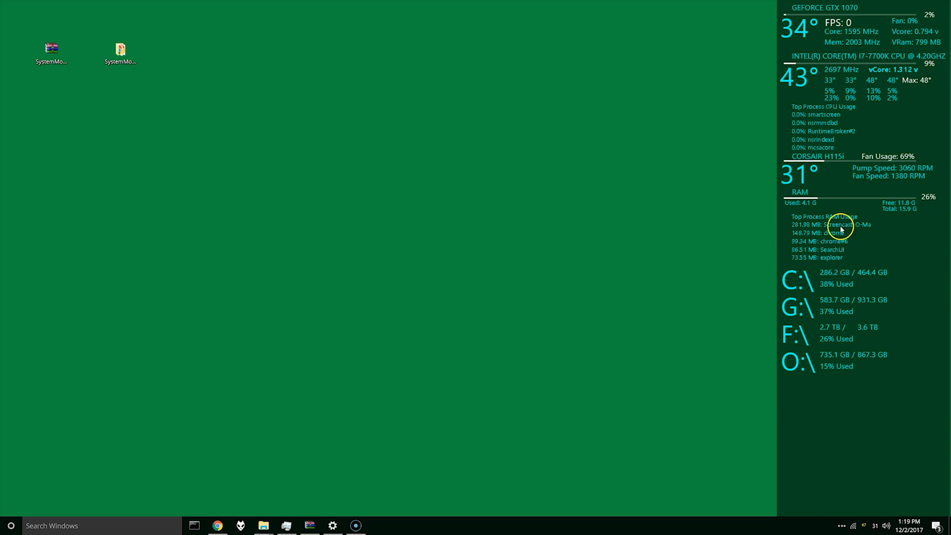
pyautogui.moveTo(263, 525)
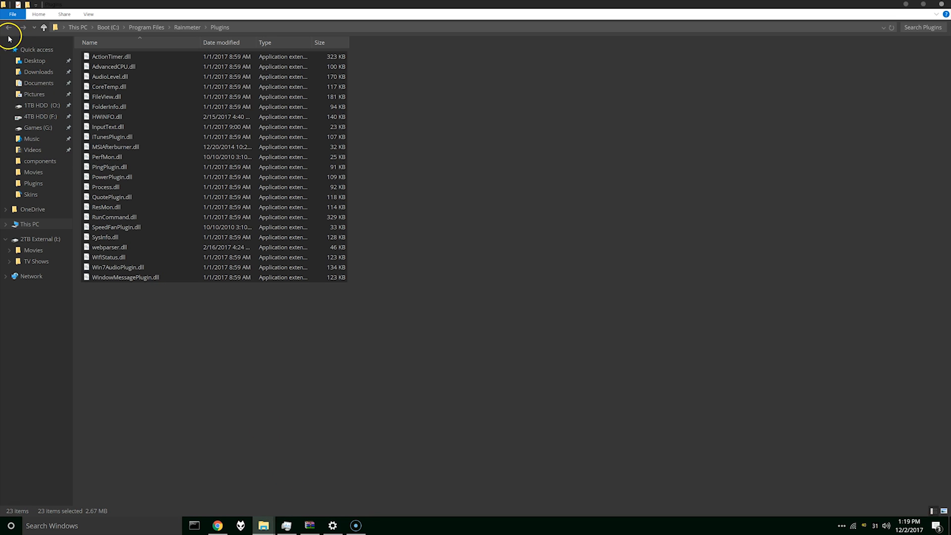
pyautogui.click(9, 27)
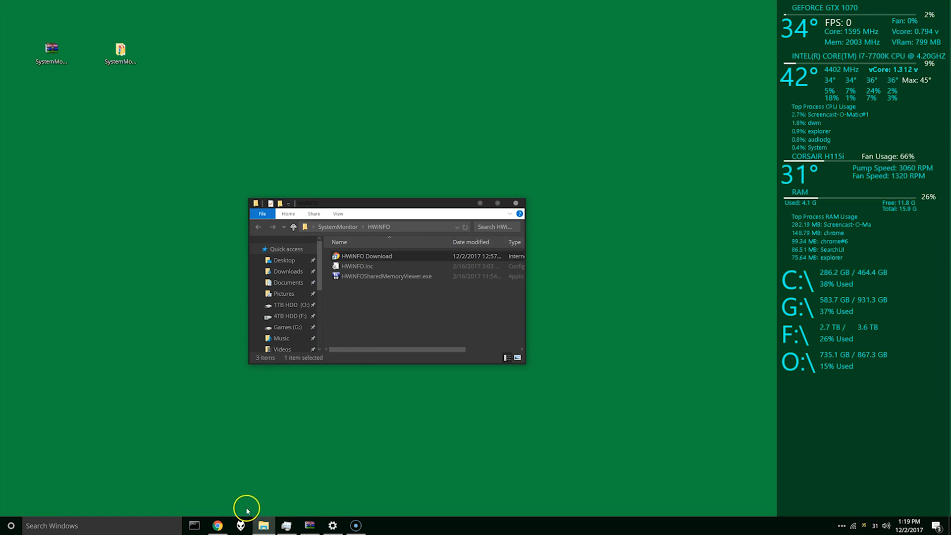
pyautogui.click(259, 228)
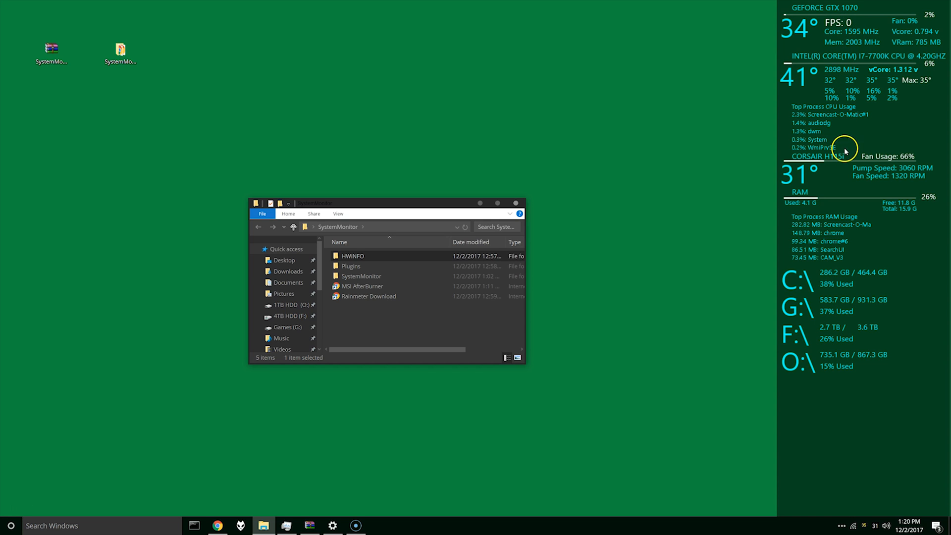
pyautogui.moveTo(623, 191)
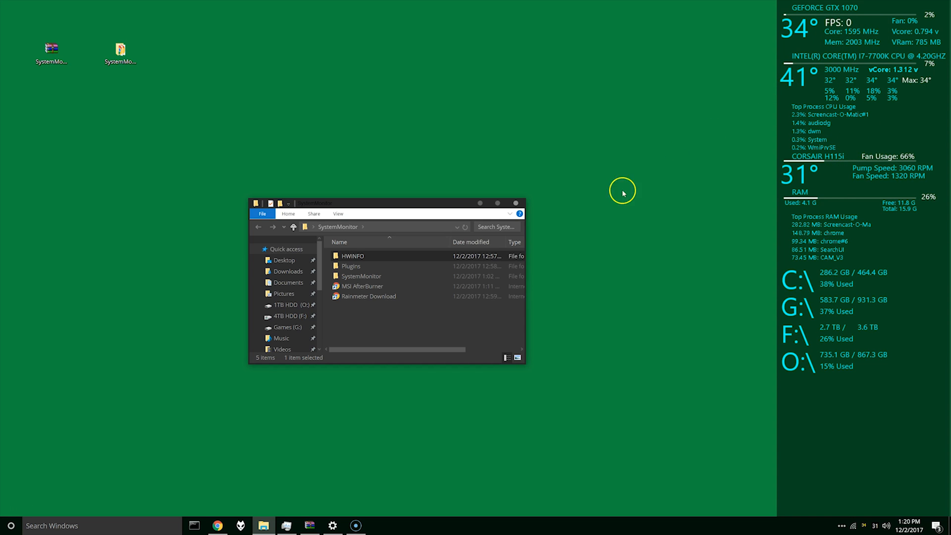
pyautogui.moveTo(277, 238)
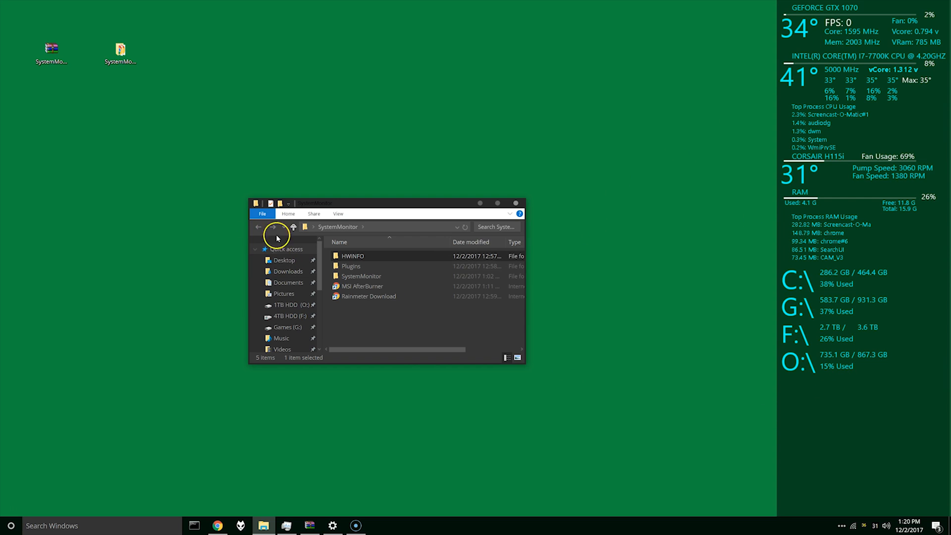
# Step: Extract and run MSIAfterburnerSetup, confirming the language and accepting the license
pyautogui.click(361, 277)
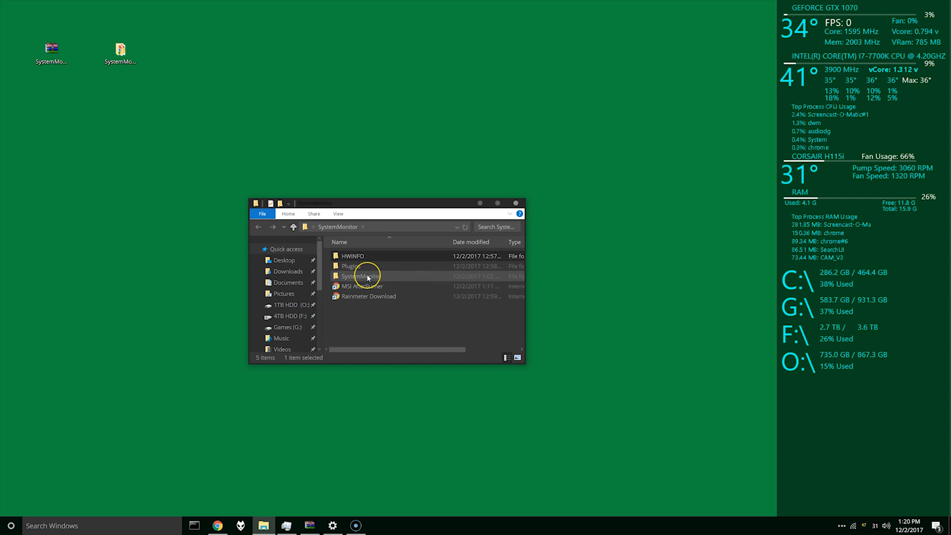
pyautogui.moveTo(369, 296)
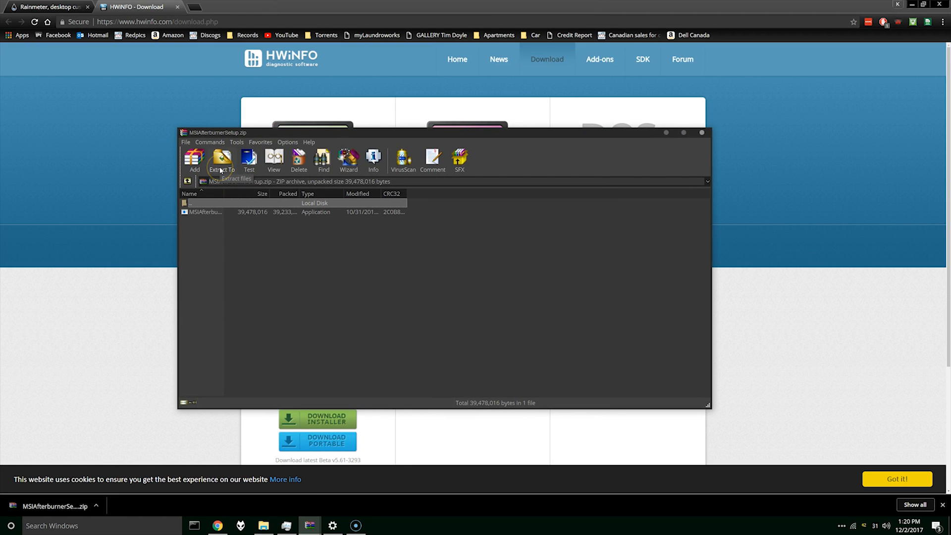
pyautogui.click(221, 160)
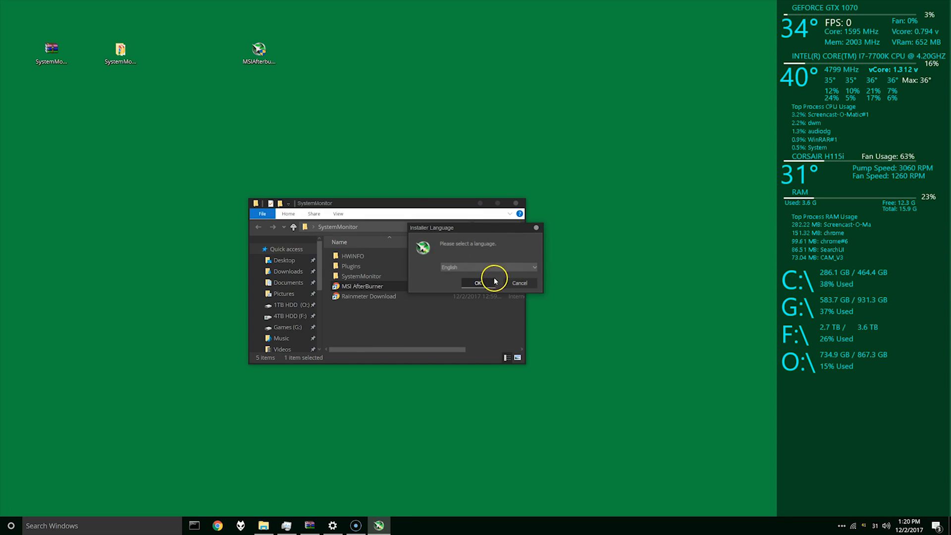
pyautogui.click(479, 283)
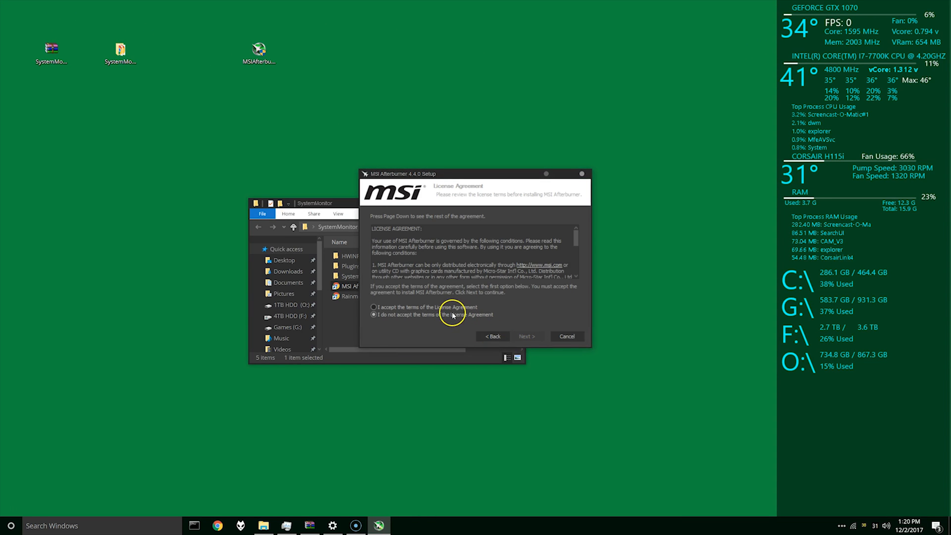
pyautogui.click(526, 336)
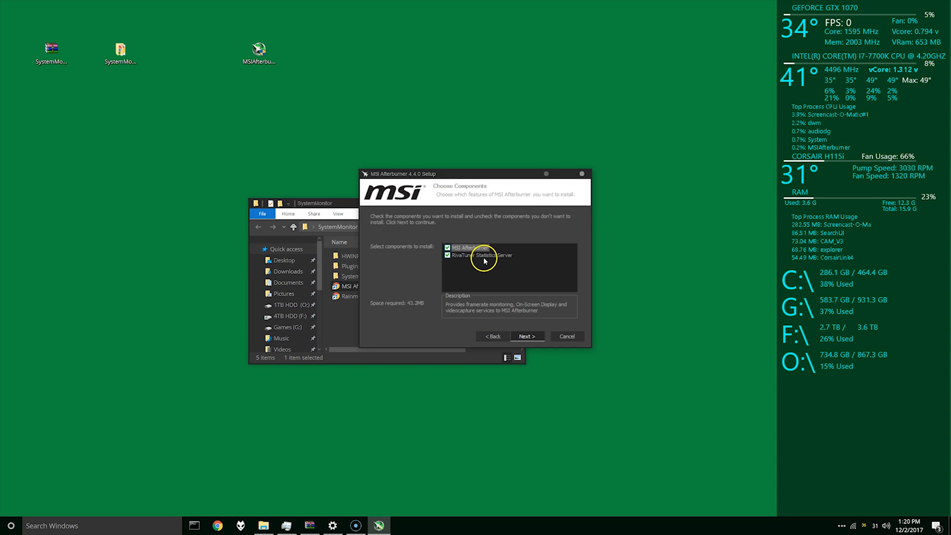
# Step: Attempt the Afterburner install with defaults; when it aborts, close the running copy and the failed setup
pyautogui.click(526, 335)
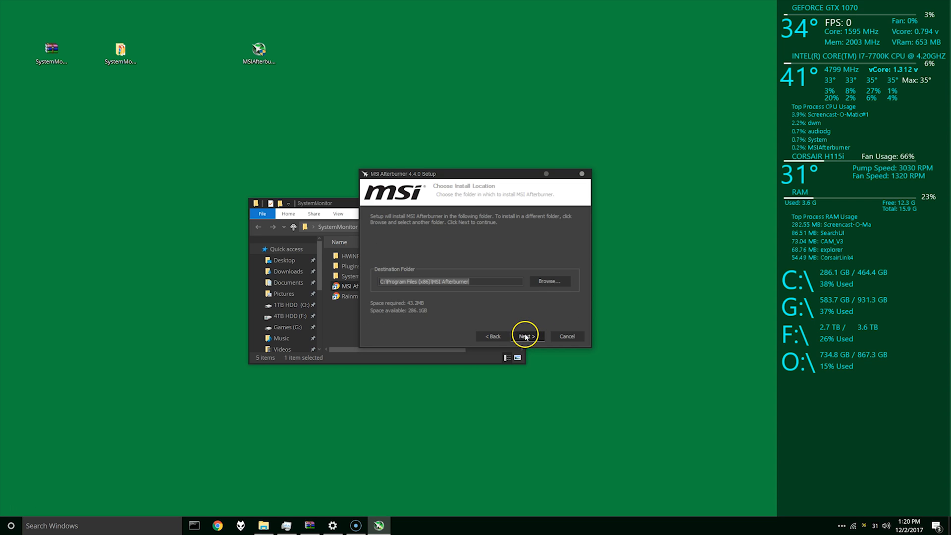
pyautogui.moveTo(842, 41)
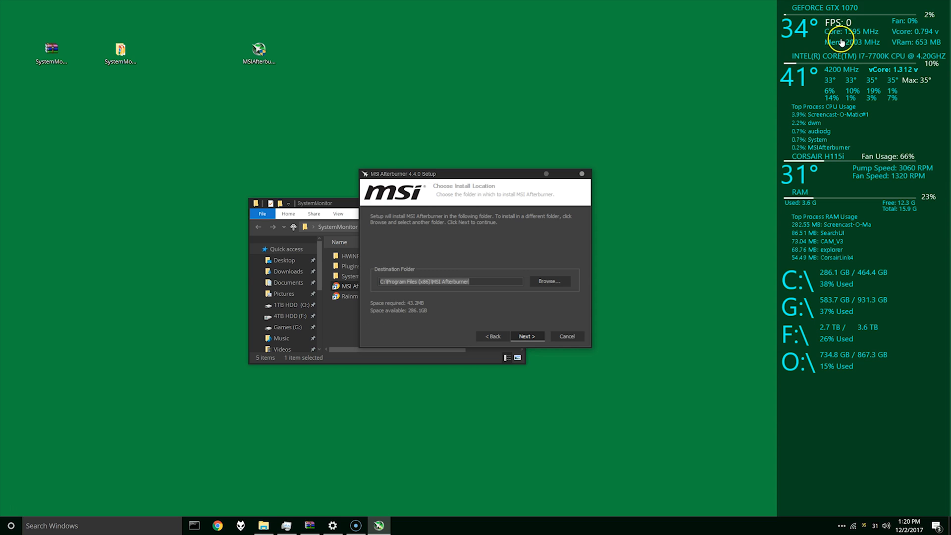
pyautogui.click(526, 336)
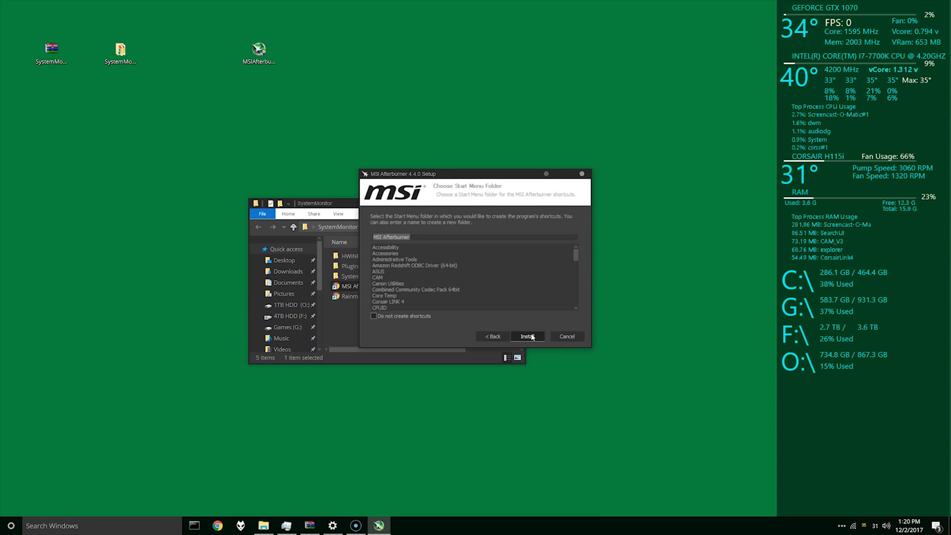
pyautogui.click(527, 337)
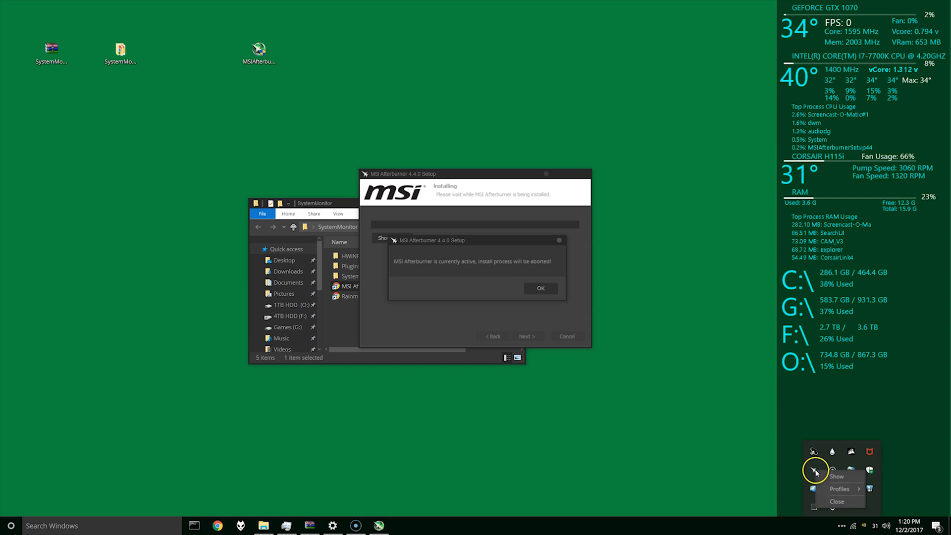
pyautogui.click(539, 287)
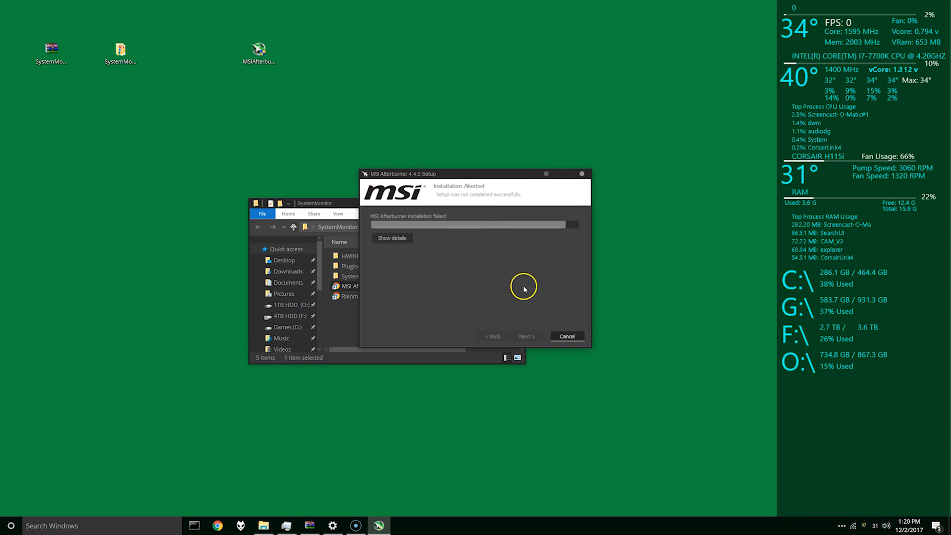
pyautogui.click(566, 336)
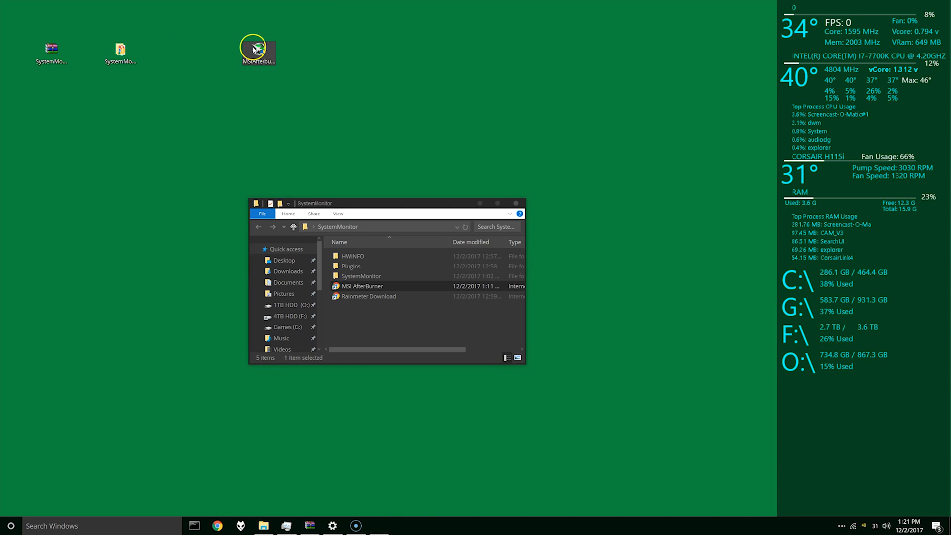
# Step: Rerun the Afterburner setup with both components and start the installation
pyautogui.doubleClick(258, 49)
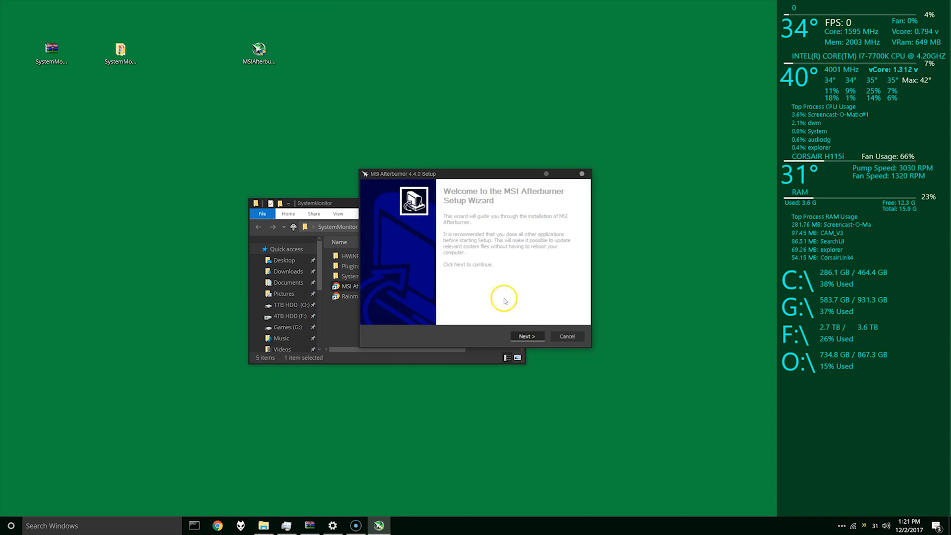
pyautogui.click(526, 336)
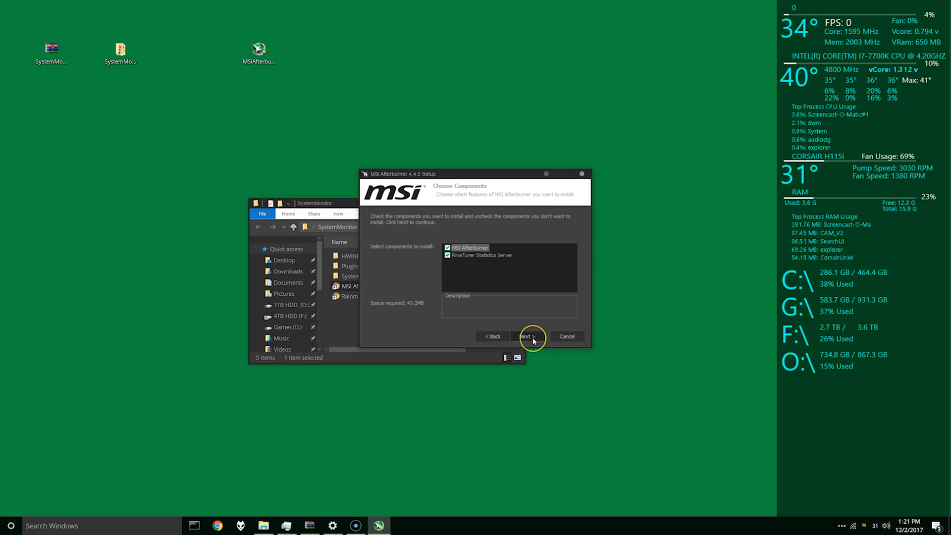
pyautogui.click(526, 336)
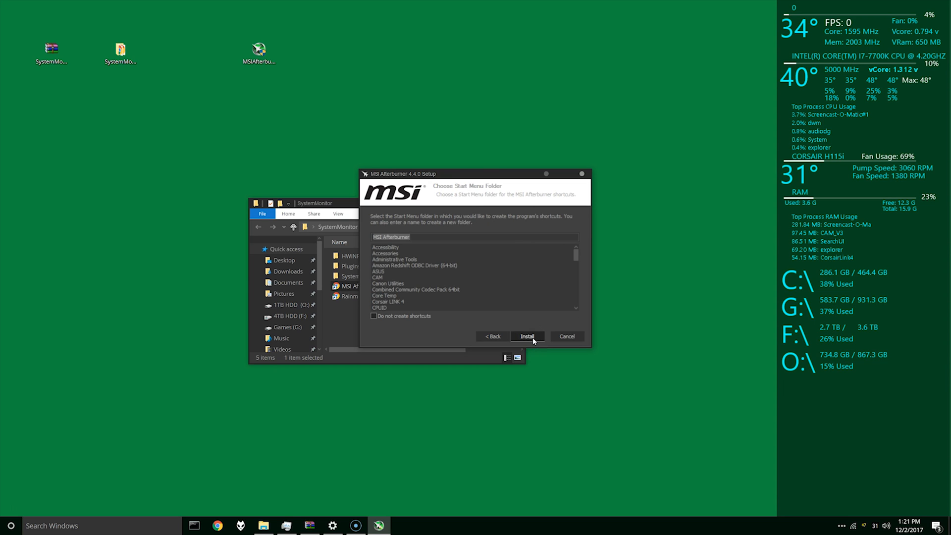
pyautogui.click(527, 337)
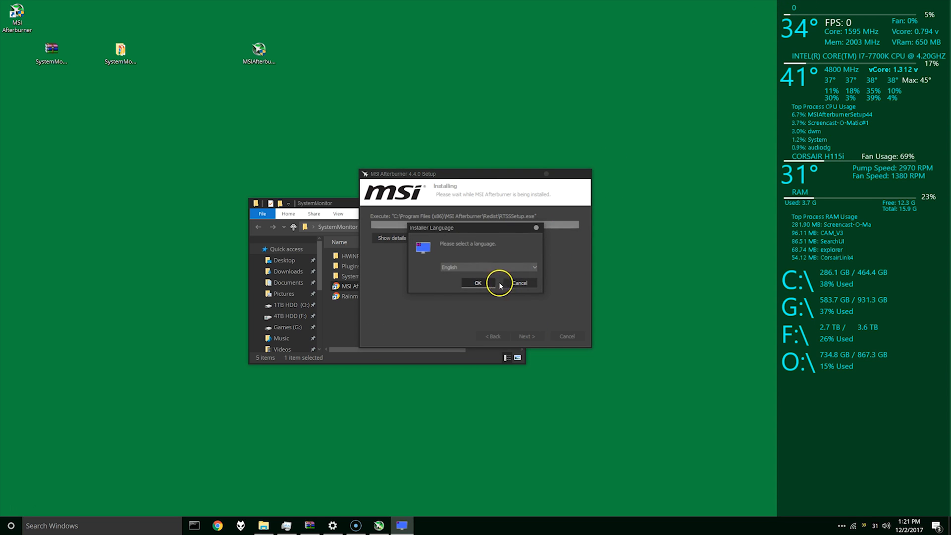
# Step: Install the bundled RivaTuner Statistics Server with defaults and finish setup, dismissing the reboot notice
pyautogui.click(478, 283)
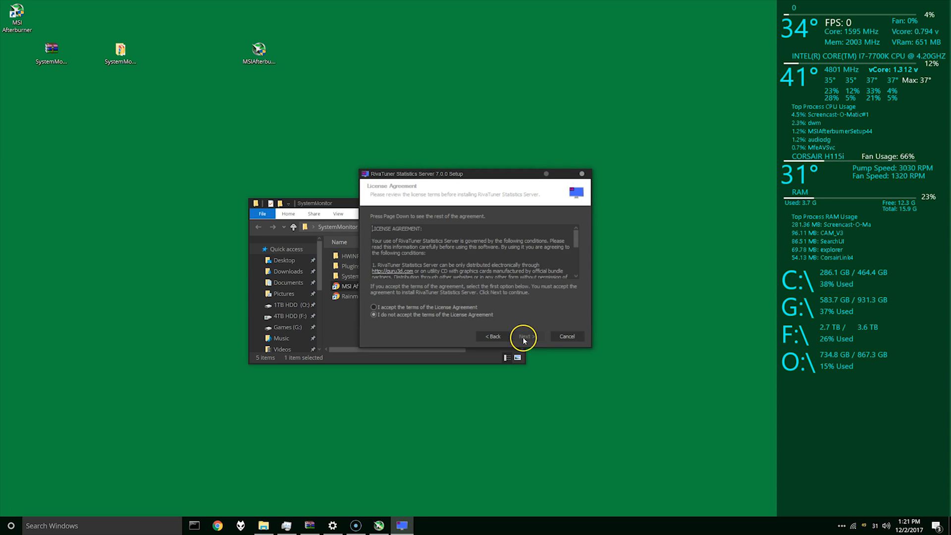
pyautogui.click(523, 337)
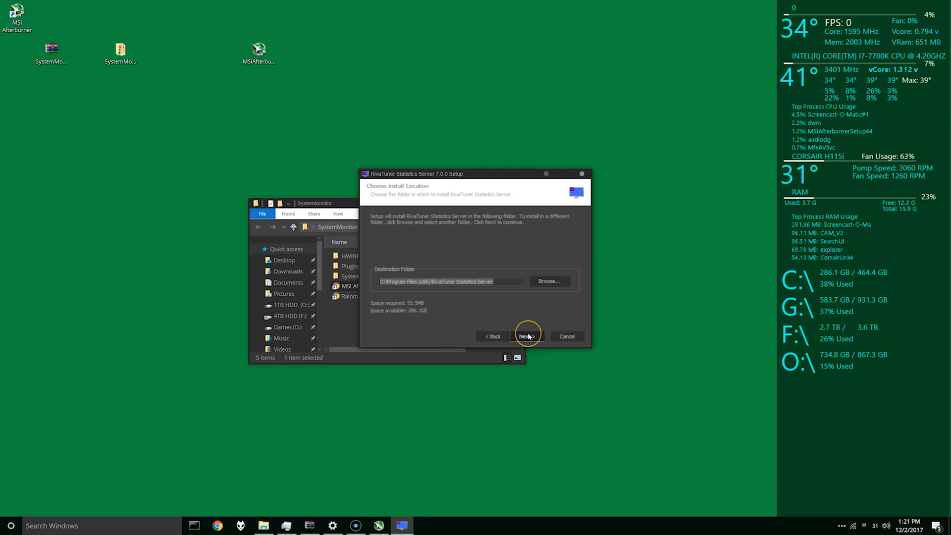
pyautogui.click(525, 336)
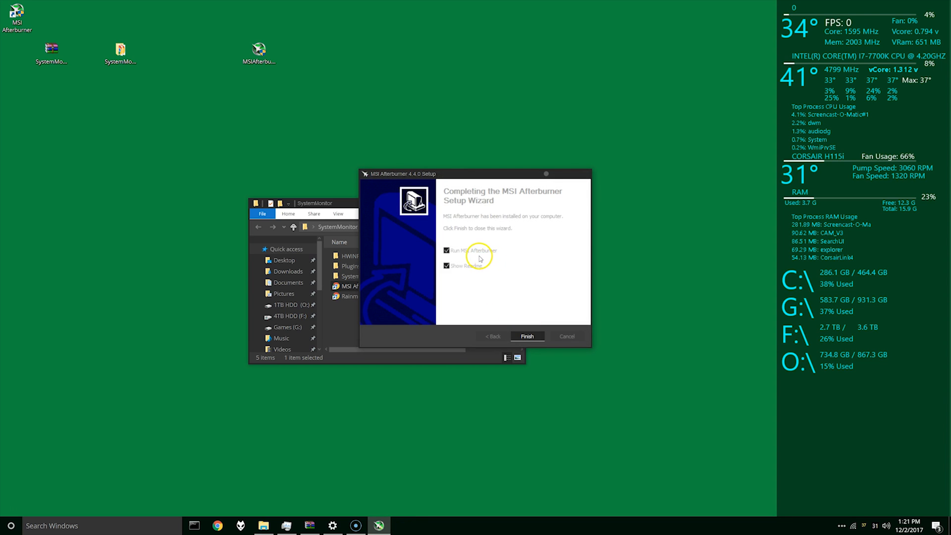
pyautogui.click(526, 336)
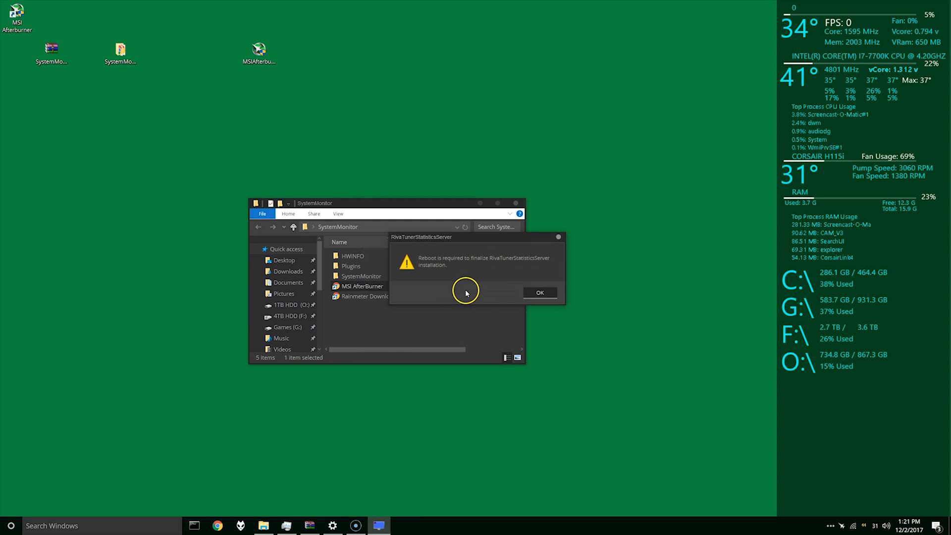
pyautogui.click(539, 292)
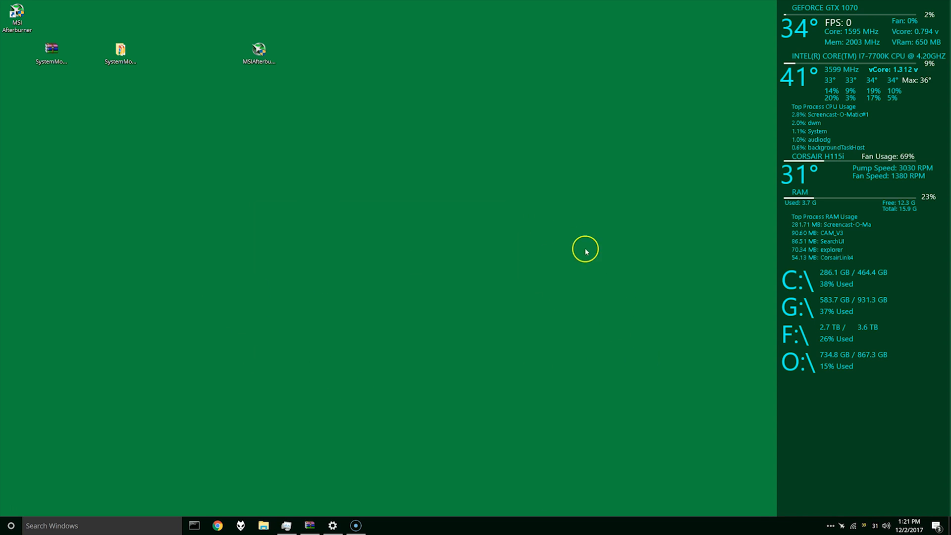
# Step: Dismiss the RivaTunerStatisticsServer reboot-required message and select the SystemMonitor folder on the desktop
pyautogui.click(841, 525)
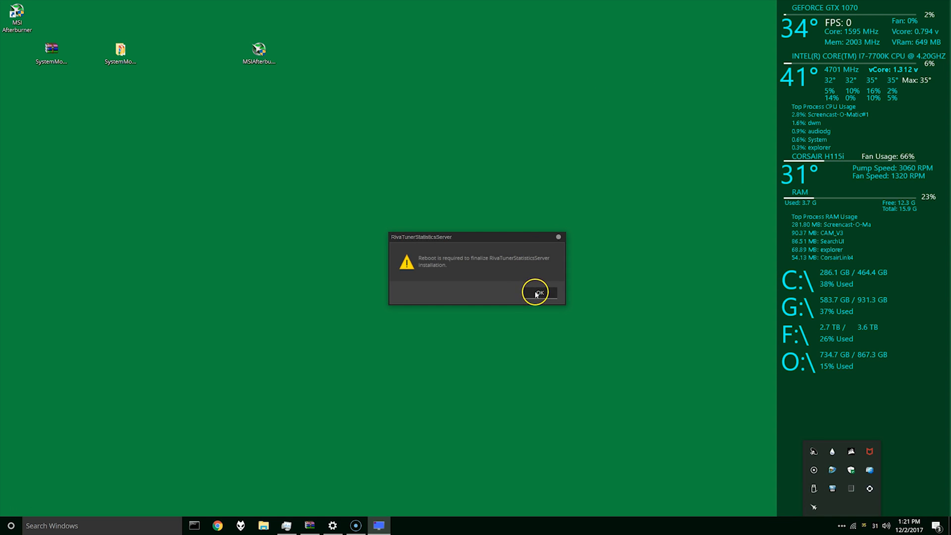
pyautogui.click(536, 291)
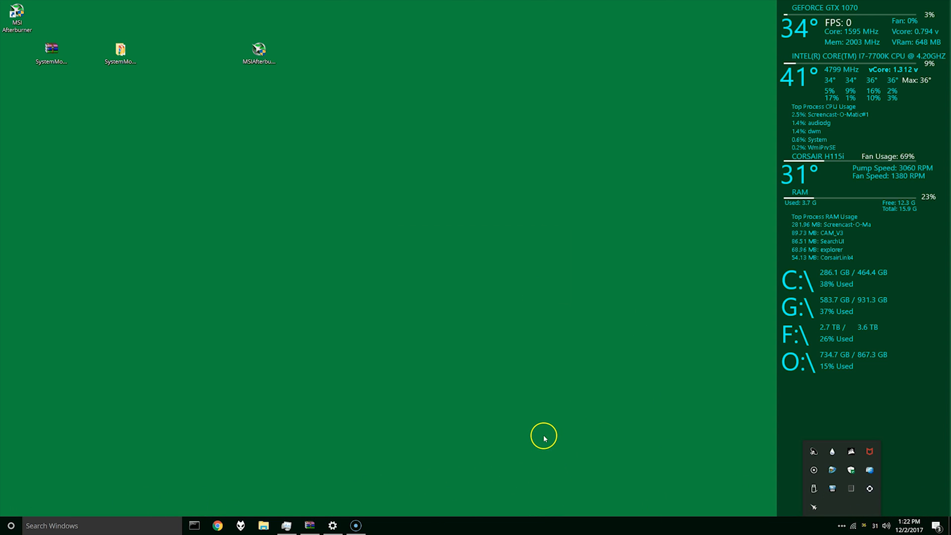
pyautogui.moveTo(15, 503)
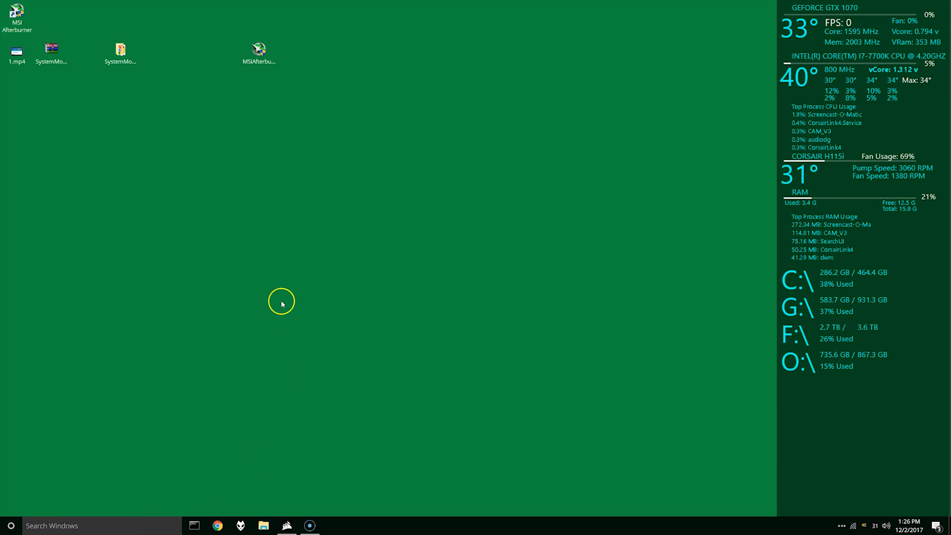
pyautogui.moveTo(554, 444)
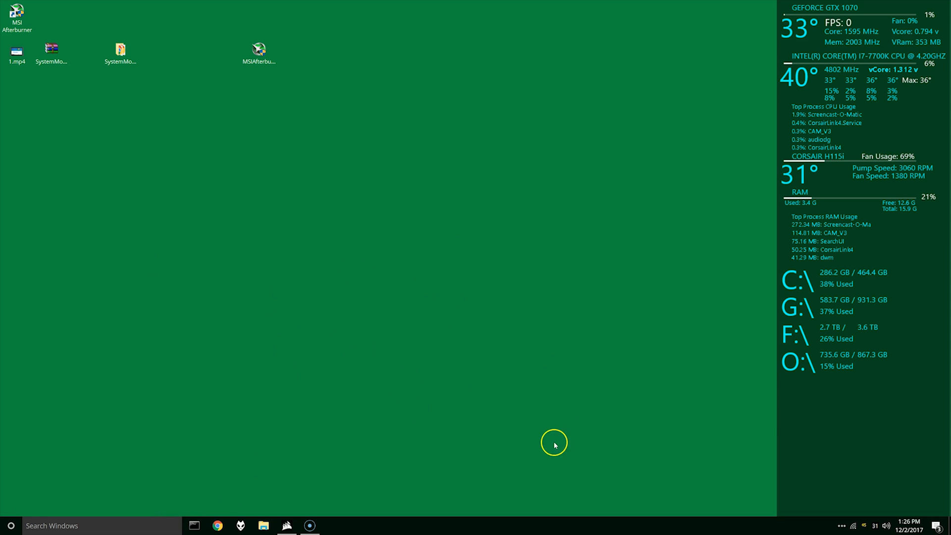
pyautogui.moveTo(699, 285)
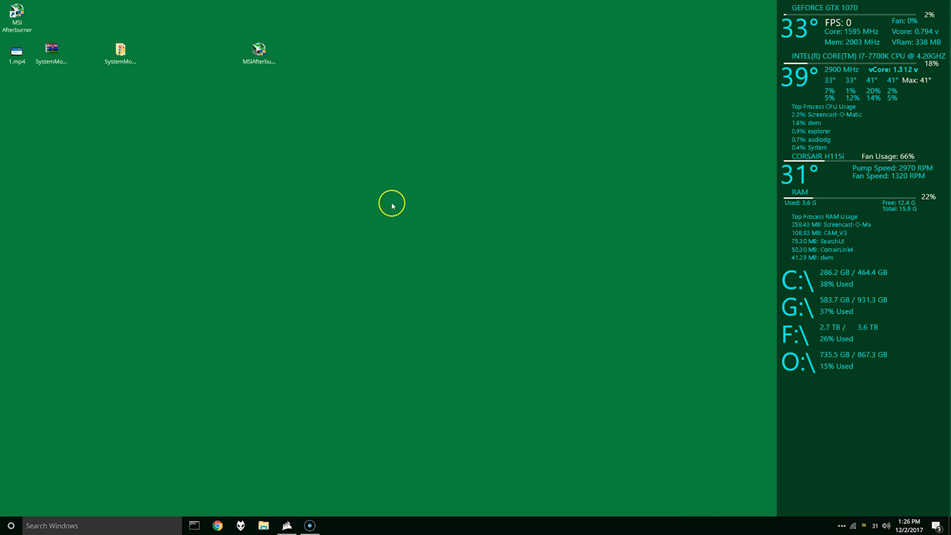
pyautogui.click(120, 53)
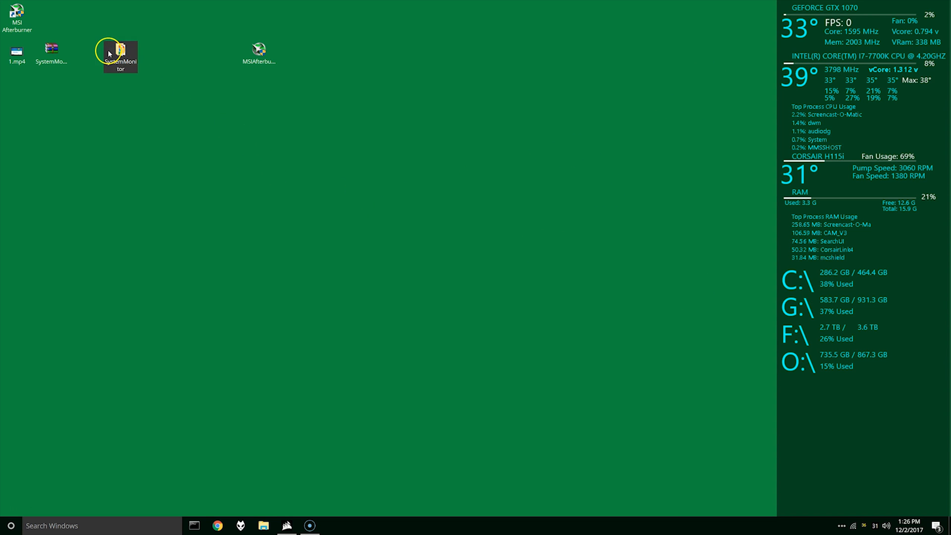
# Step: Copy the SystemMonitor skin folder from the desktop SystemMonitor folder
pyautogui.doubleClick(120, 56)
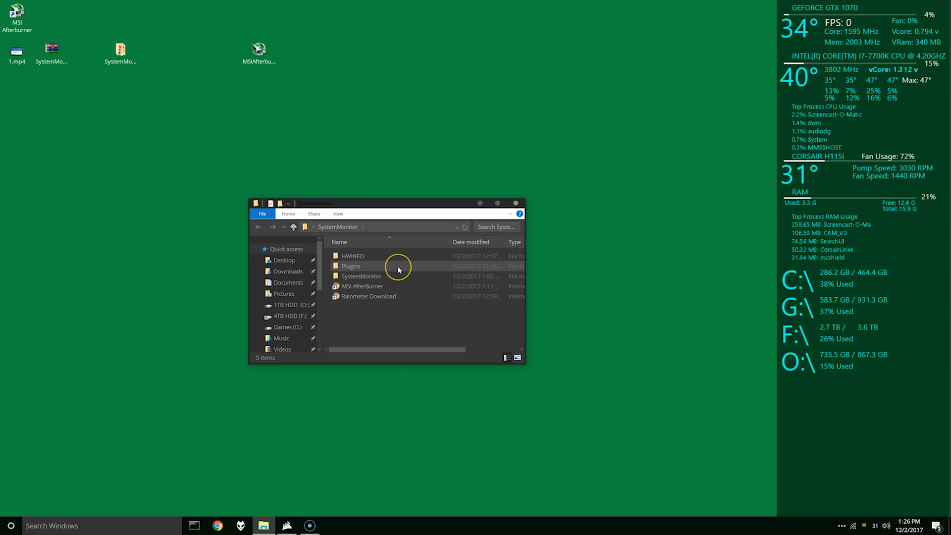
pyautogui.moveTo(369, 297)
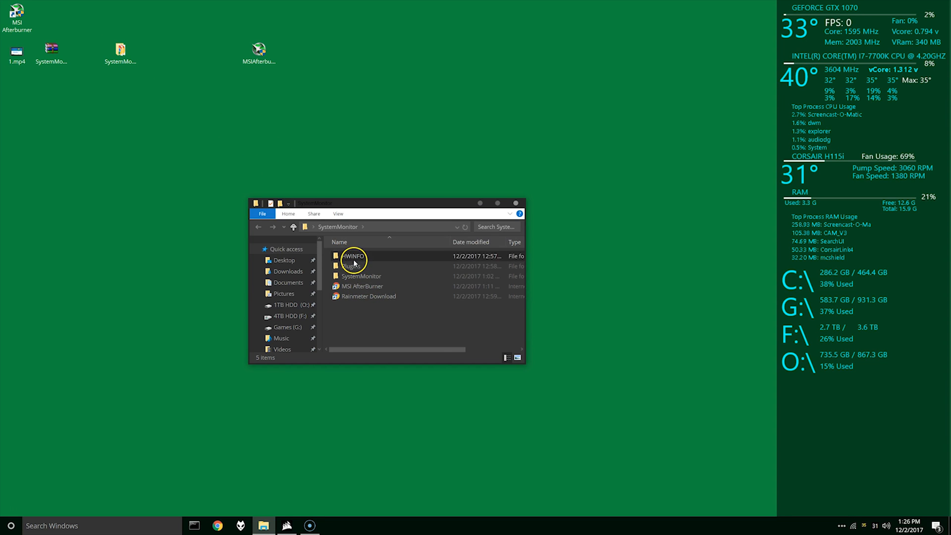
pyautogui.doubleClick(353, 256)
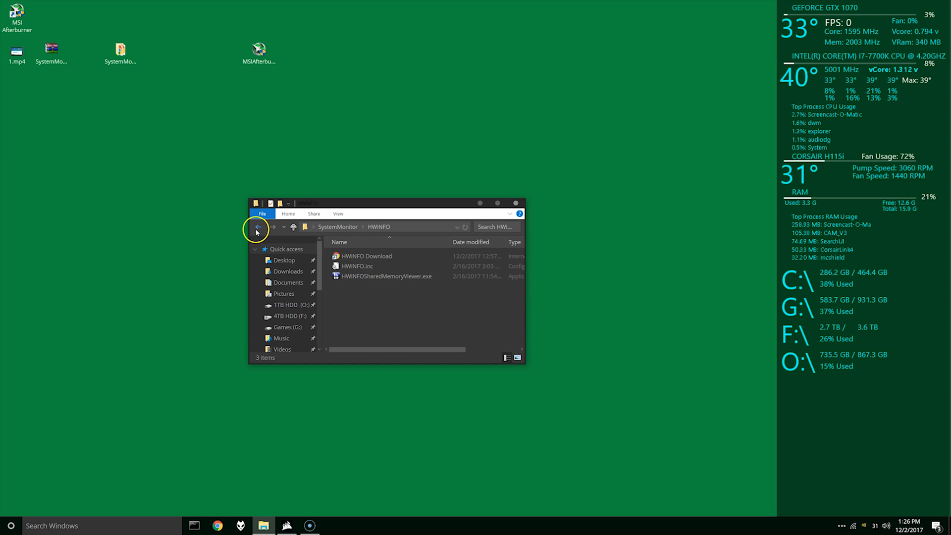
pyautogui.click(258, 229)
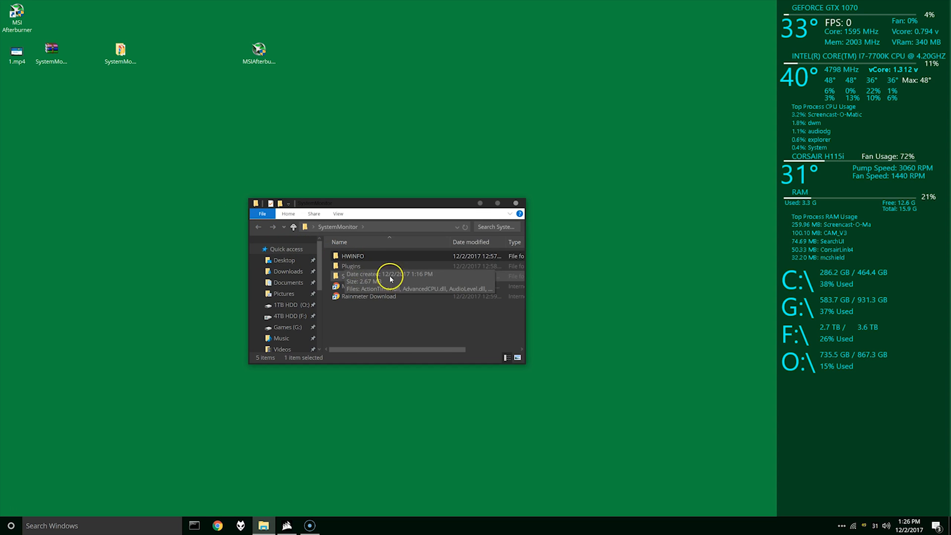
pyautogui.moveTo(825, 377)
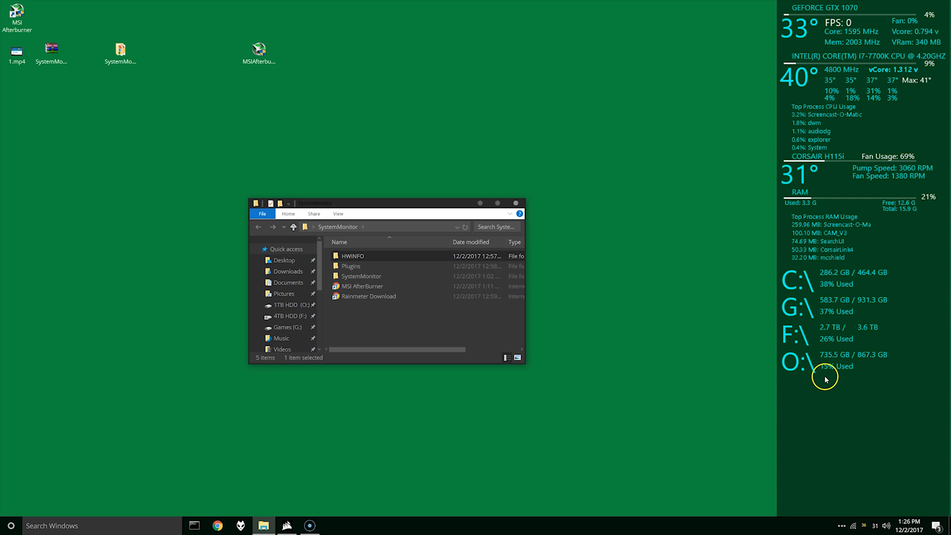
pyautogui.moveTo(817, 382)
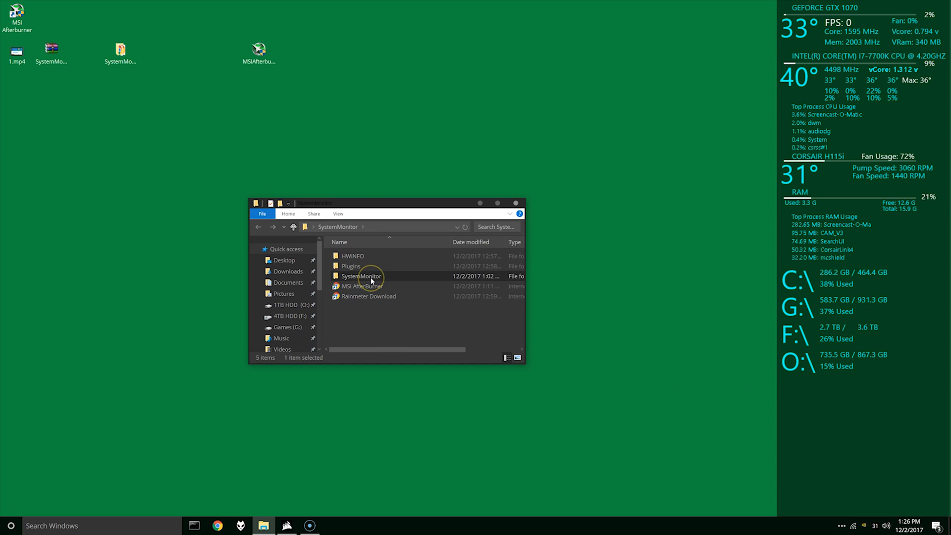
pyautogui.rightClick(362, 277)
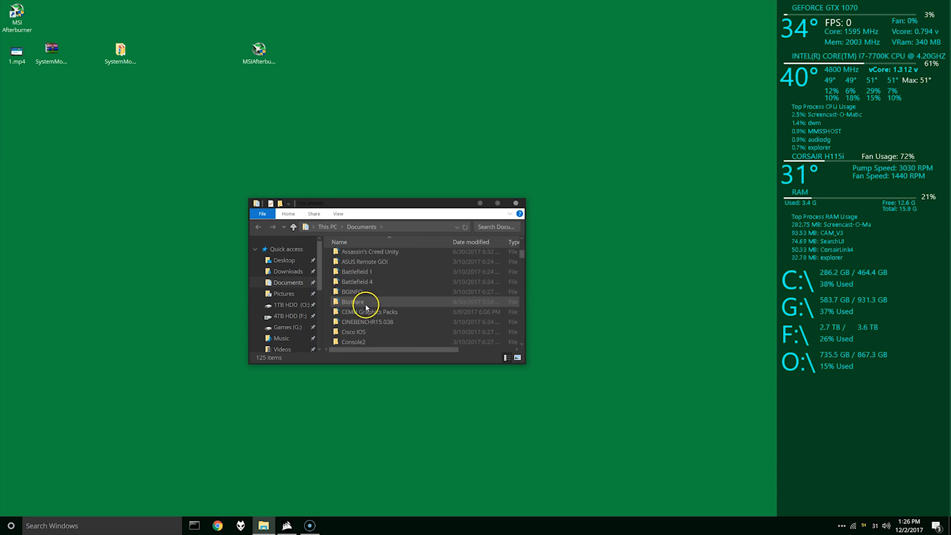
# Step: Paste the skin folder into Documents > Rainmeter > Skins, check its files, and close Explorer
pyautogui.scroll(-3)
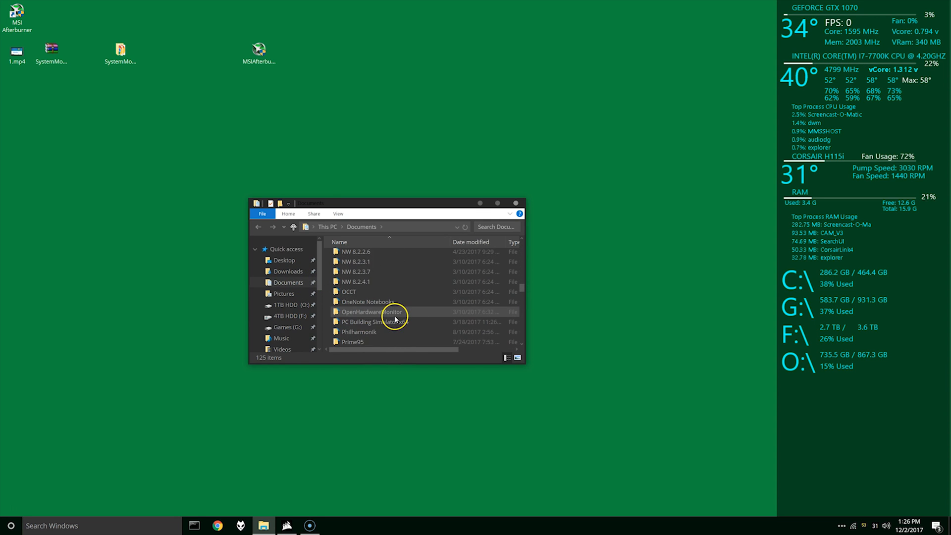
pyautogui.doubleClick(374, 312)
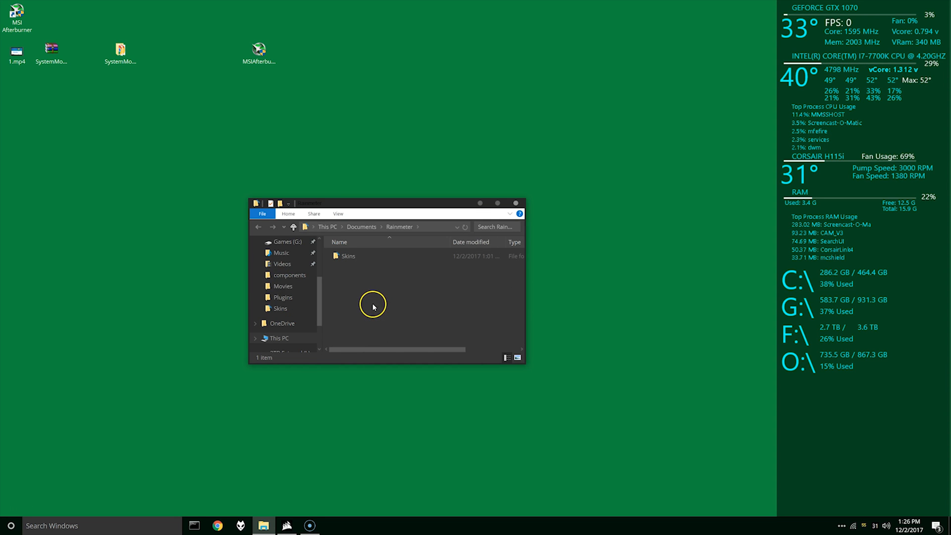
pyautogui.doubleClick(348, 255)
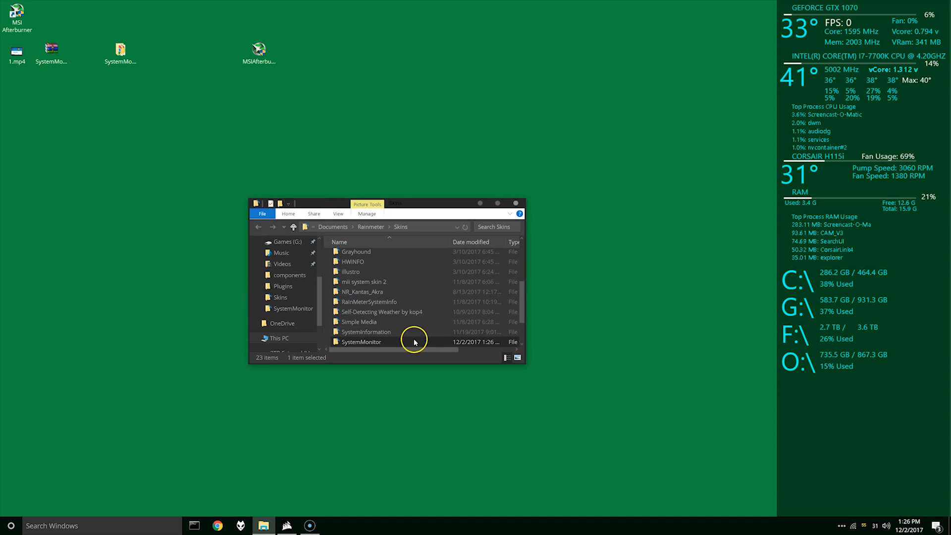
pyautogui.rightClick(868, 328)
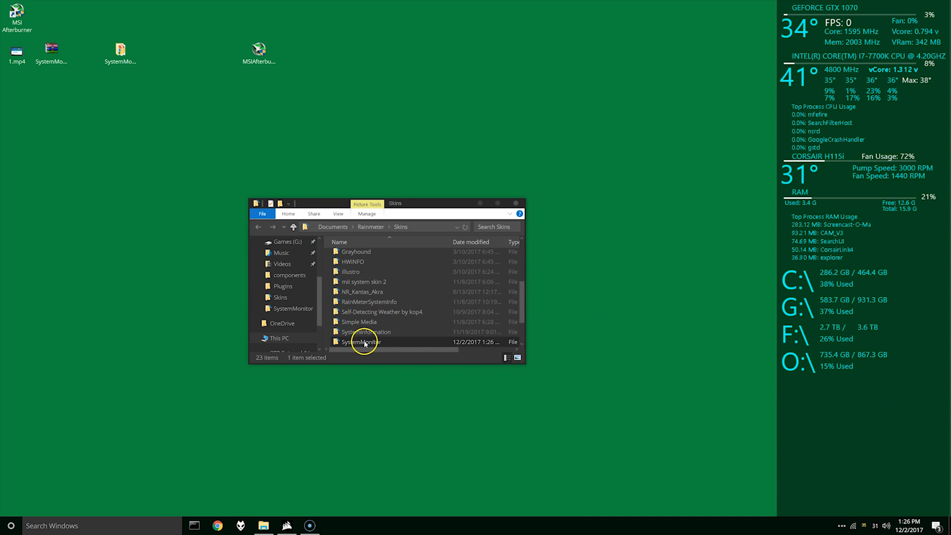
pyautogui.doubleClick(360, 342)
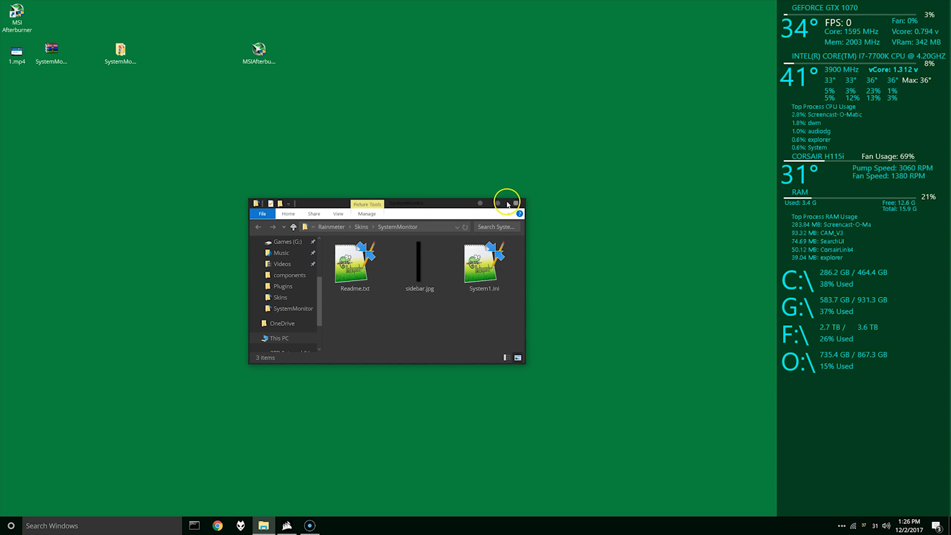
pyautogui.click(508, 202)
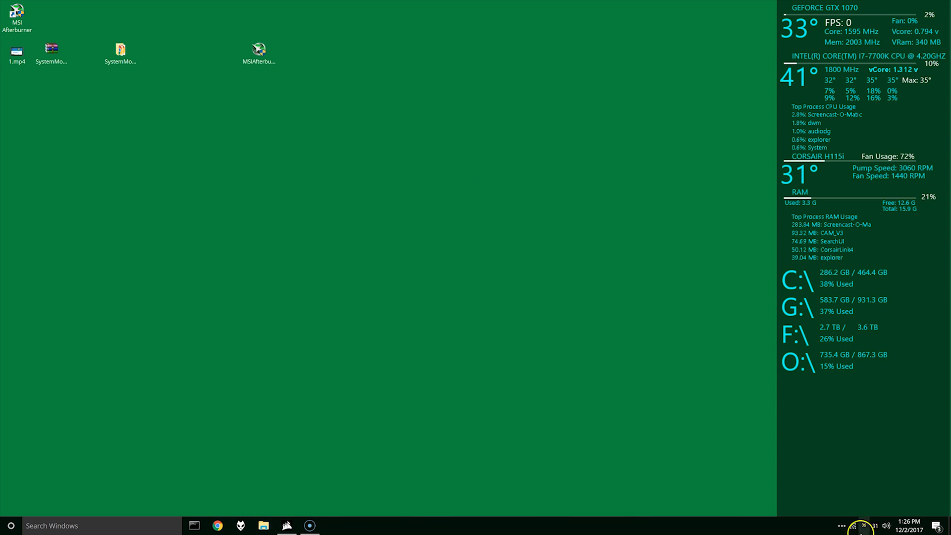
# Step: Load the SystemMonitor skin's System1.ini from Manage Rainmeter so the sidebar appears
pyautogui.click(852, 525)
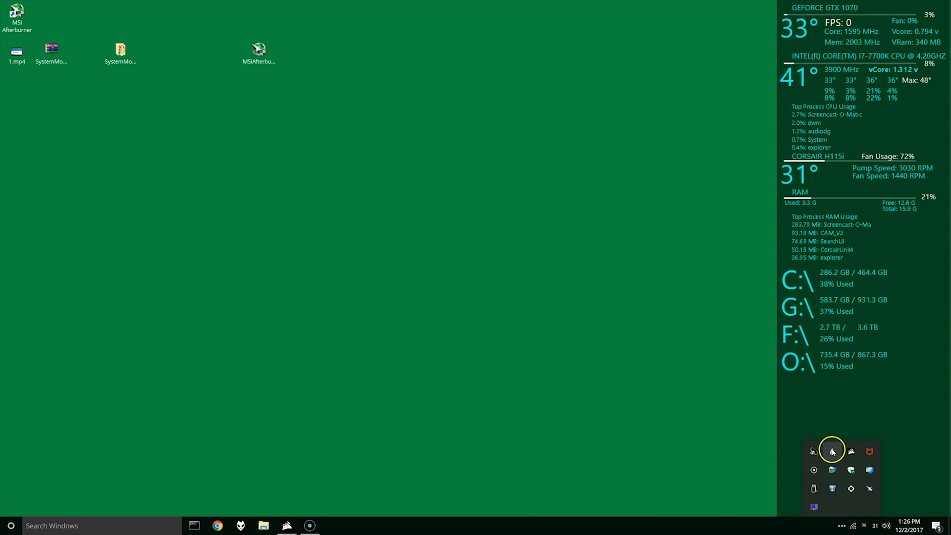
pyautogui.click(831, 451)
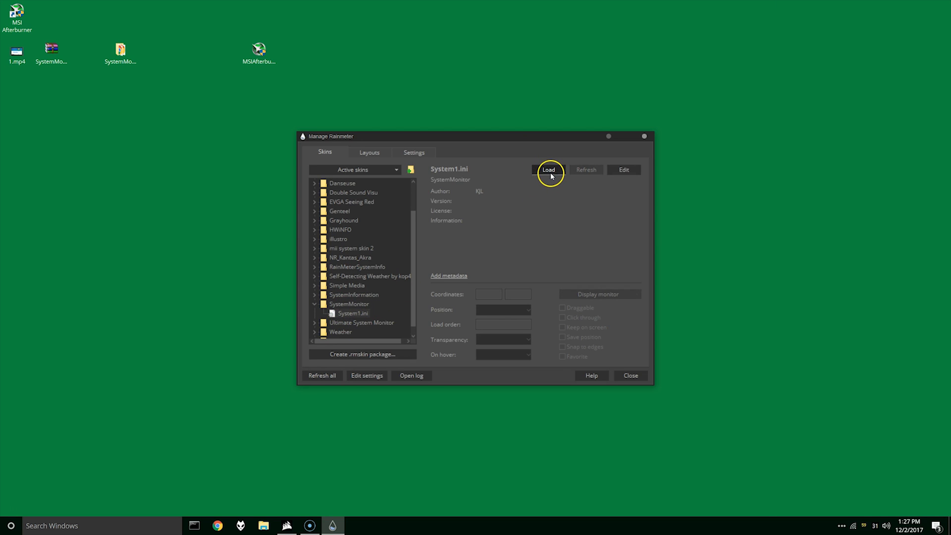
pyautogui.click(548, 169)
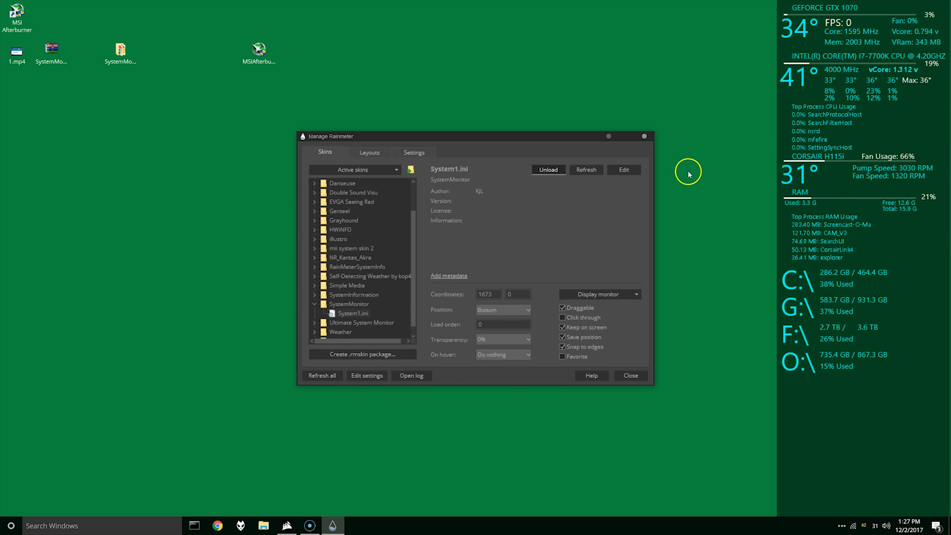
pyautogui.moveTo(692, 206)
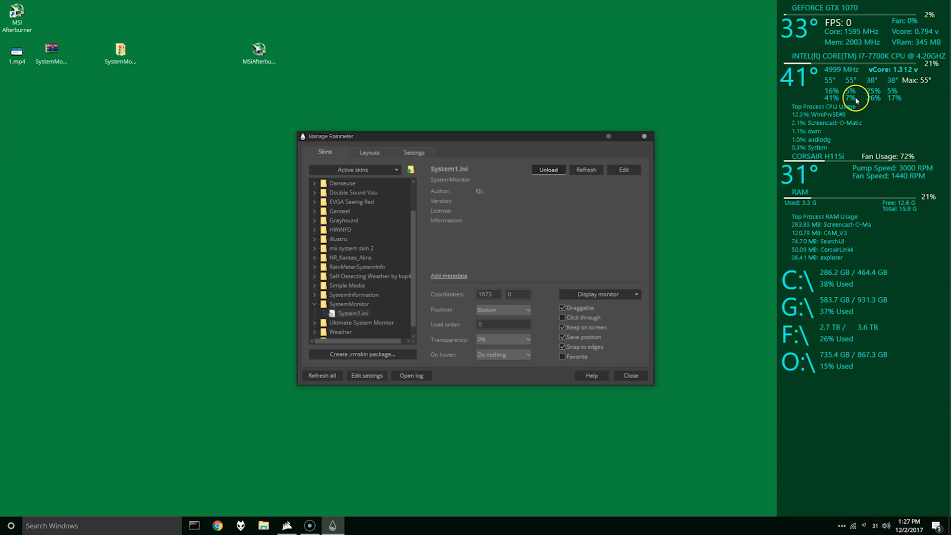
pyautogui.moveTo(883, 137)
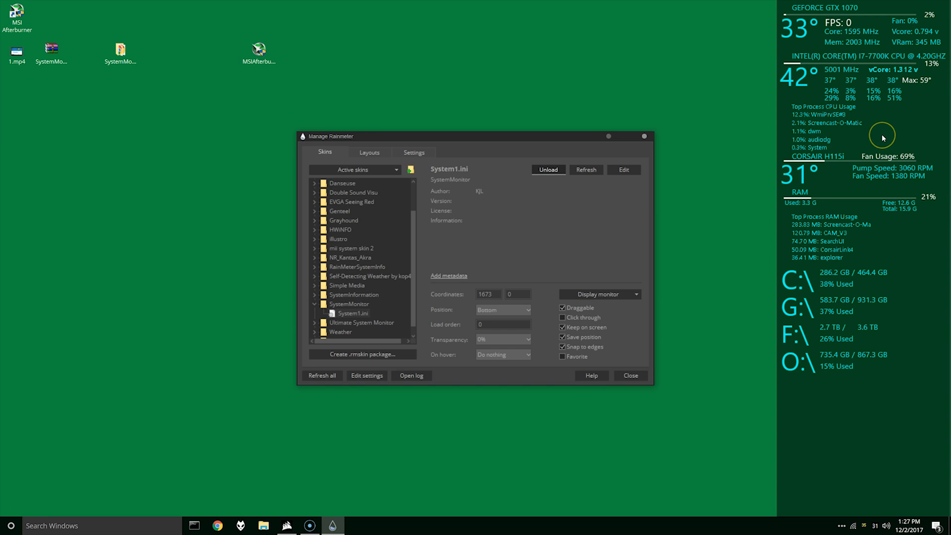
pyautogui.moveTo(882, 137)
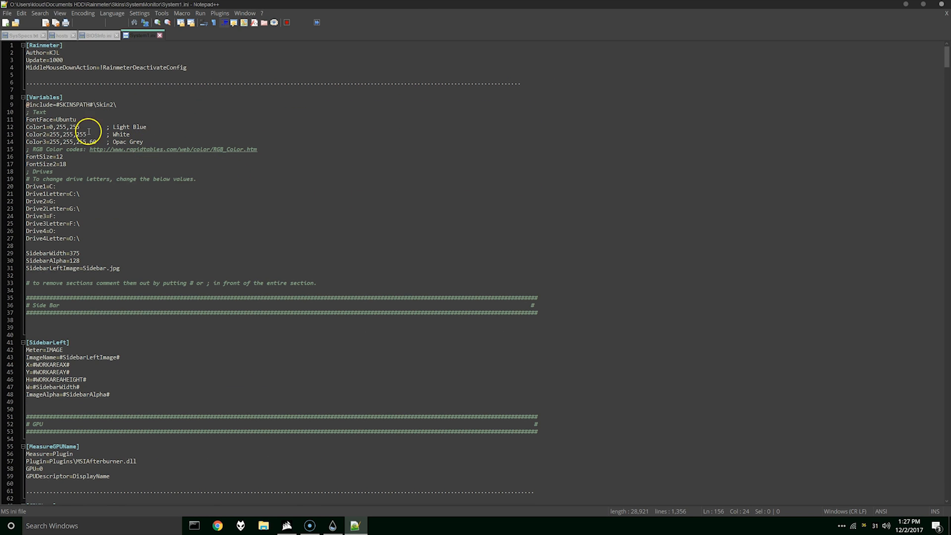
pyautogui.moveTo(55, 104)
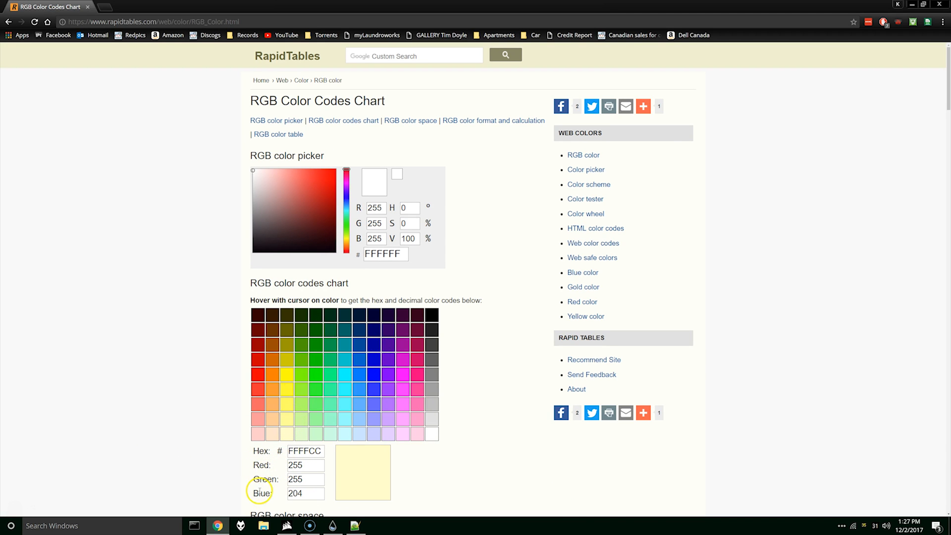
# Step: Open System1.ini in Notepad++ at its [Variables] section for font, colours and drive letters
pyautogui.click(354, 525)
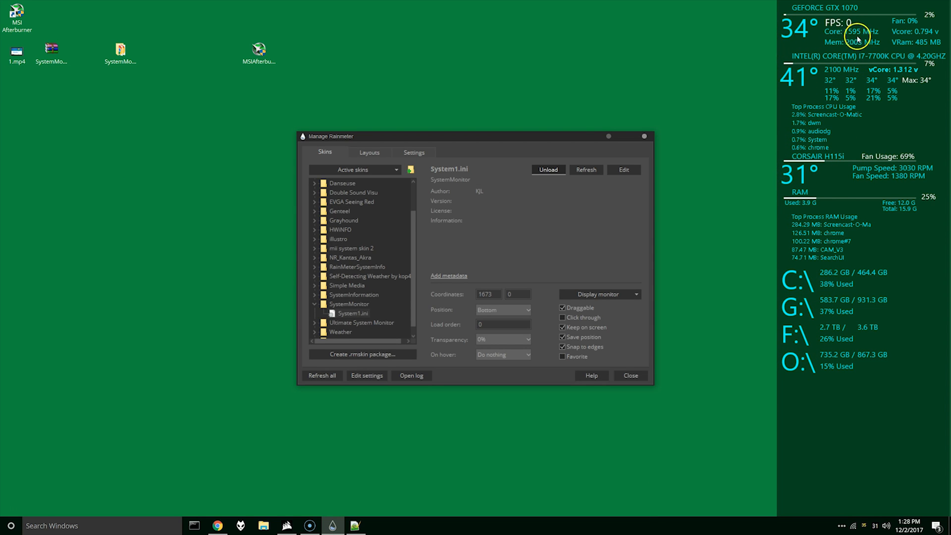
pyautogui.moveTo(812, 309)
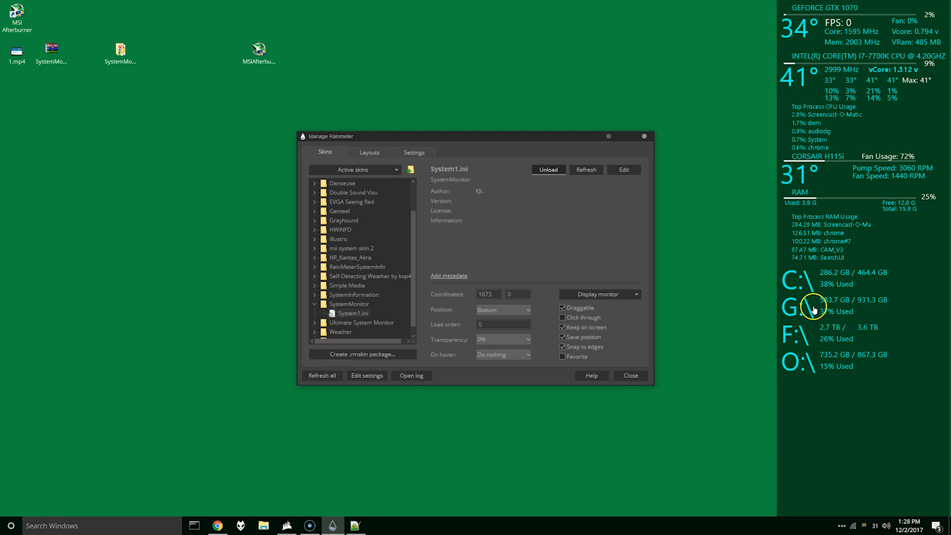
pyautogui.moveTo(361, 510)
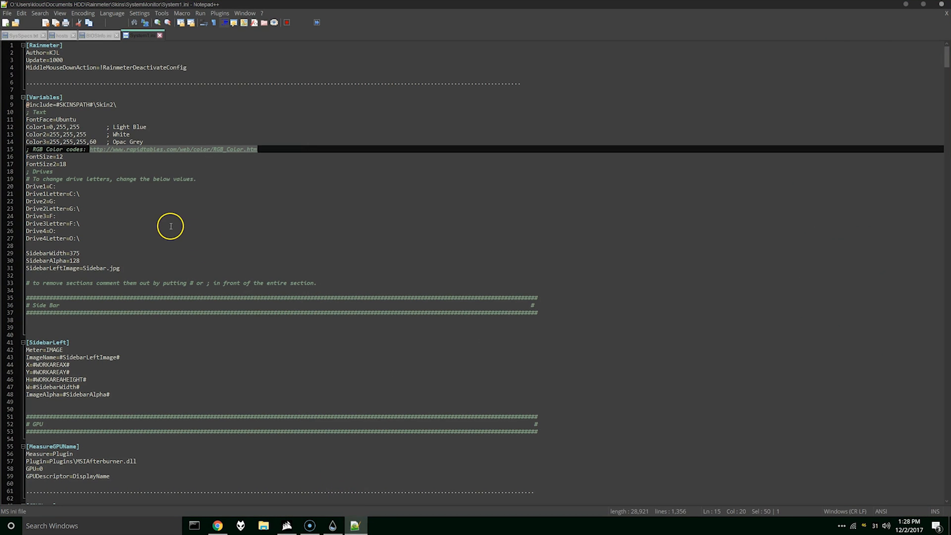
pyautogui.moveTo(77, 130)
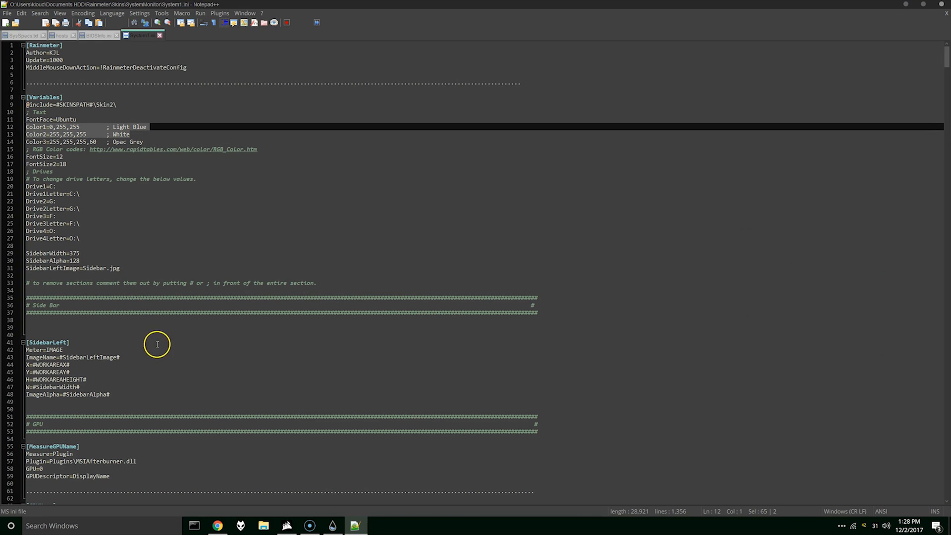
pyautogui.scroll(-3)
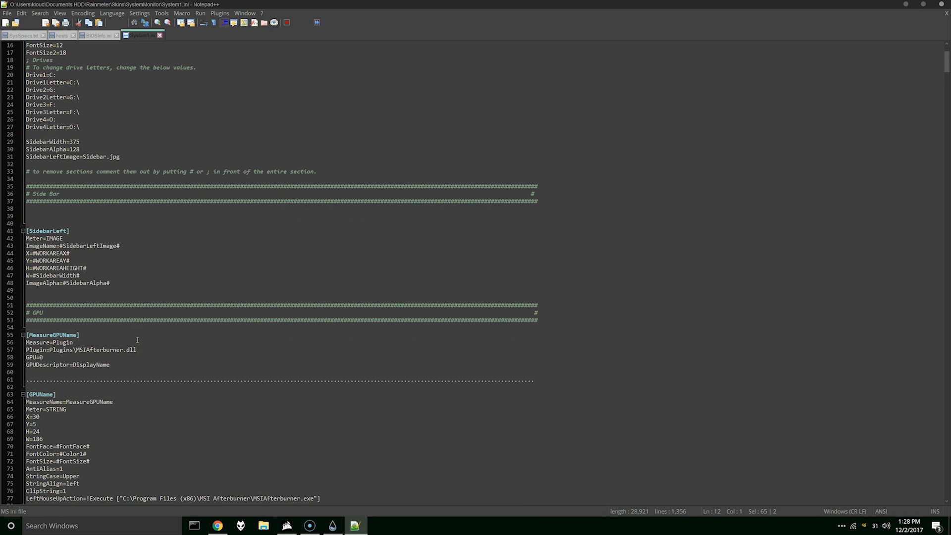
pyautogui.click(52, 454)
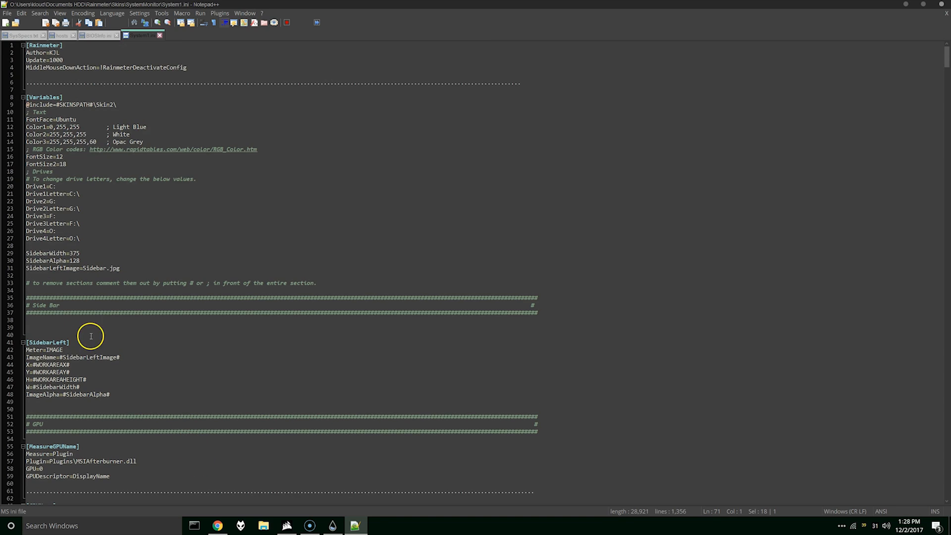
pyautogui.moveTo(83, 160)
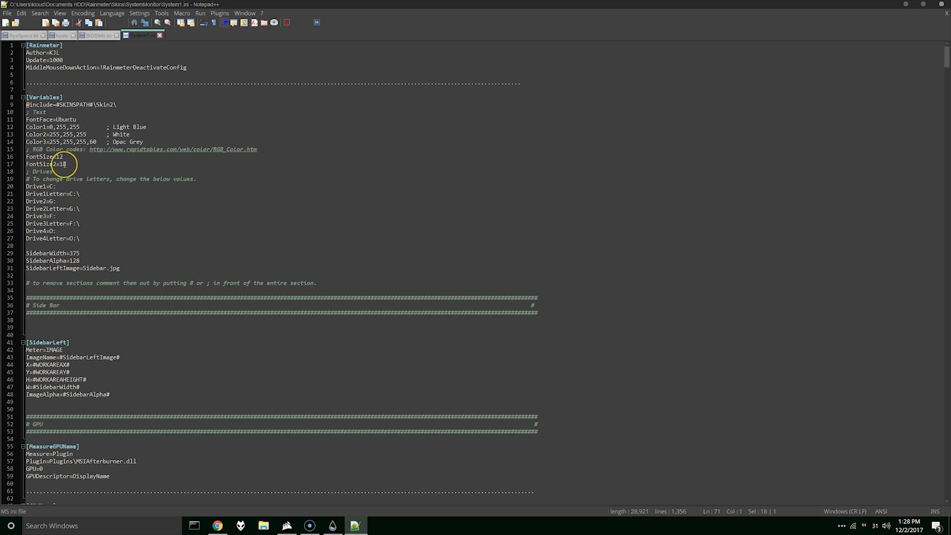
pyautogui.moveTo(64, 179)
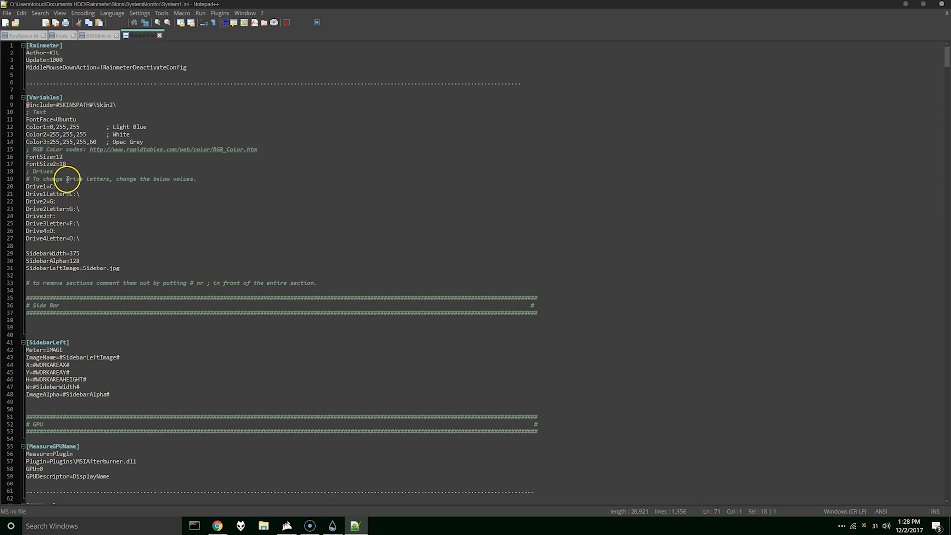
pyautogui.moveTo(66, 119)
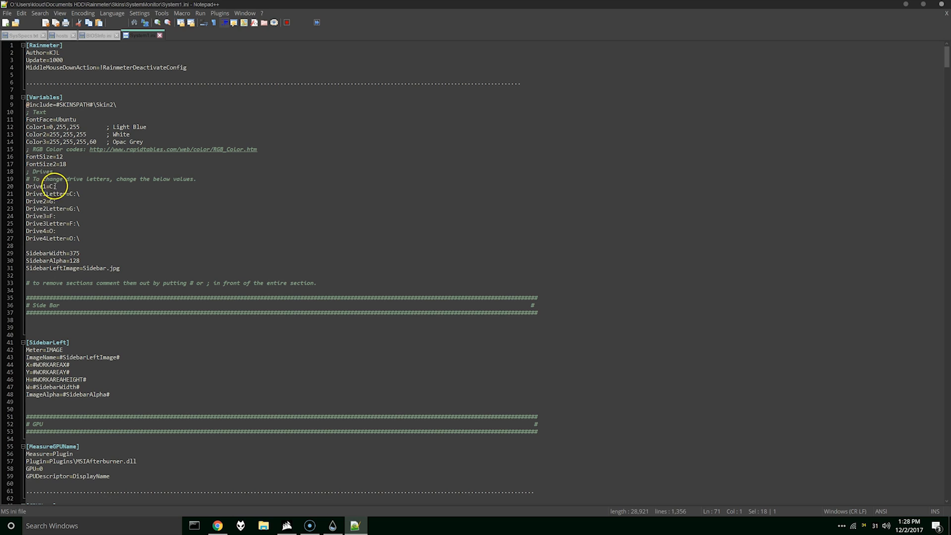
pyautogui.click(55, 186)
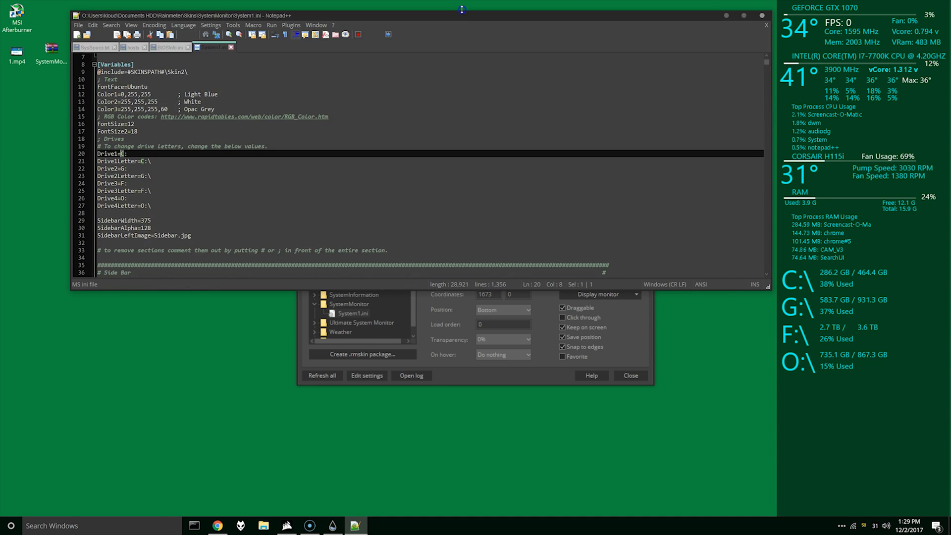
# Step: Maximize Notepad++ and reach the [MeasureGPULoad] HWiNFOSensorId line
pyautogui.click(630, 374)
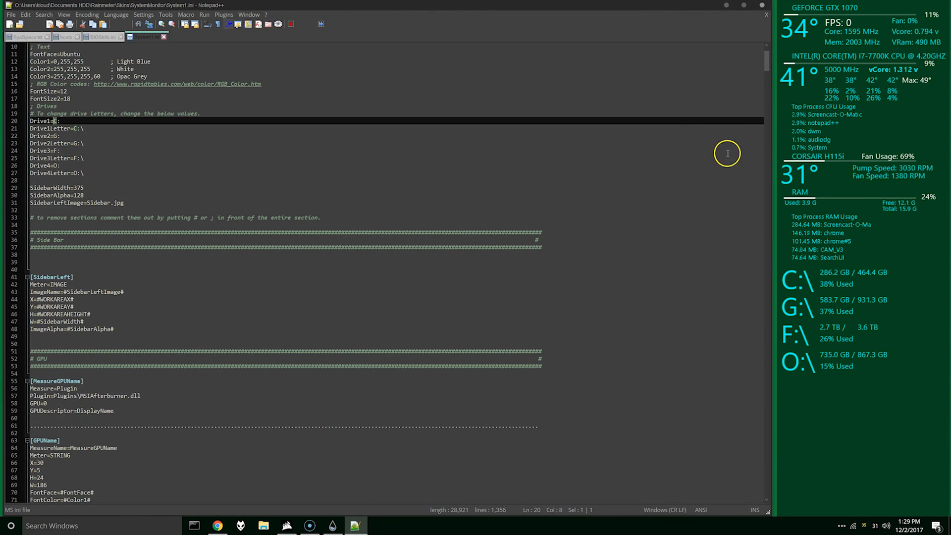
pyautogui.scroll(-3)
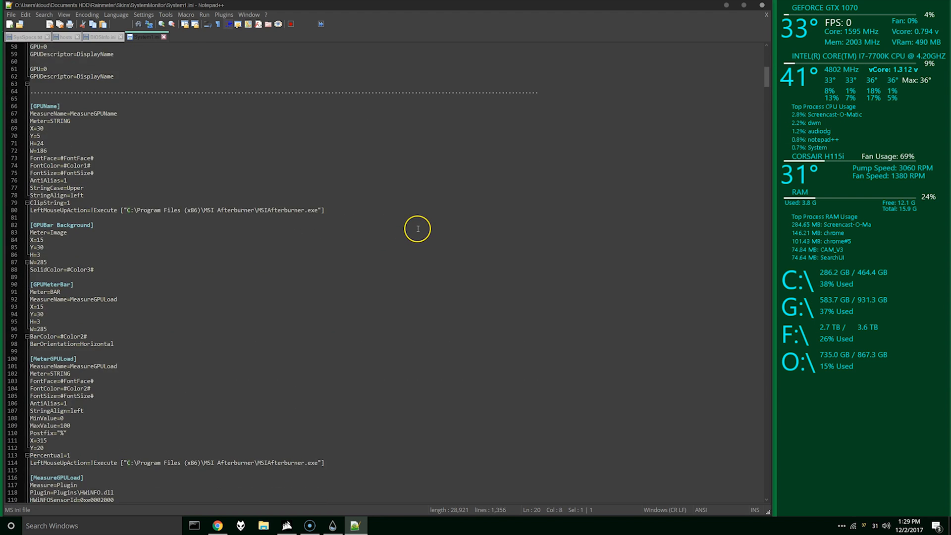
pyautogui.scroll(-3)
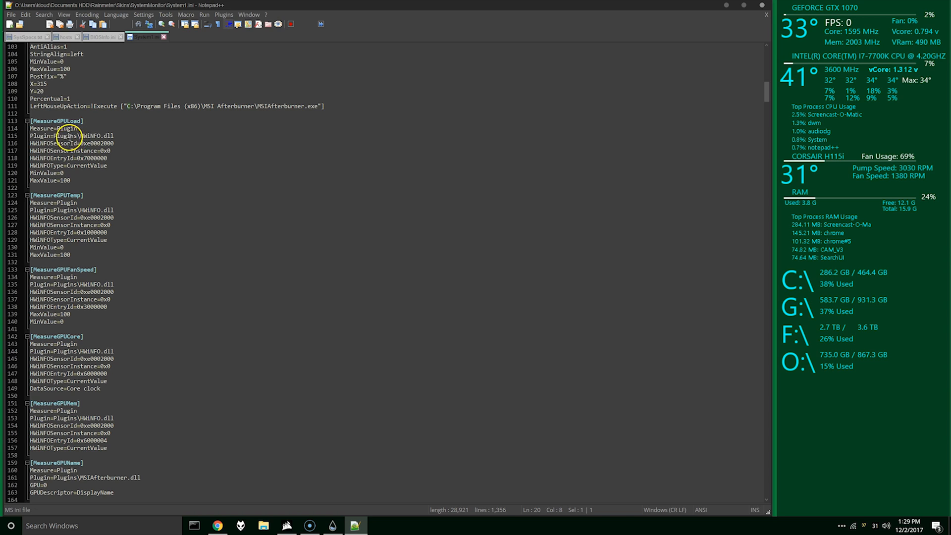
pyautogui.click(82, 143)
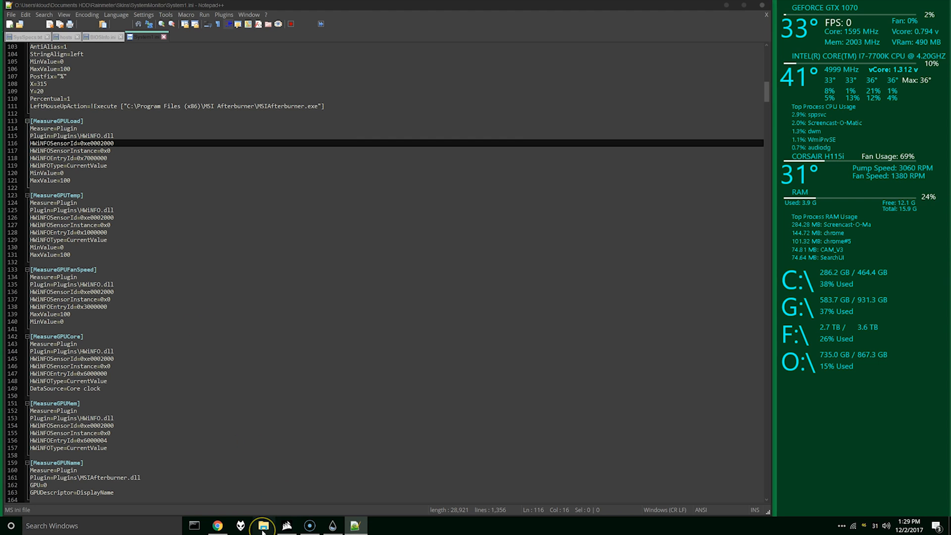
pyautogui.click(261, 525)
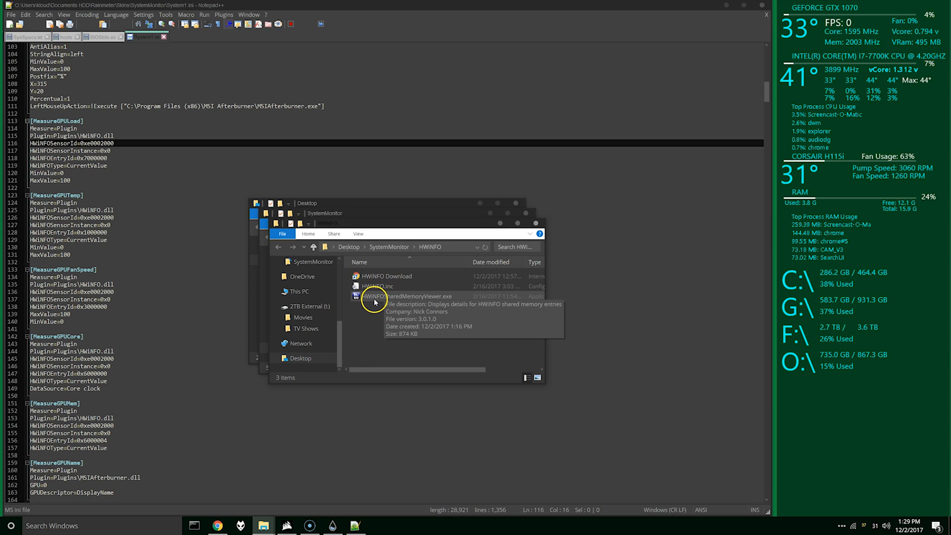
# Step: Launch HWiNFOSharedMemoryViewer and select GPU Core Voltage under the GTX 1070 node
pyautogui.doubleClick(373, 296)
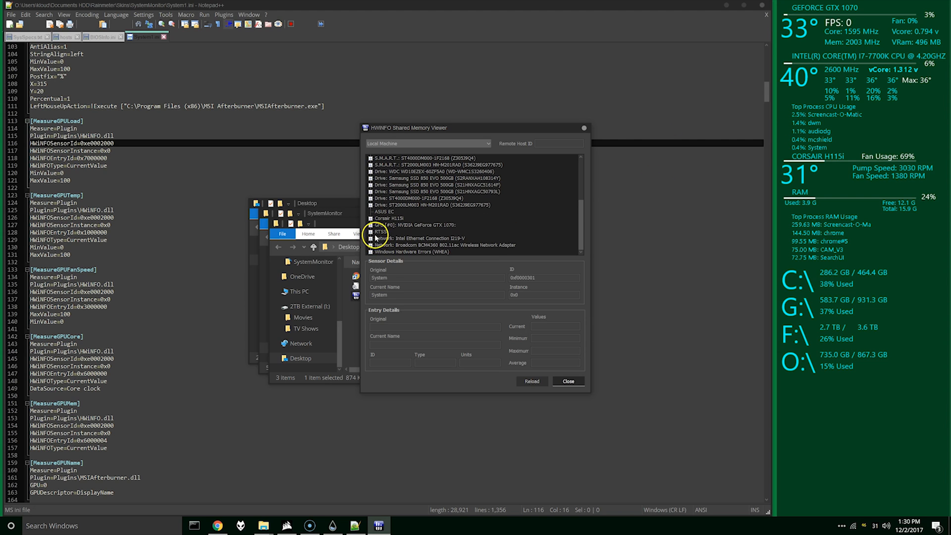
pyautogui.click(370, 225)
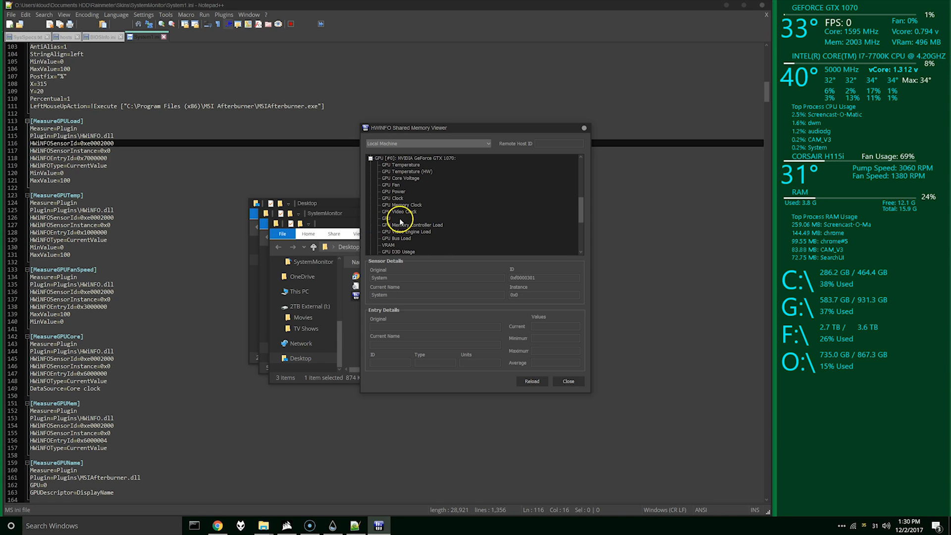
pyautogui.click(400, 177)
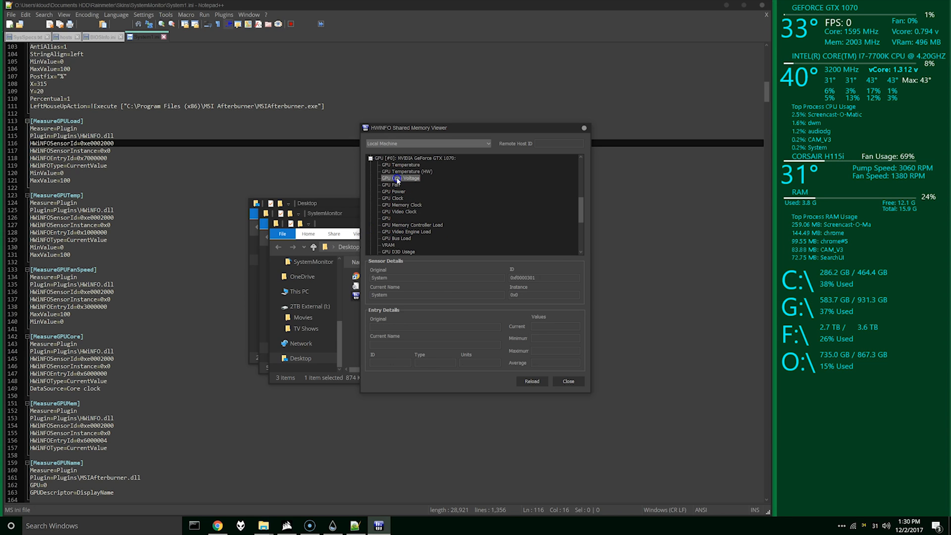
pyautogui.click(402, 177)
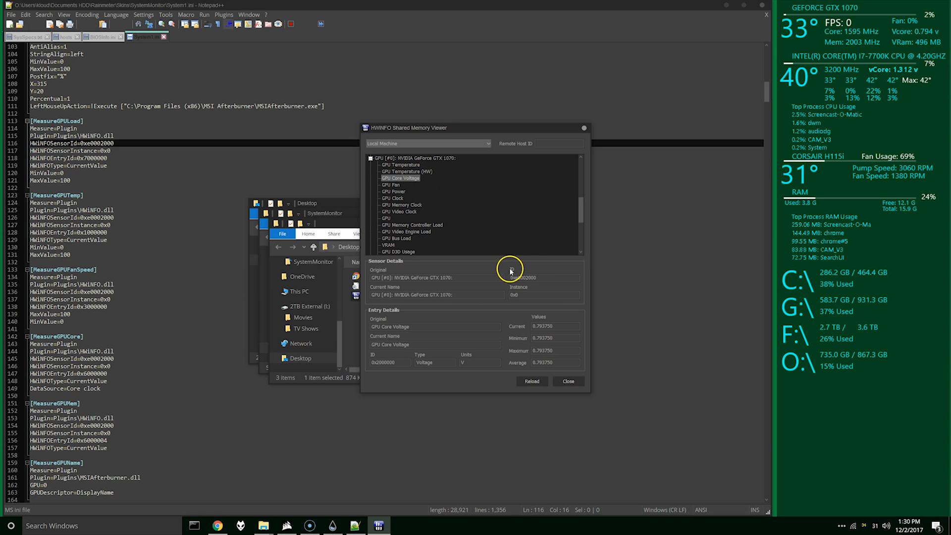
pyautogui.moveTo(616, 302)
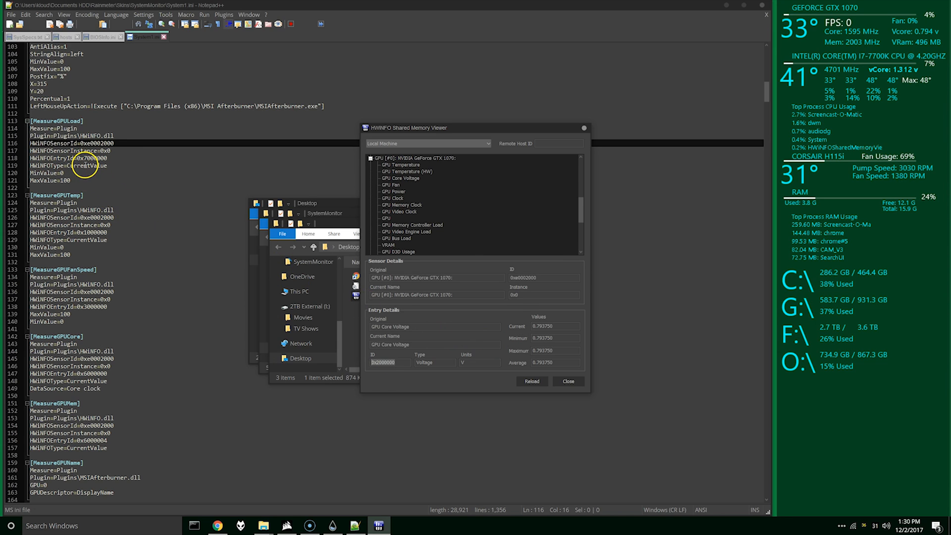
pyautogui.moveTo(155, 296)
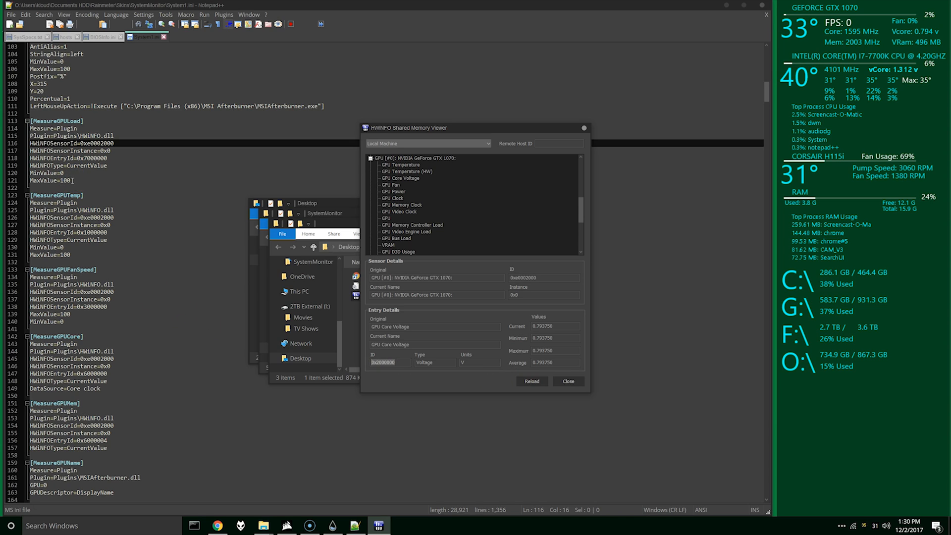
pyautogui.moveTo(674, 191)
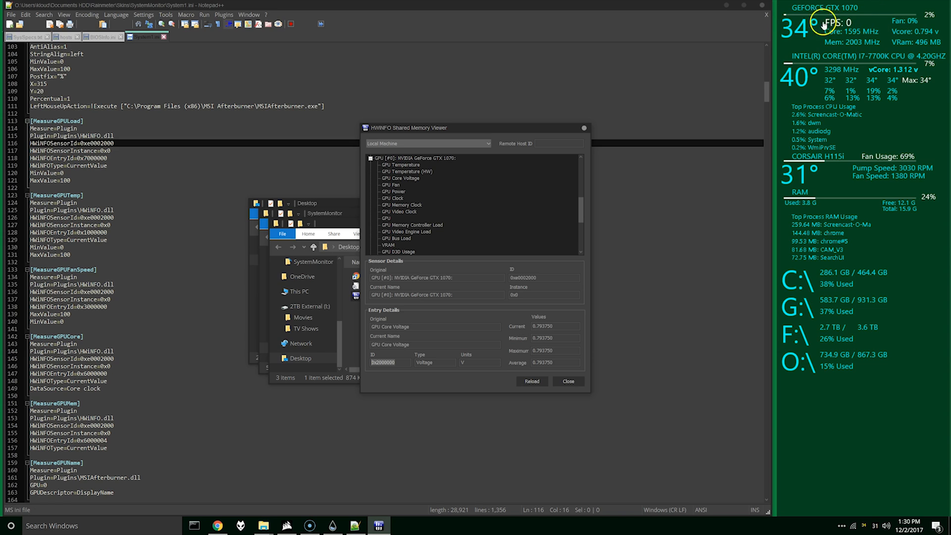
pyautogui.moveTo(617, 96)
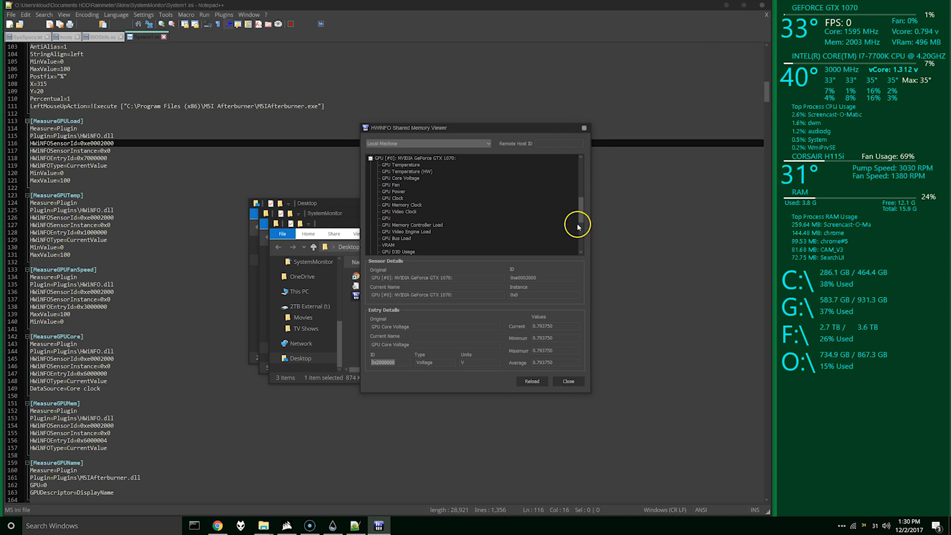
# Step: Review the [MeterGPU...] sections and their MSI Afterburner LeftMouseUpAction lines in System1.ini
pyautogui.click(566, 381)
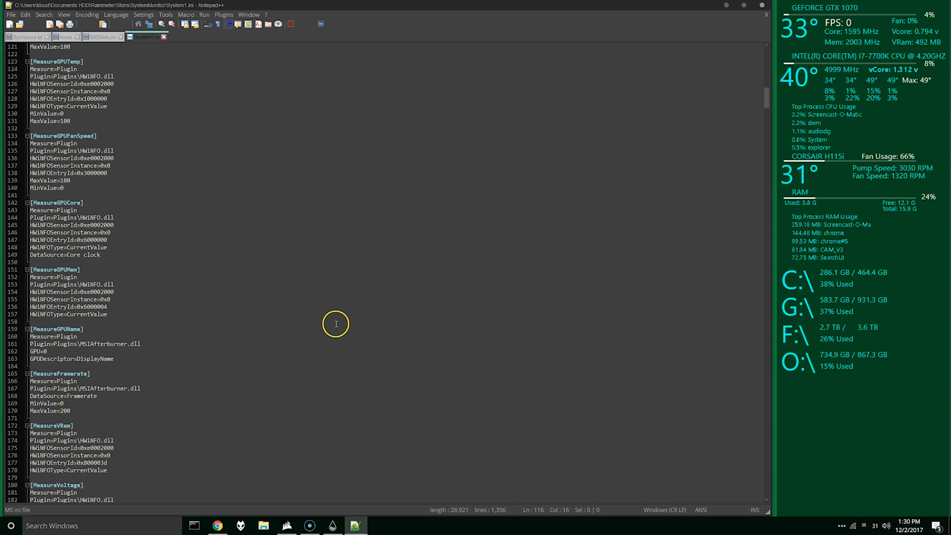
pyautogui.scroll(-3)
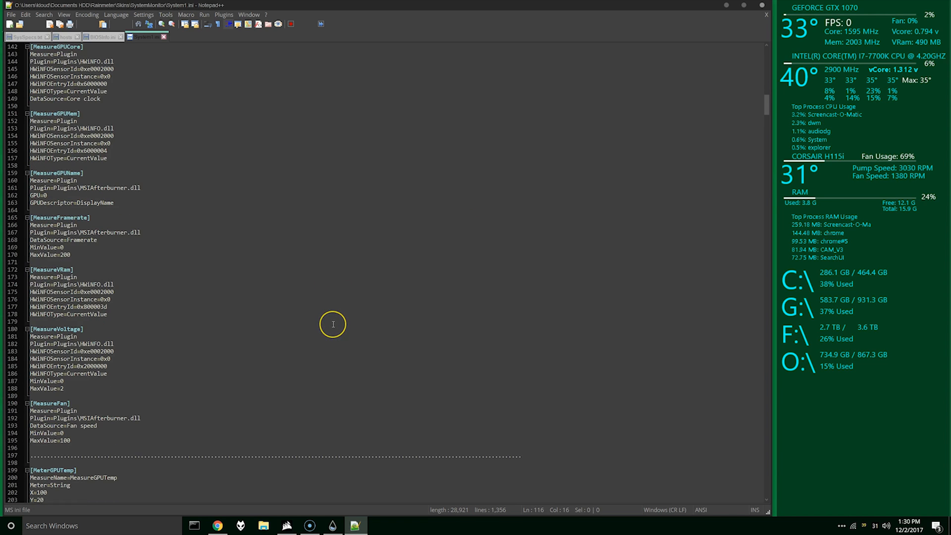
pyautogui.scroll(-3)
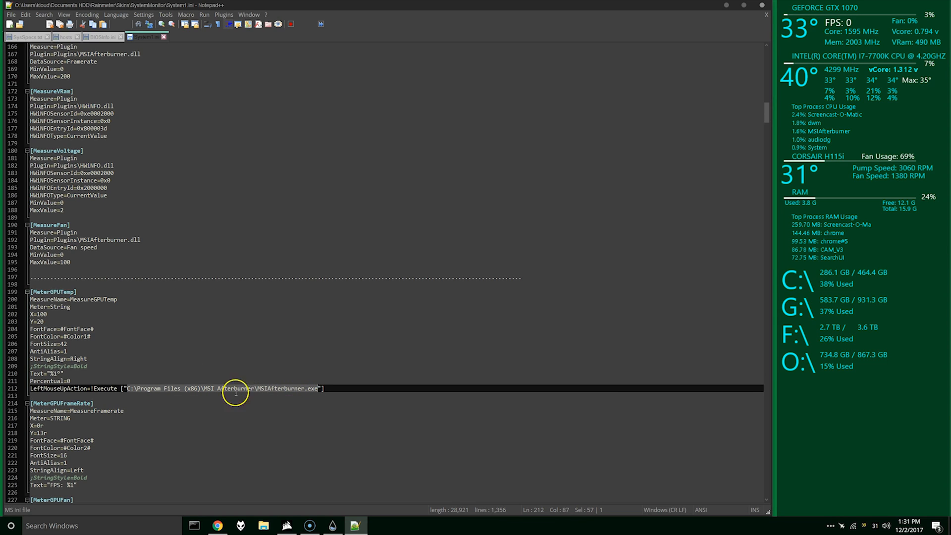
pyautogui.moveTo(271, 391)
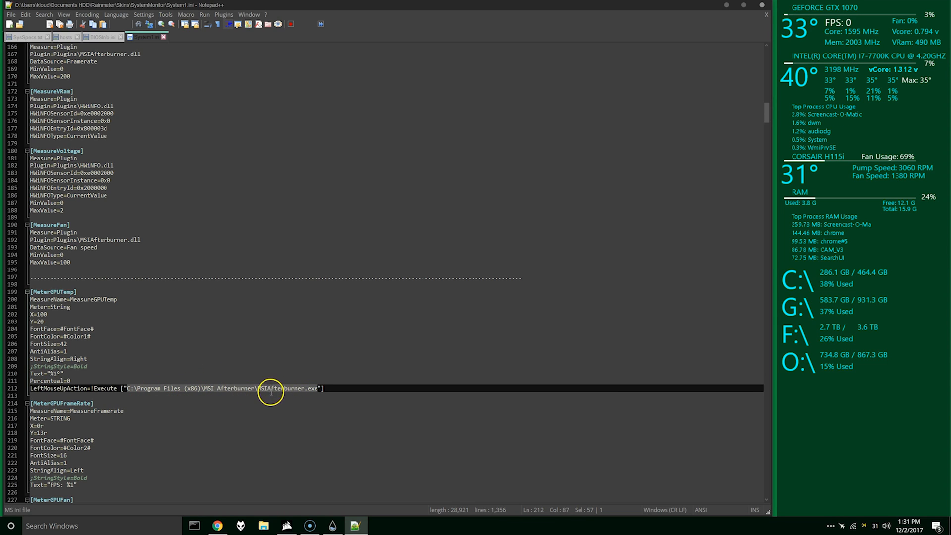
pyautogui.moveTo(152, 393)
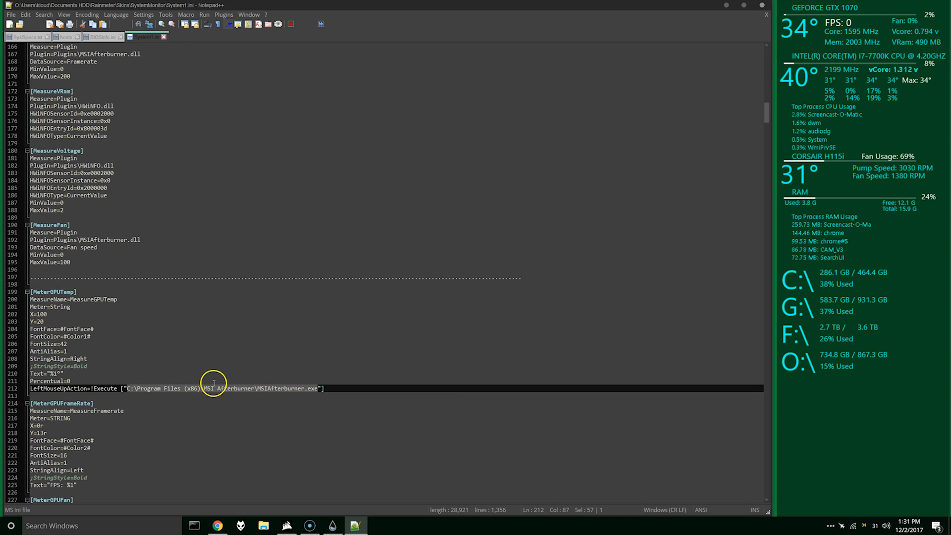
pyautogui.moveTo(712, 85)
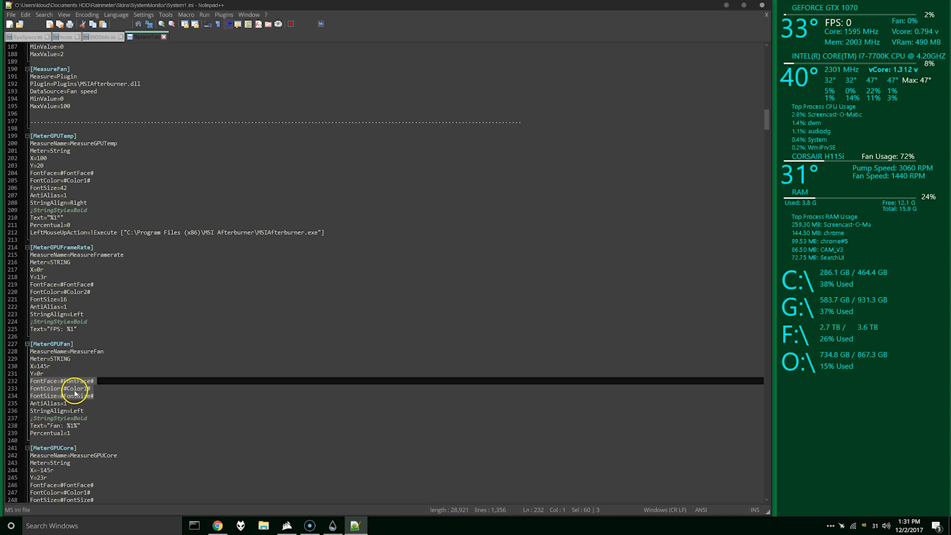
pyautogui.scroll(-3)
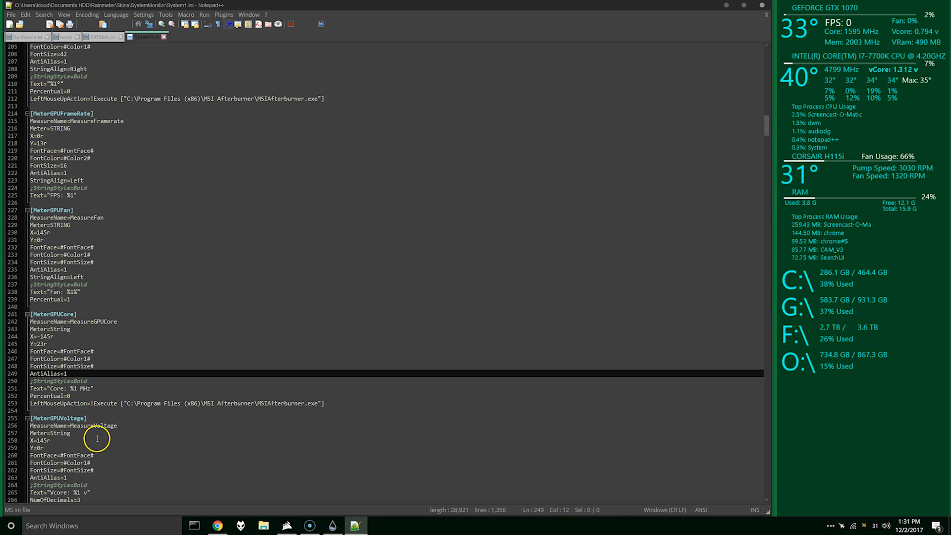
pyautogui.scroll(-3)
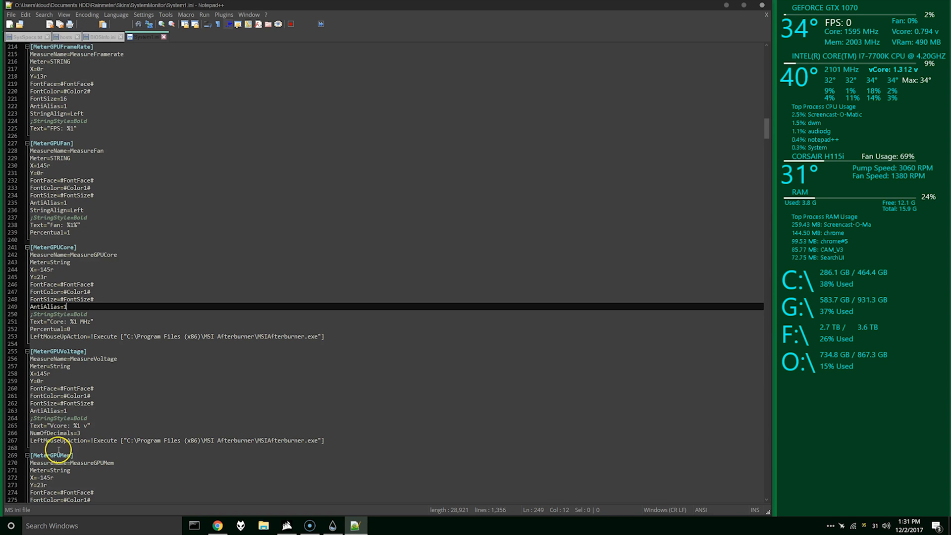
pyautogui.scroll(-3)
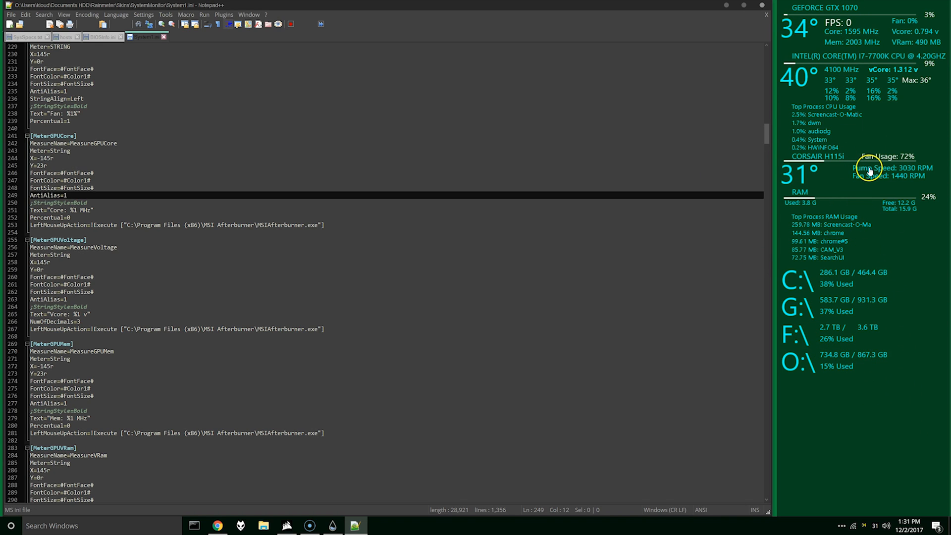
pyautogui.moveTo(348, 270)
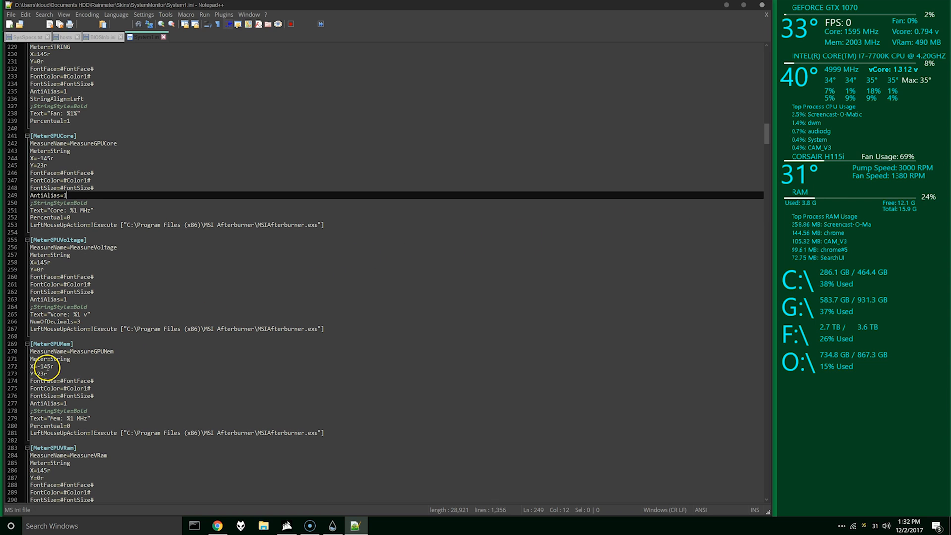
pyautogui.scroll(-3)
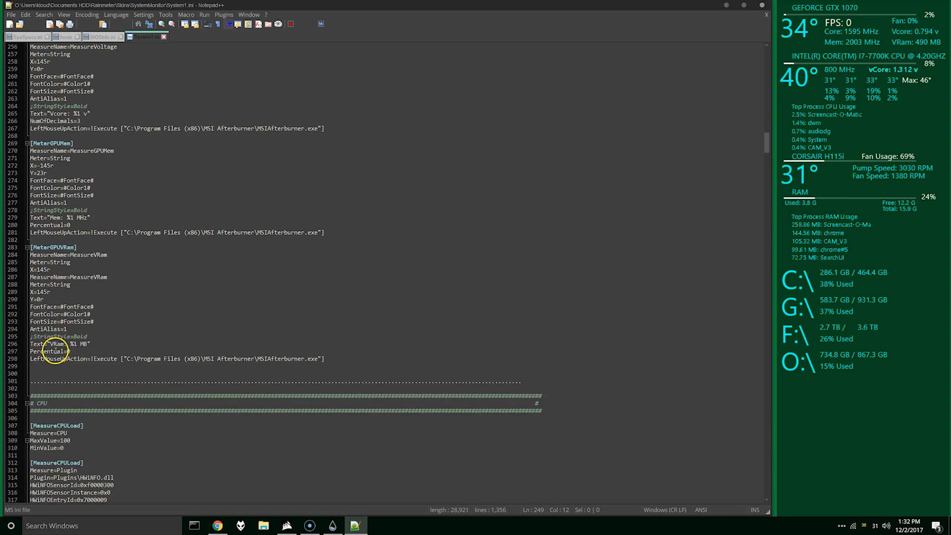
pyautogui.scroll(-3)
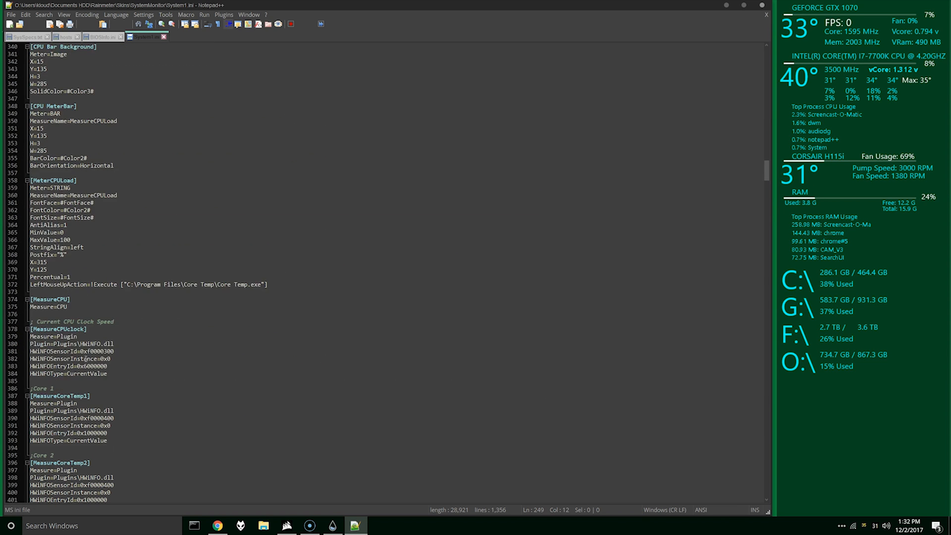
pyautogui.scroll(-3)
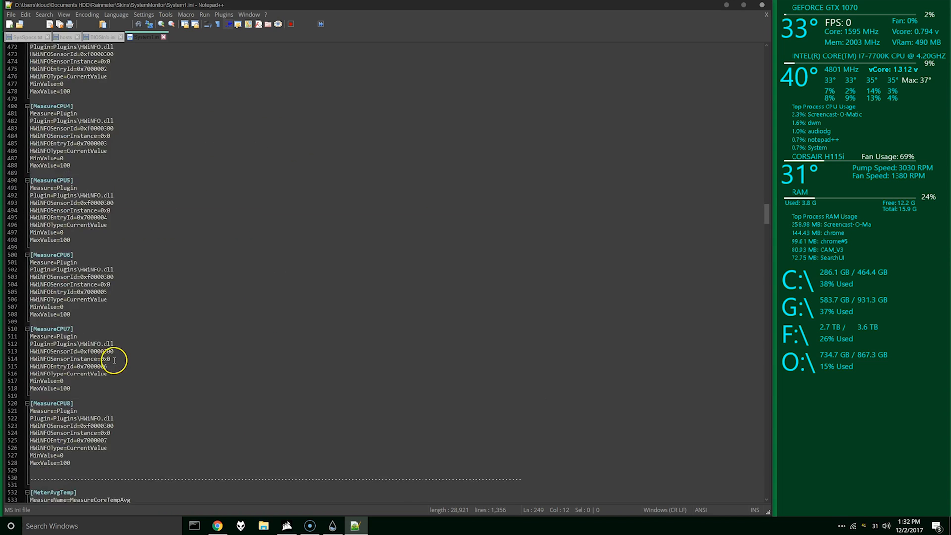
pyautogui.scroll(-3)
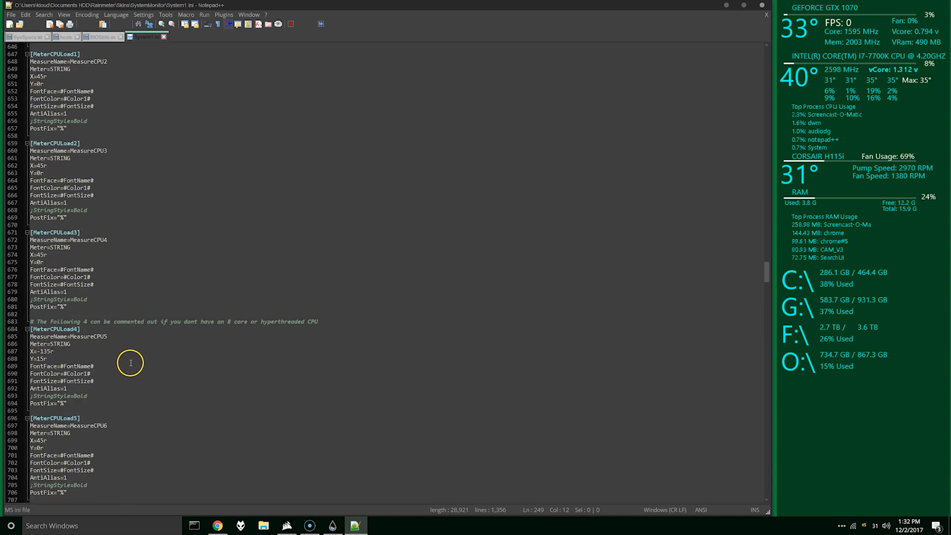
pyautogui.scroll(-3)
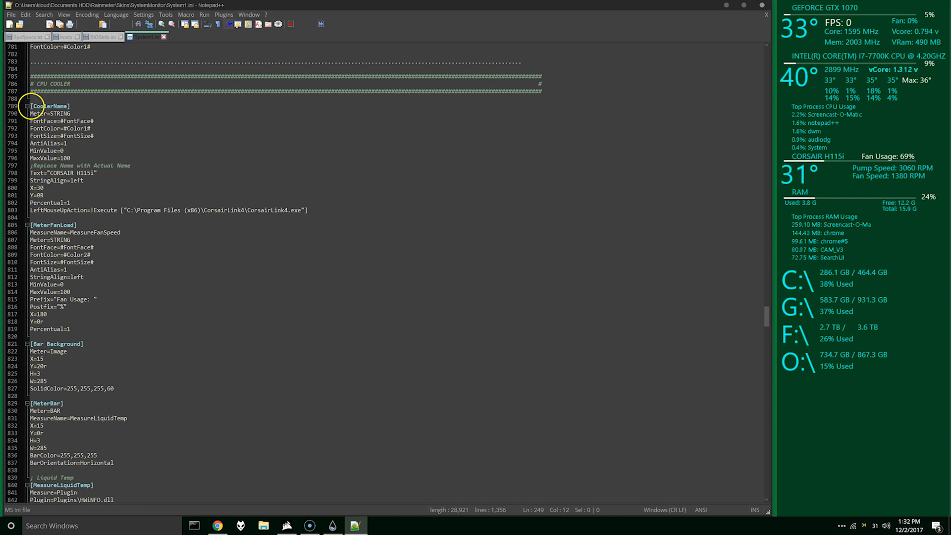
pyautogui.click(37, 106)
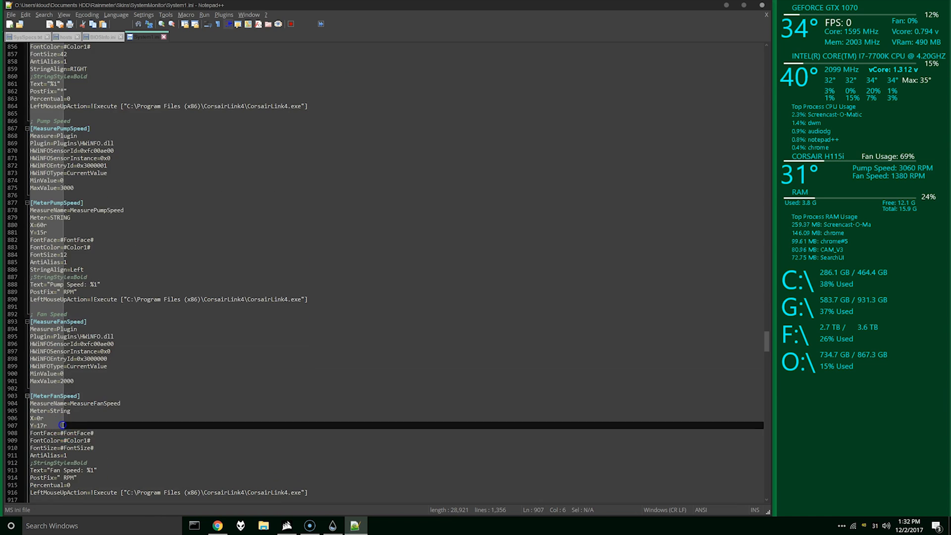
# Step: Refresh the sidebar skin so the commented-out CORSAIR cooler section disappears
pyautogui.scroll(-3)
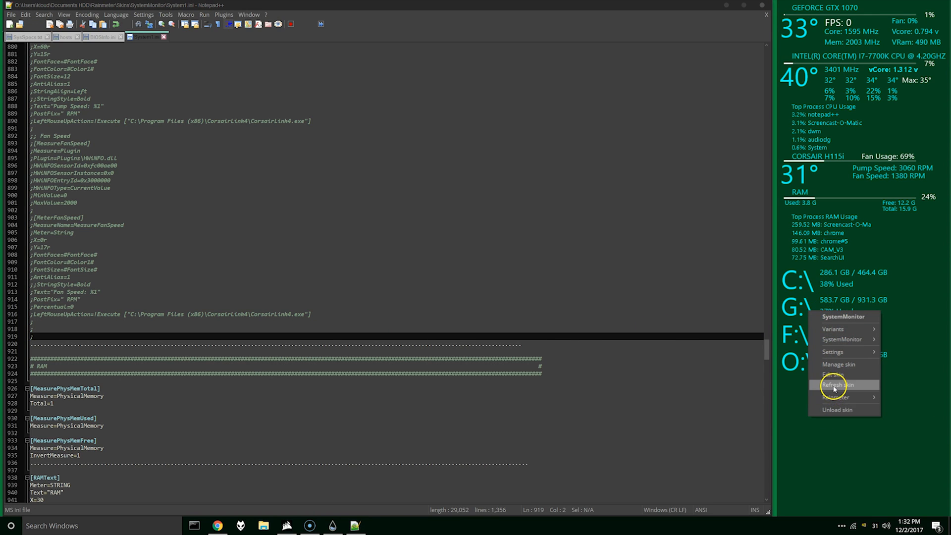
pyautogui.click(838, 385)
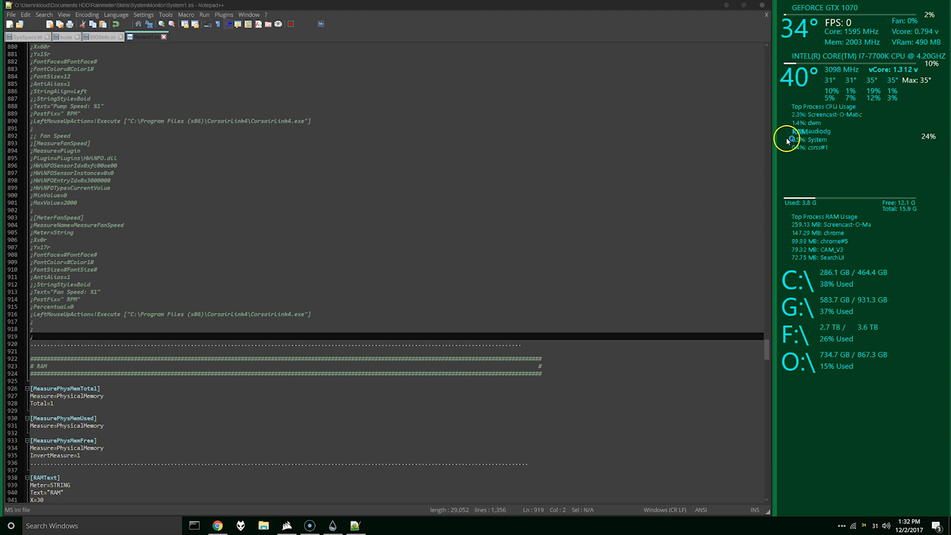
pyautogui.moveTo(787, 194)
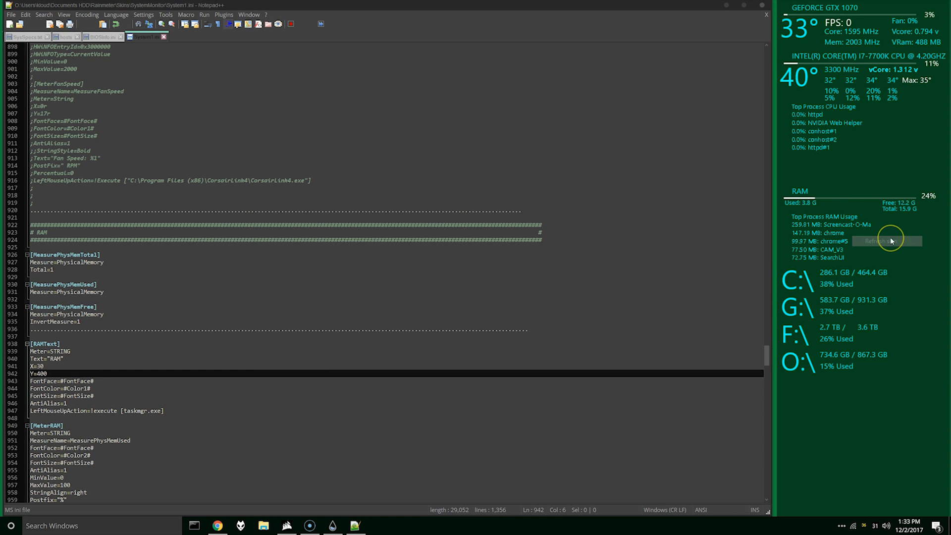
pyautogui.moveTo(852, 195)
pyautogui.write('5')
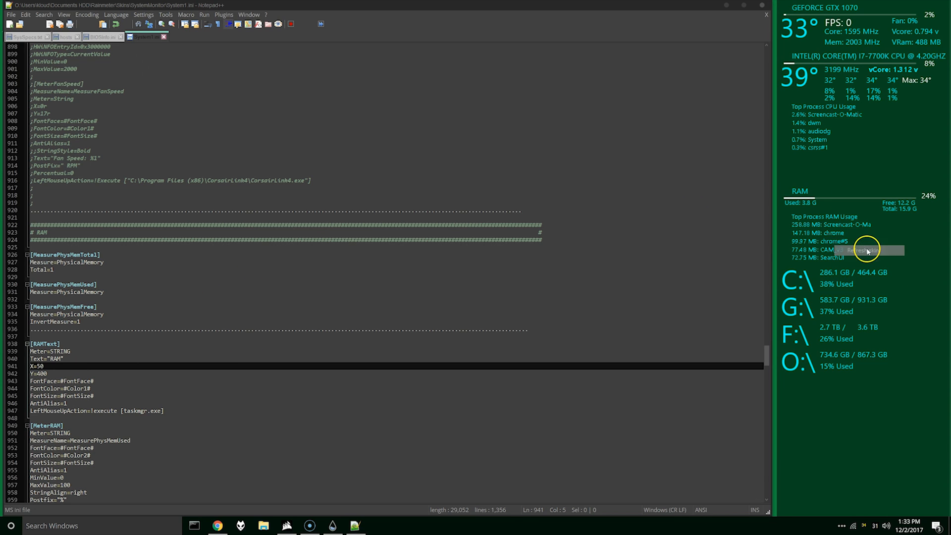
pyautogui.moveTo(168, 397)
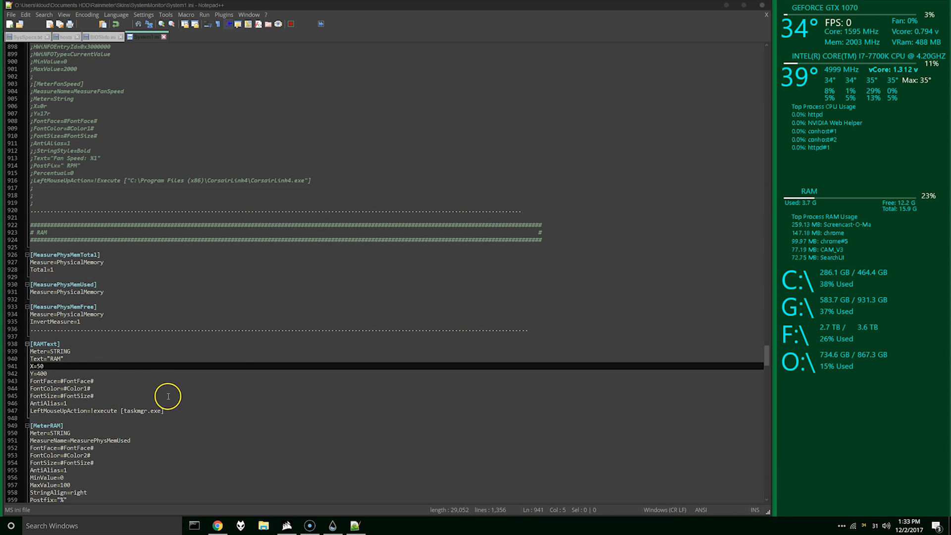
pyautogui.moveTo(913, 173)
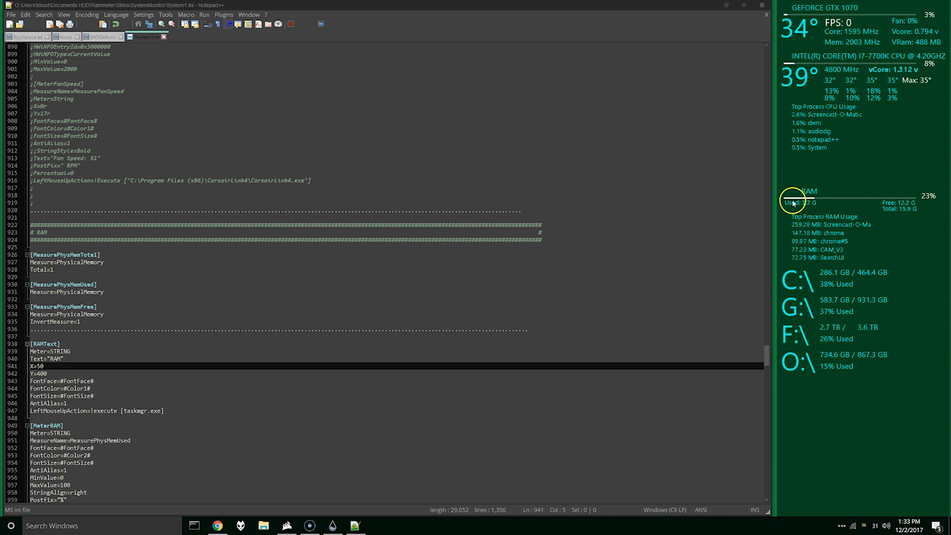
pyautogui.moveTo(834, 151)
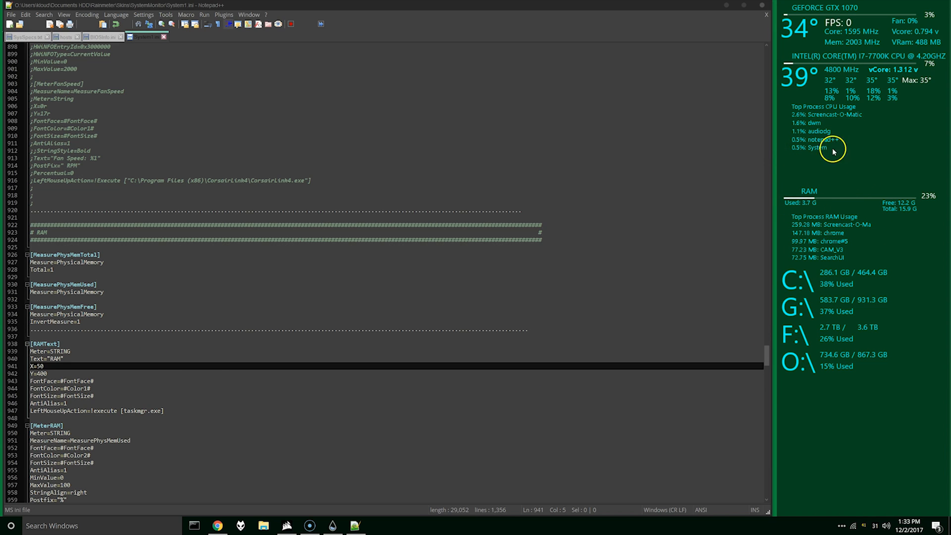
pyautogui.moveTo(79, 368)
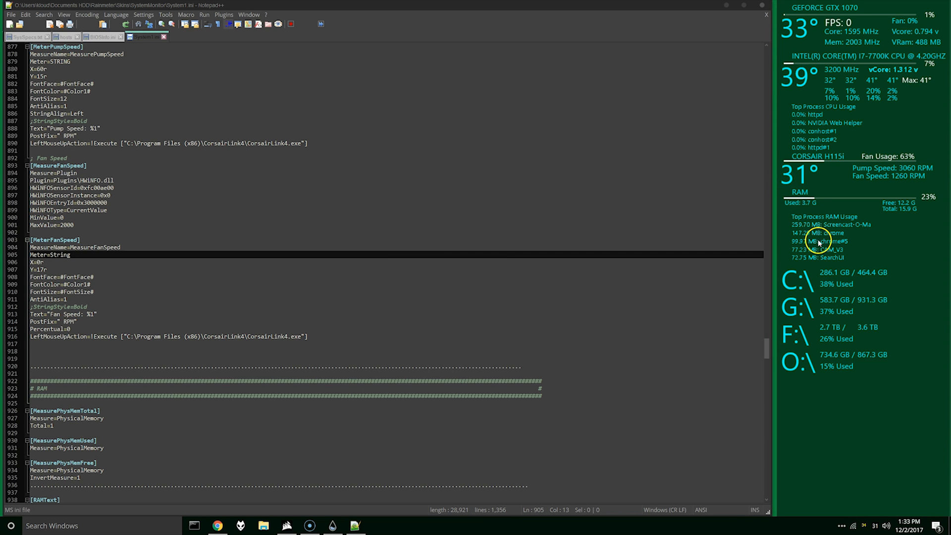
pyautogui.scroll(-3)
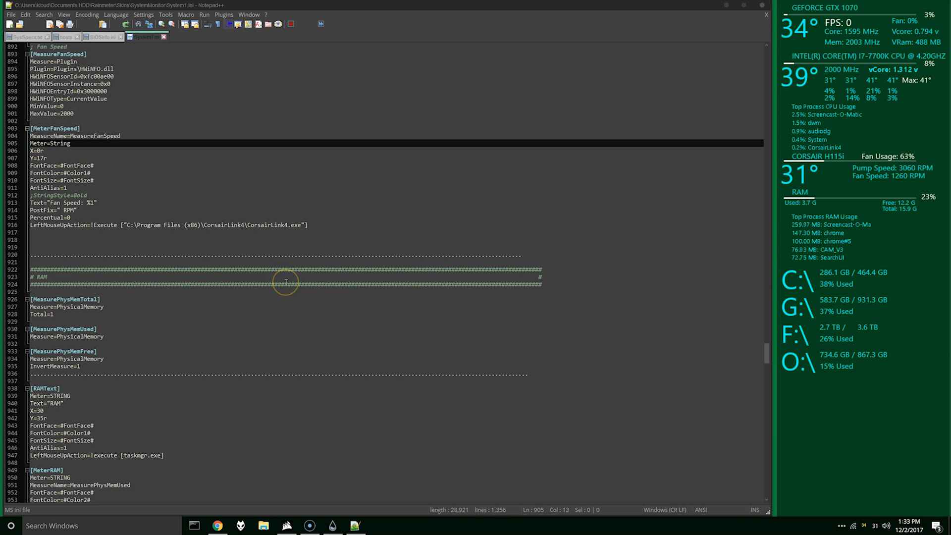
pyautogui.scroll(-3)
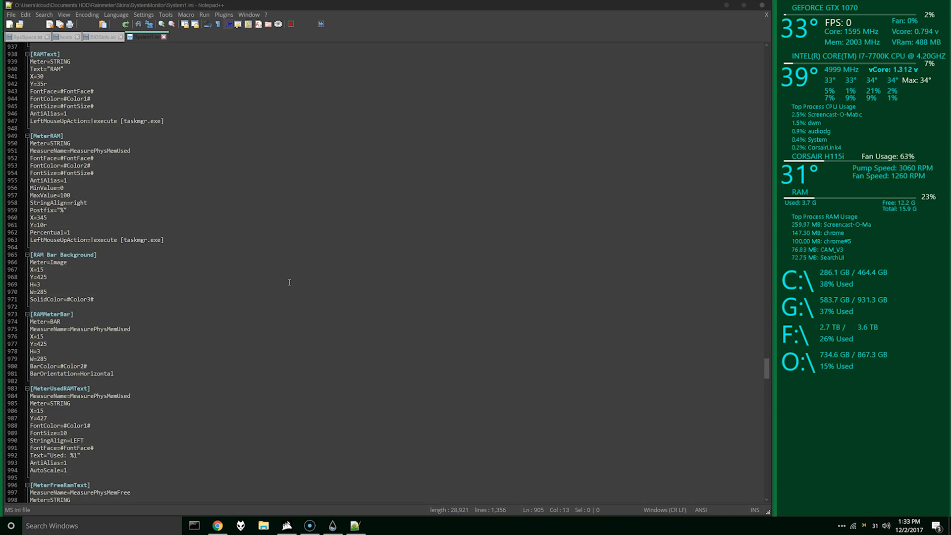
pyautogui.scroll(-3)
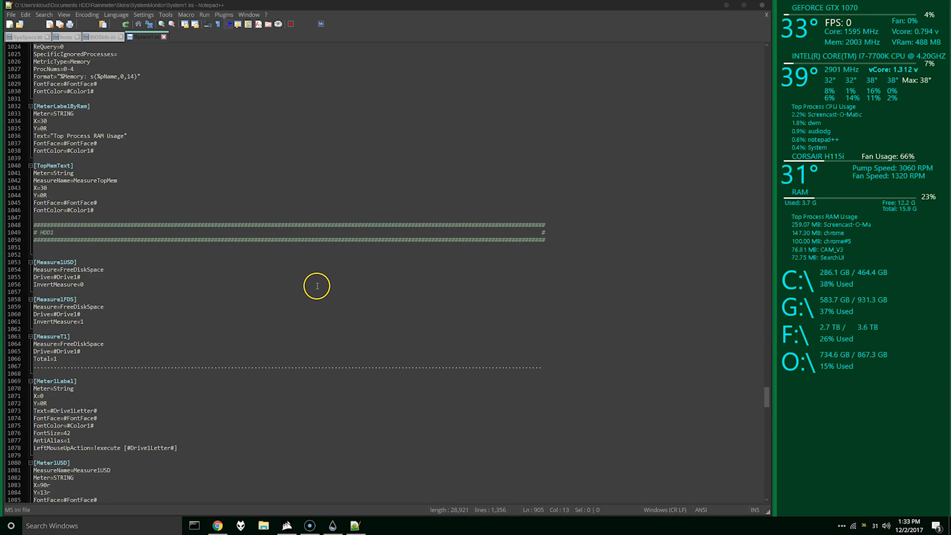
pyautogui.scroll(-3)
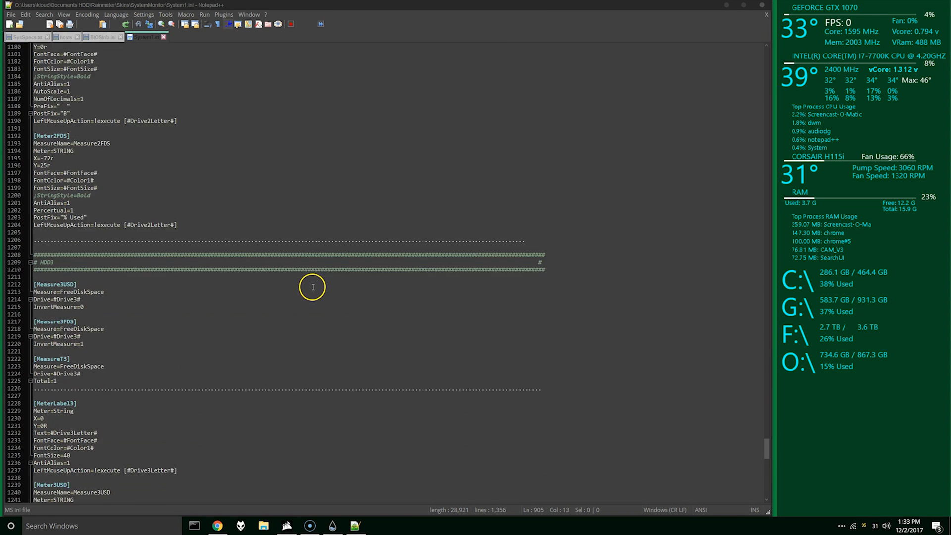
pyautogui.scroll(-3)
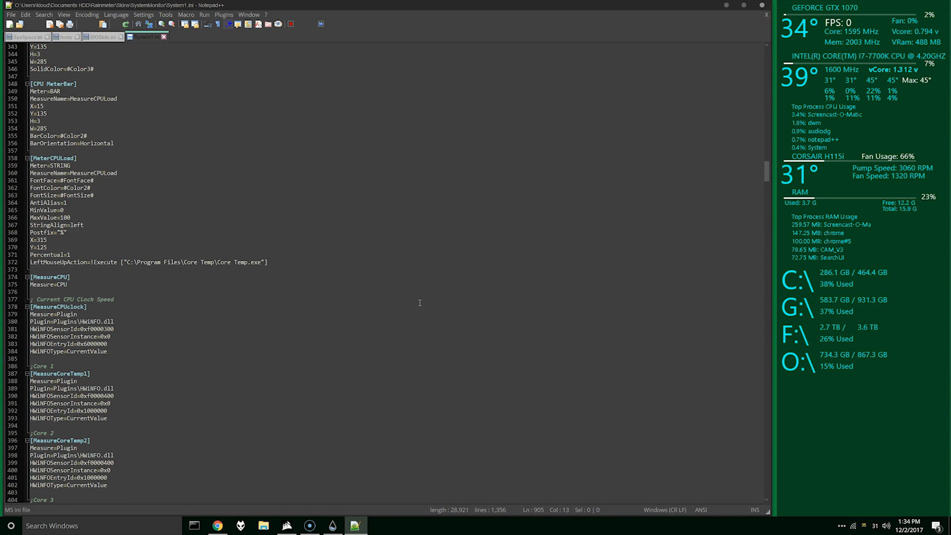
pyautogui.scroll(3)
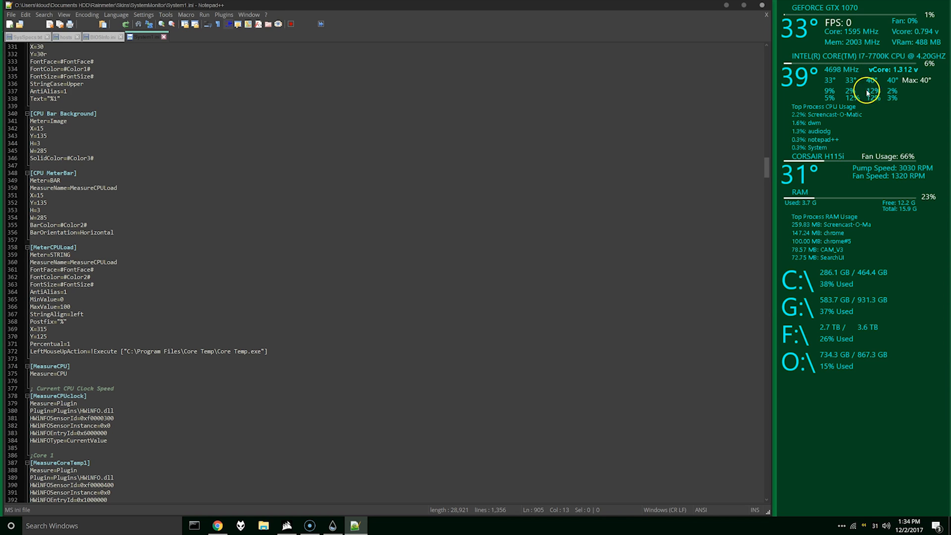
pyautogui.scroll(-3)
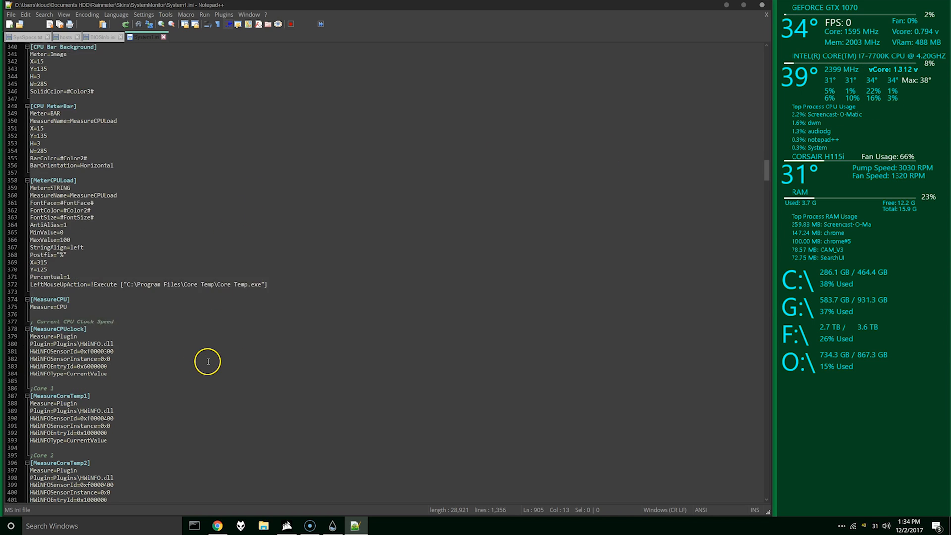
pyautogui.scroll(-3)
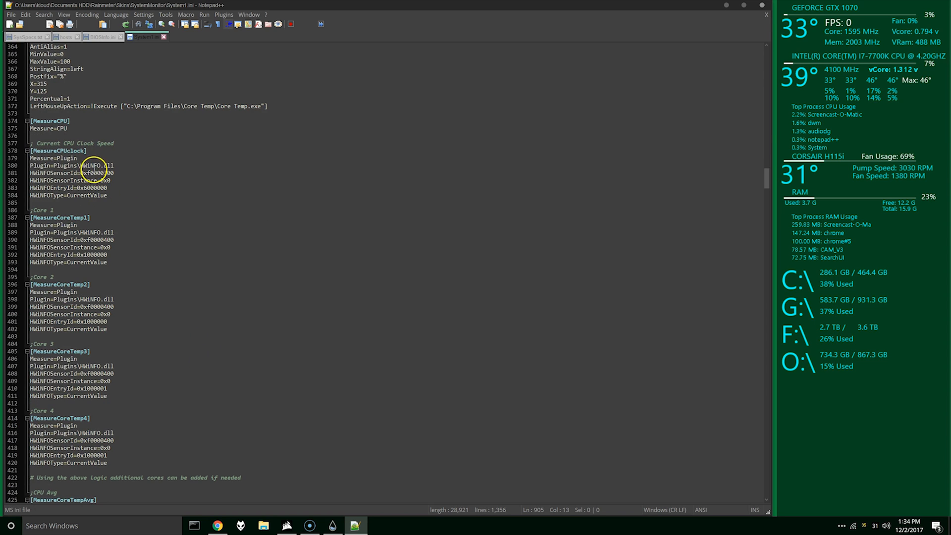
pyautogui.scroll(-3)
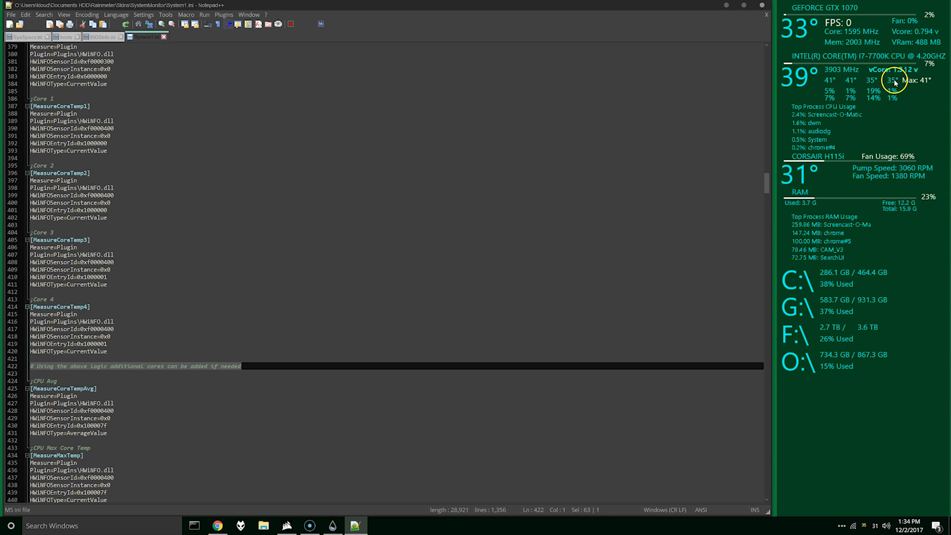
pyautogui.moveTo(774, 166)
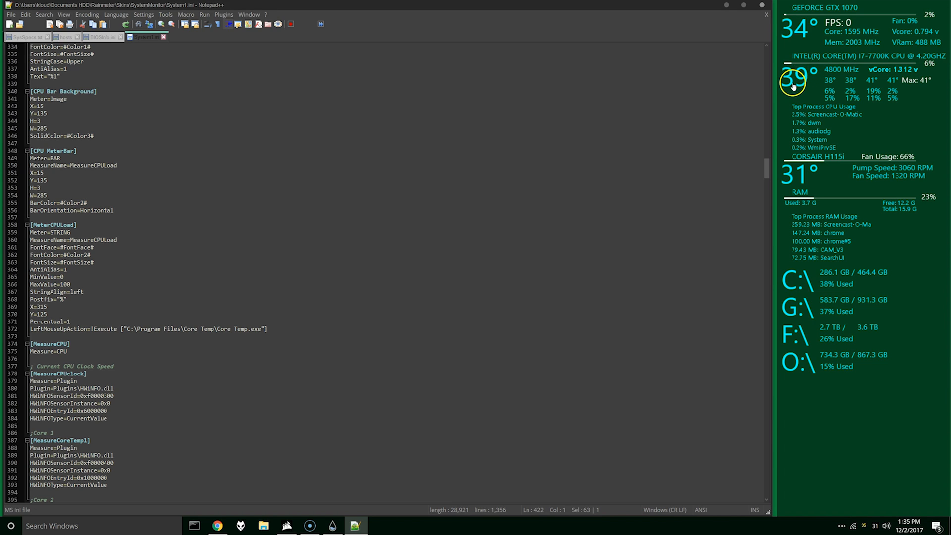
pyautogui.moveTo(612, 127)
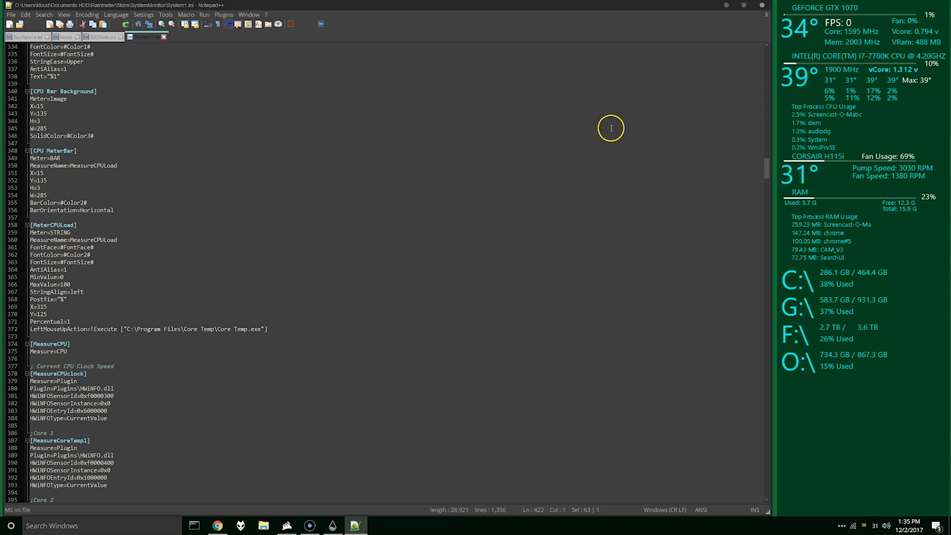
pyautogui.scroll(-3)
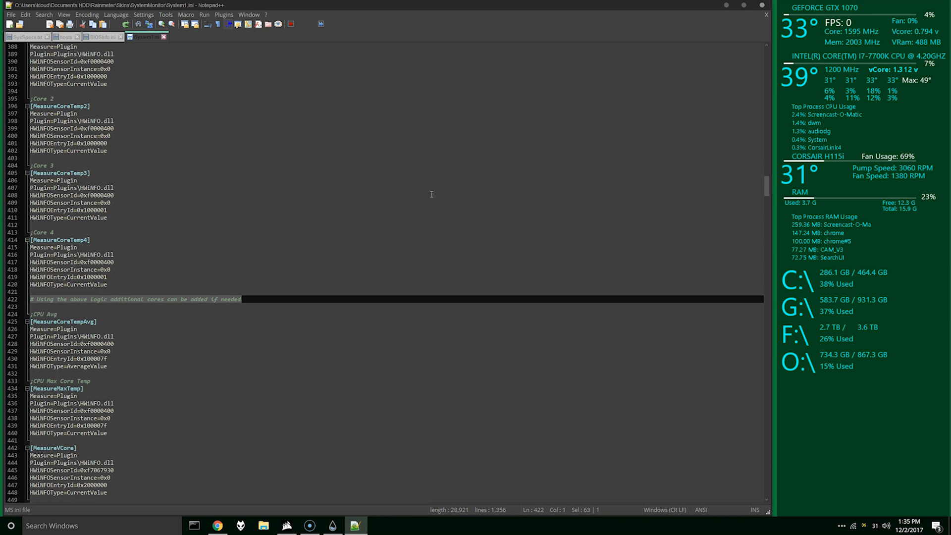
pyautogui.scroll(-3)
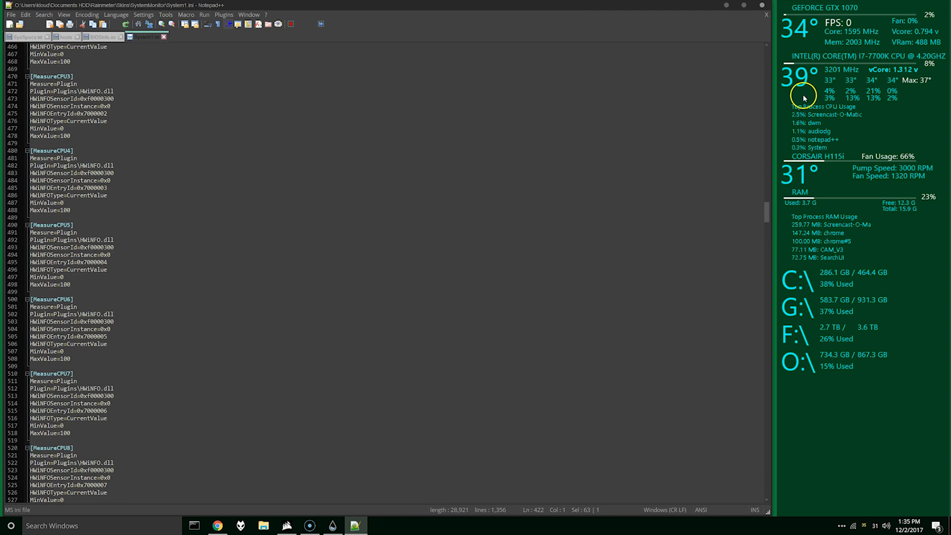
pyautogui.scroll(-3)
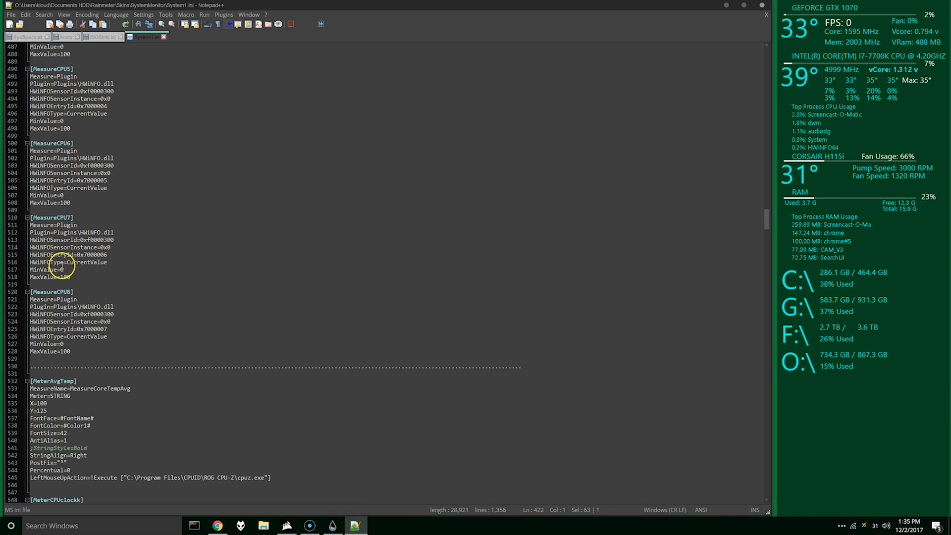
pyautogui.moveTo(137, 266)
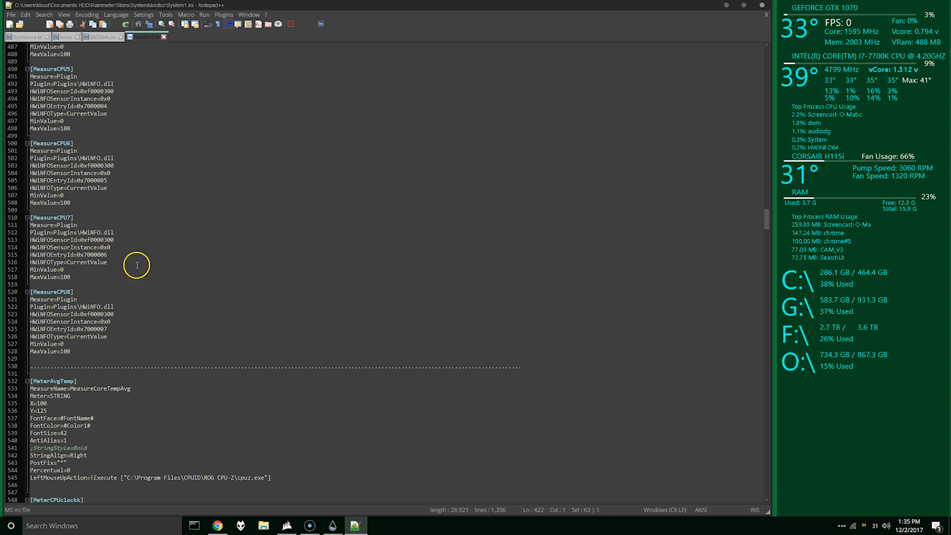
pyautogui.moveTo(504, 480)
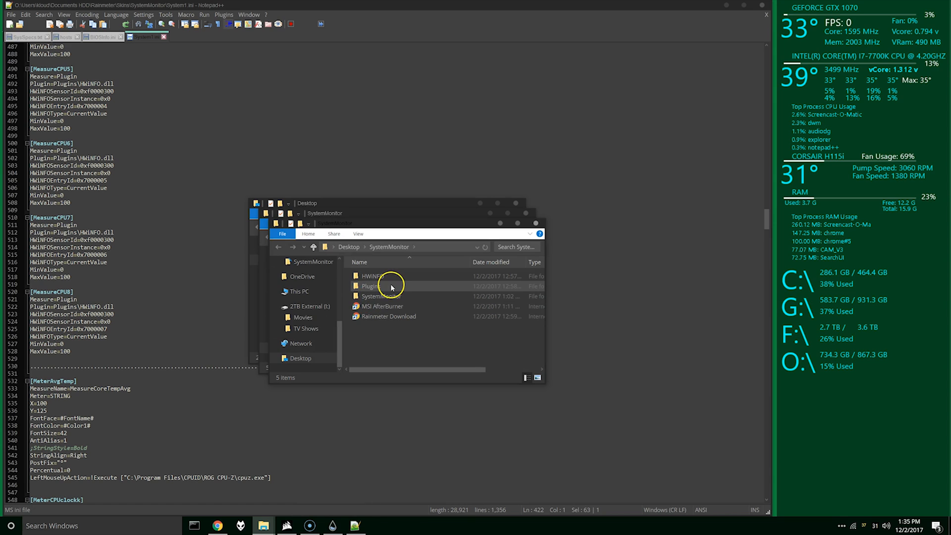
pyautogui.moveTo(381, 296)
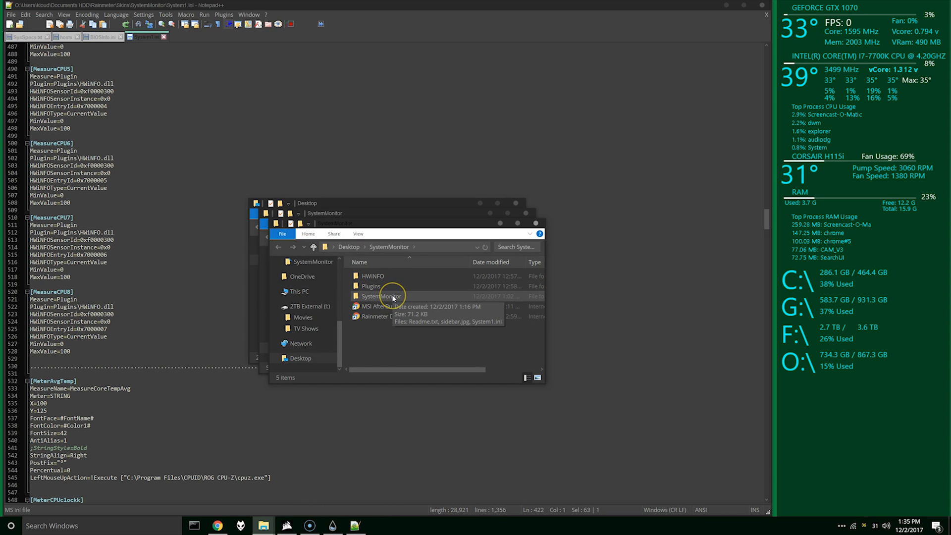
pyautogui.moveTo(414, 327)
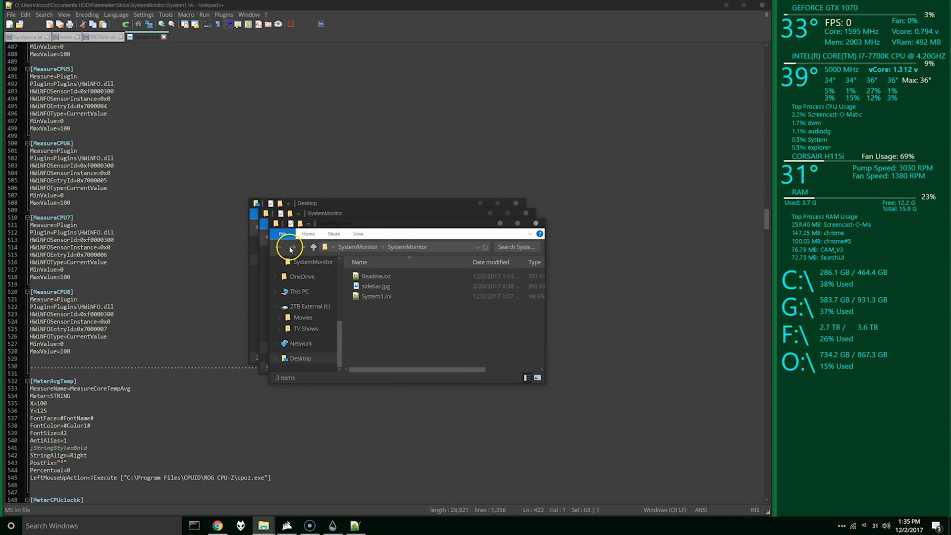
# Step: Go back to the Desktop\SystemMonitor folder listing HWiNFO, Plugins and the skin folder
pyautogui.click(279, 247)
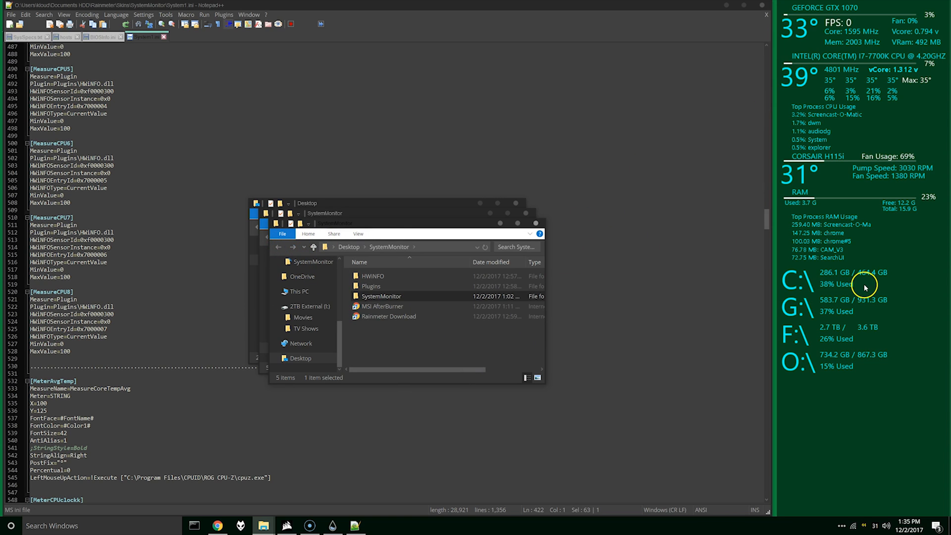
pyautogui.moveTo(851, 172)
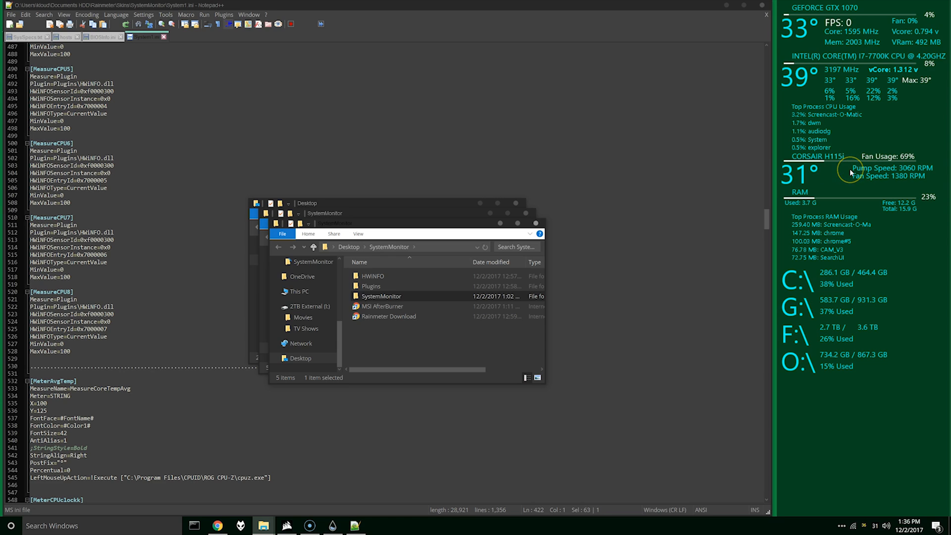